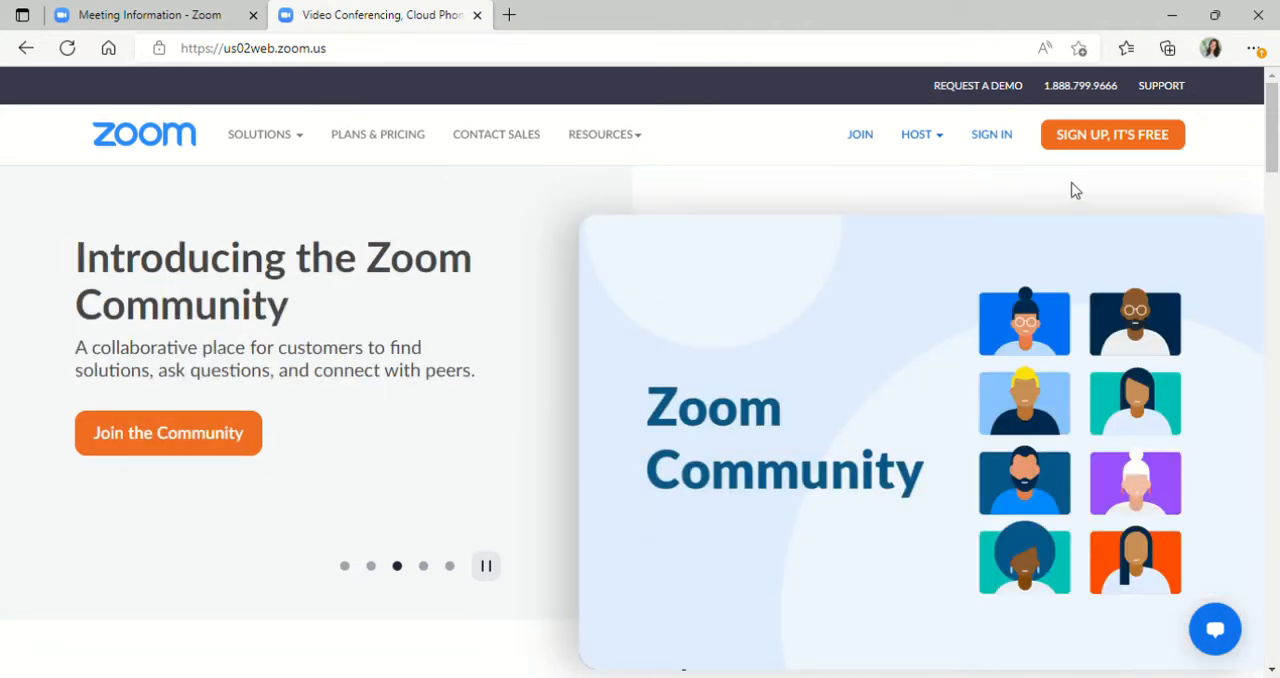
mouse_move(1112, 134)
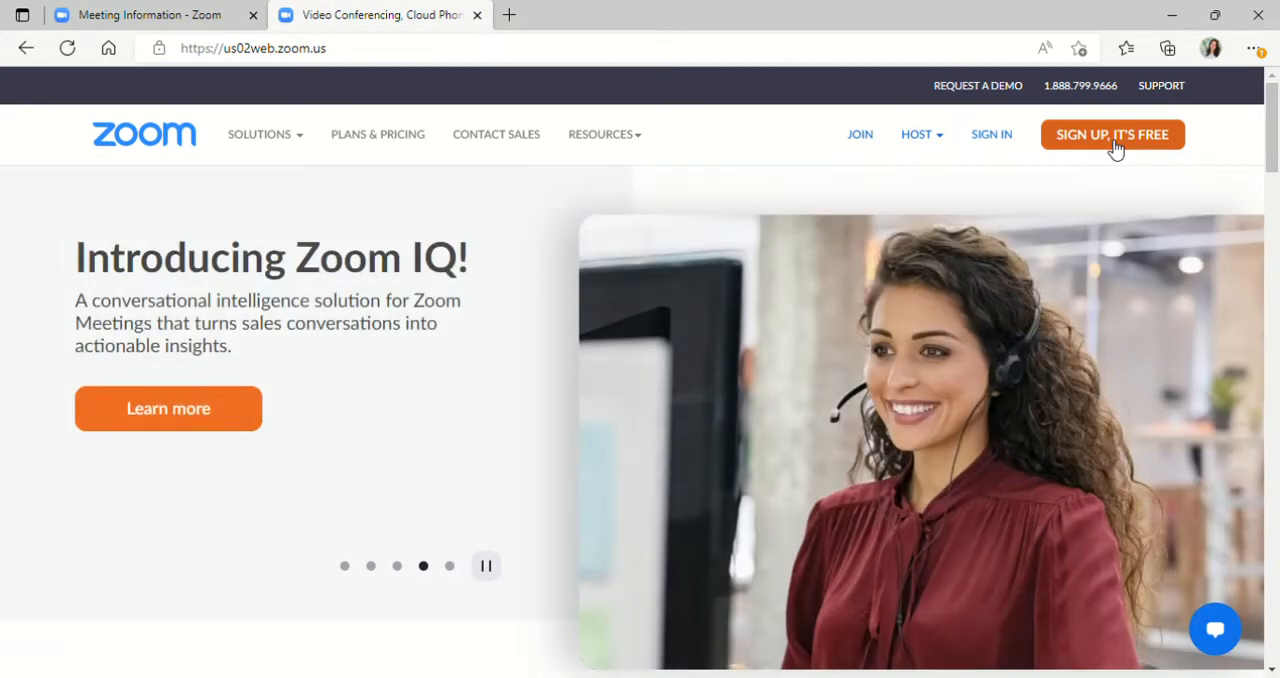
Step: Begin free account sign-up, reaching the date-of-birth verification page
click(1112, 134)
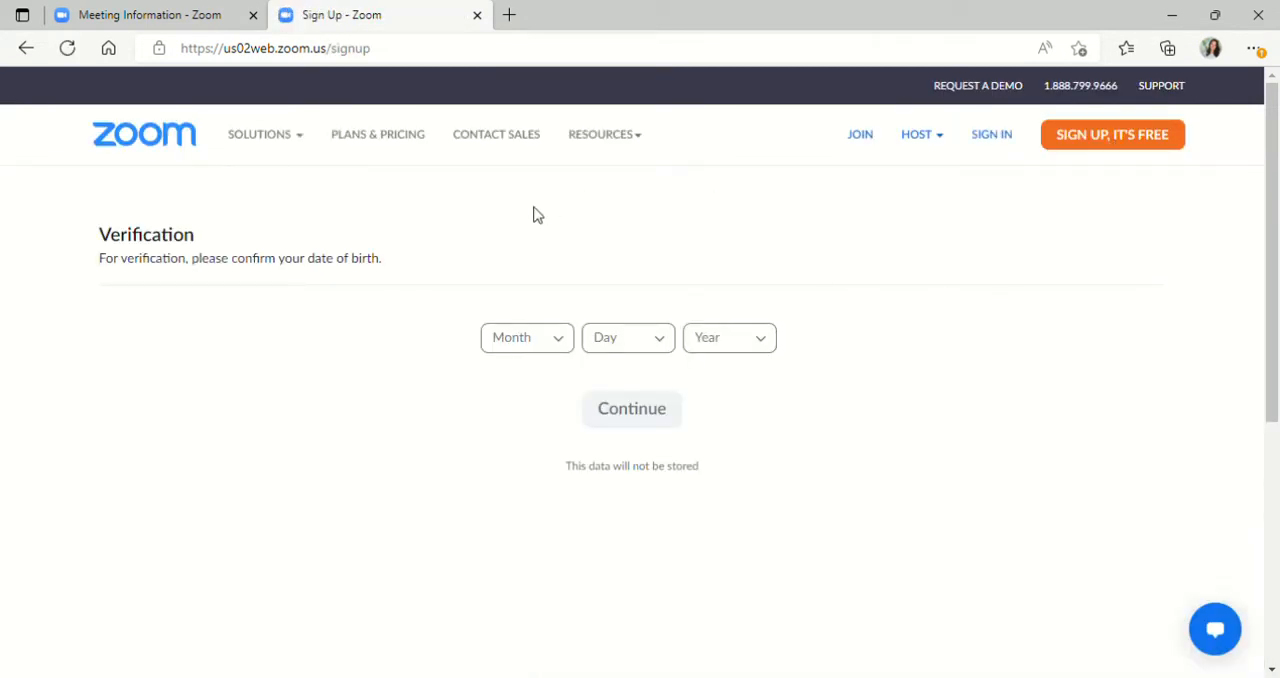
mouse_move(416, 354)
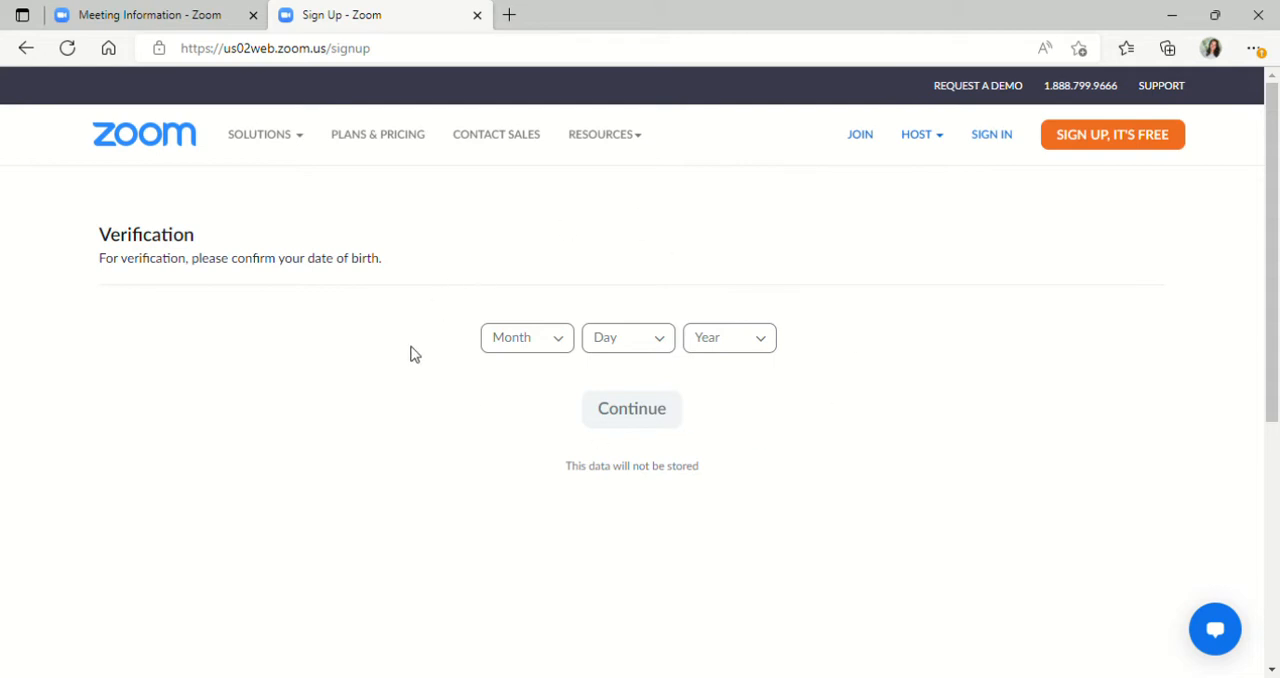
mouse_move(598, 440)
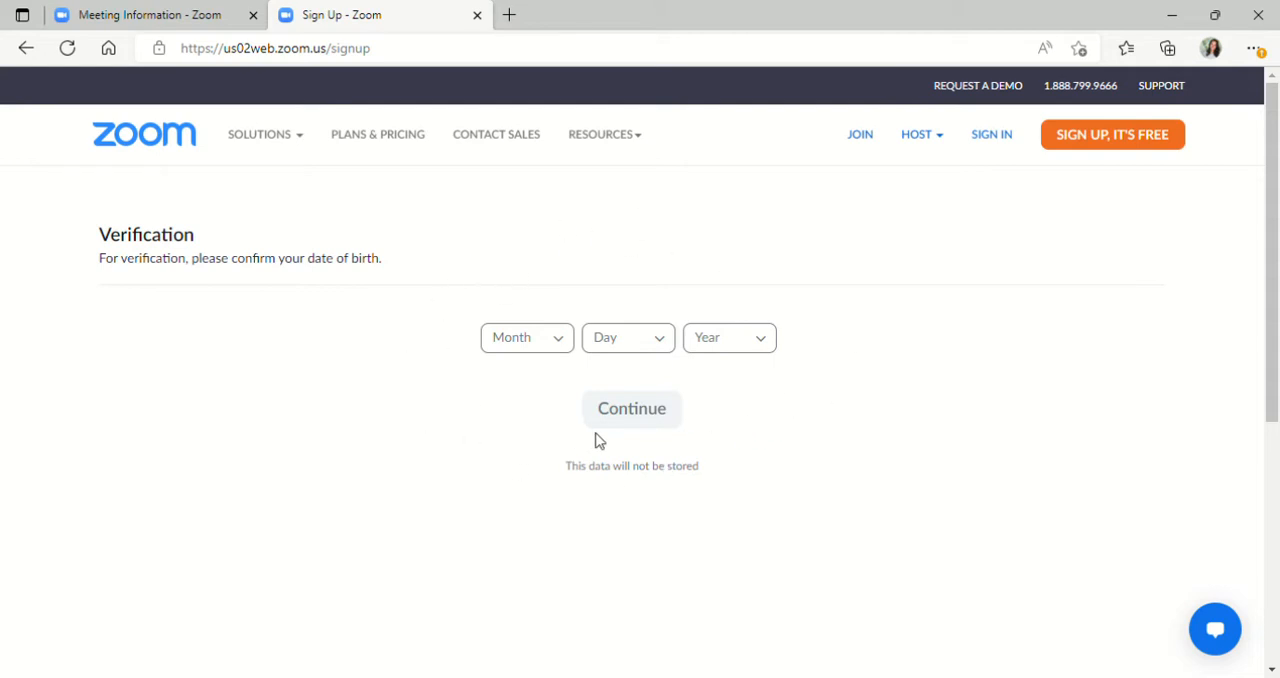
mouse_move(1012, 218)
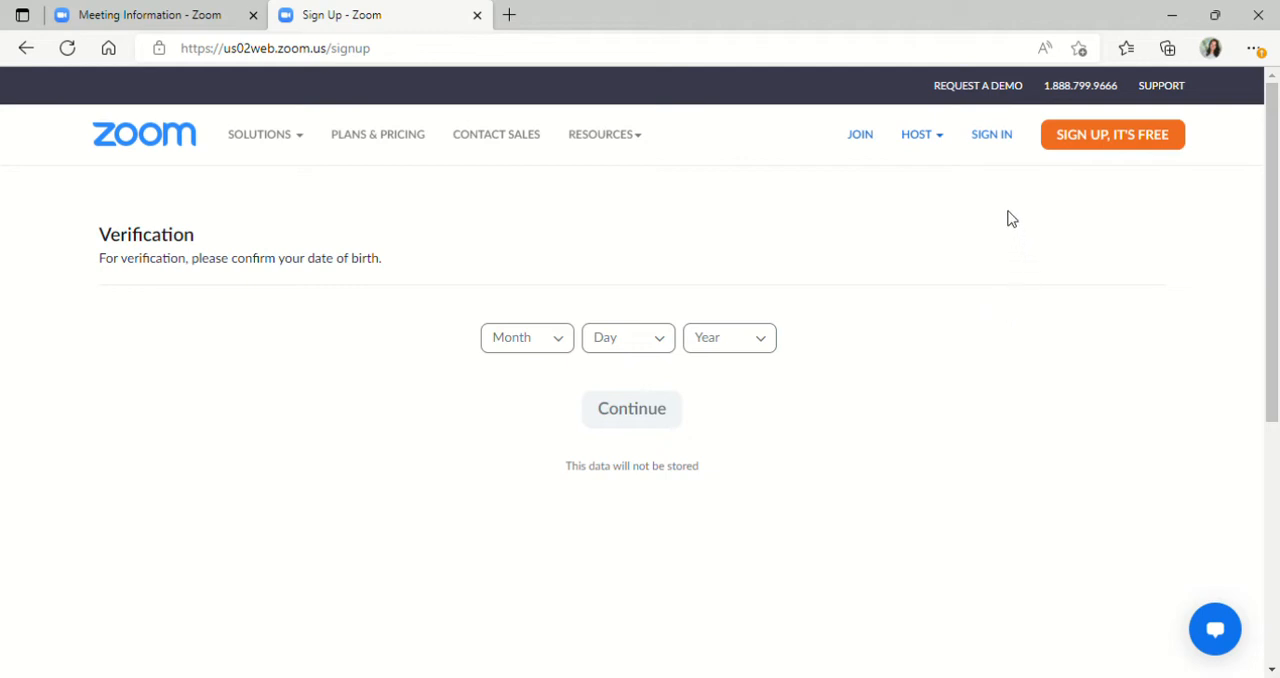
mouse_move(998, 144)
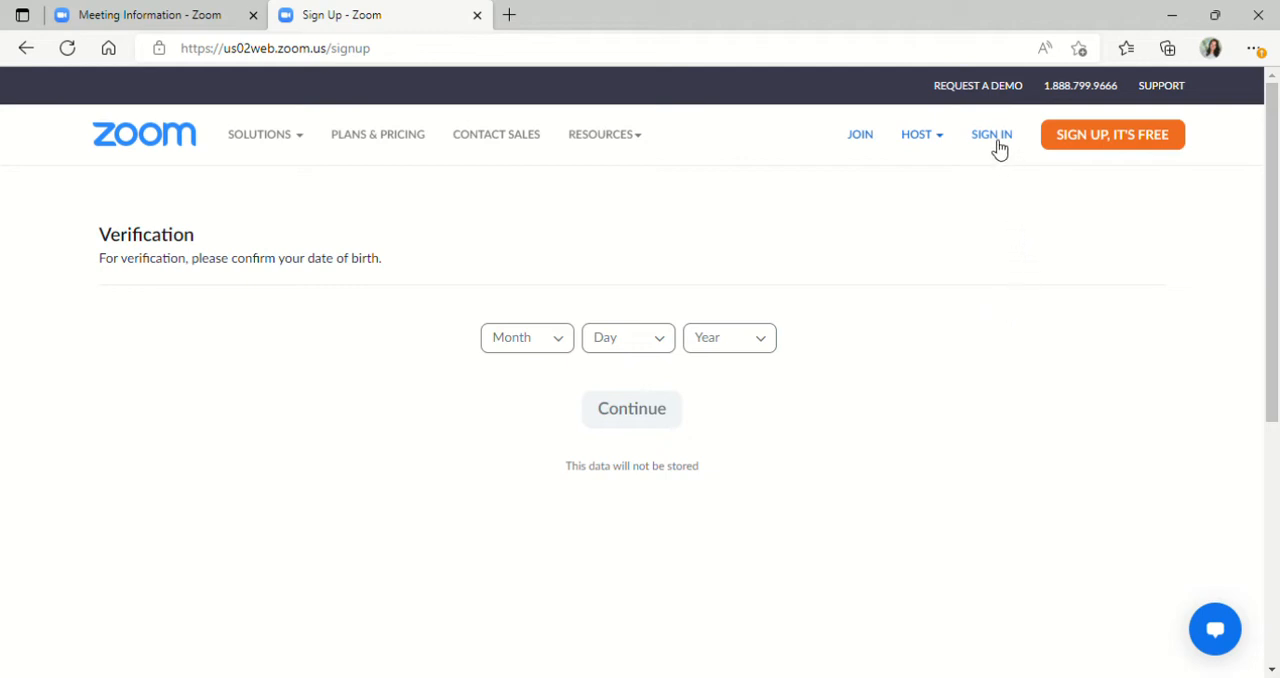
mouse_move(994, 138)
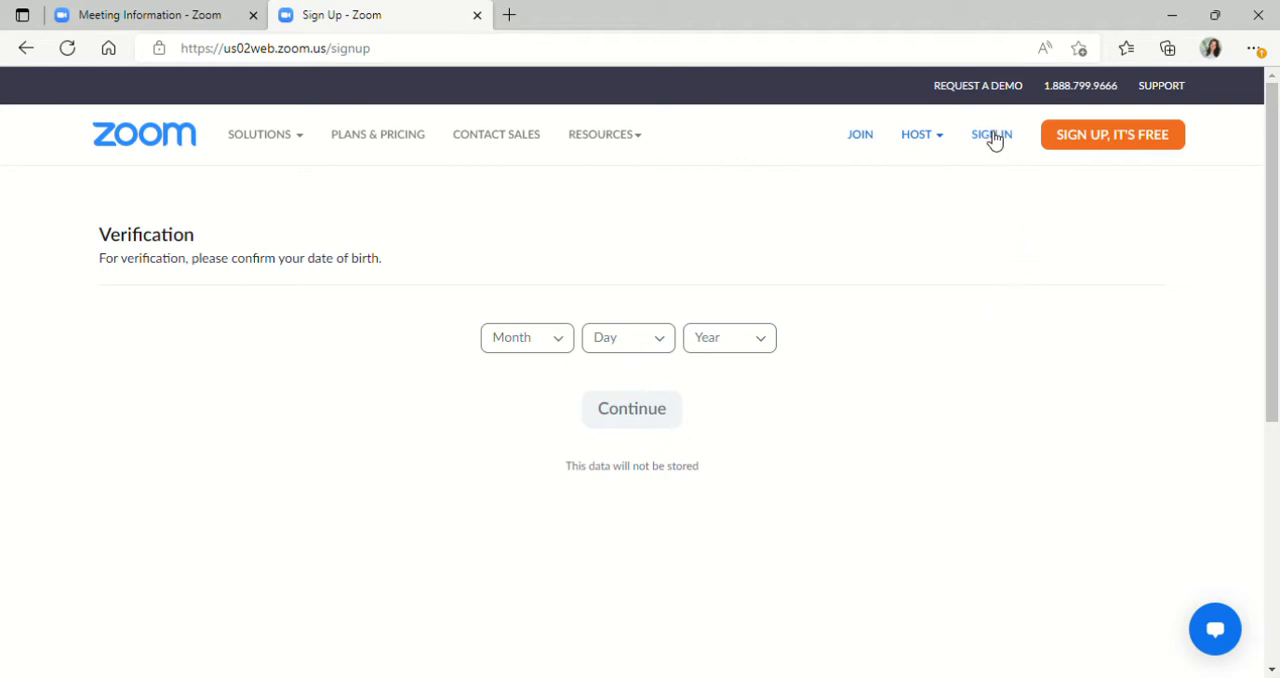
Step: Sign into the existing account with email and password to reach the upcoming meetings list
click(992, 134)
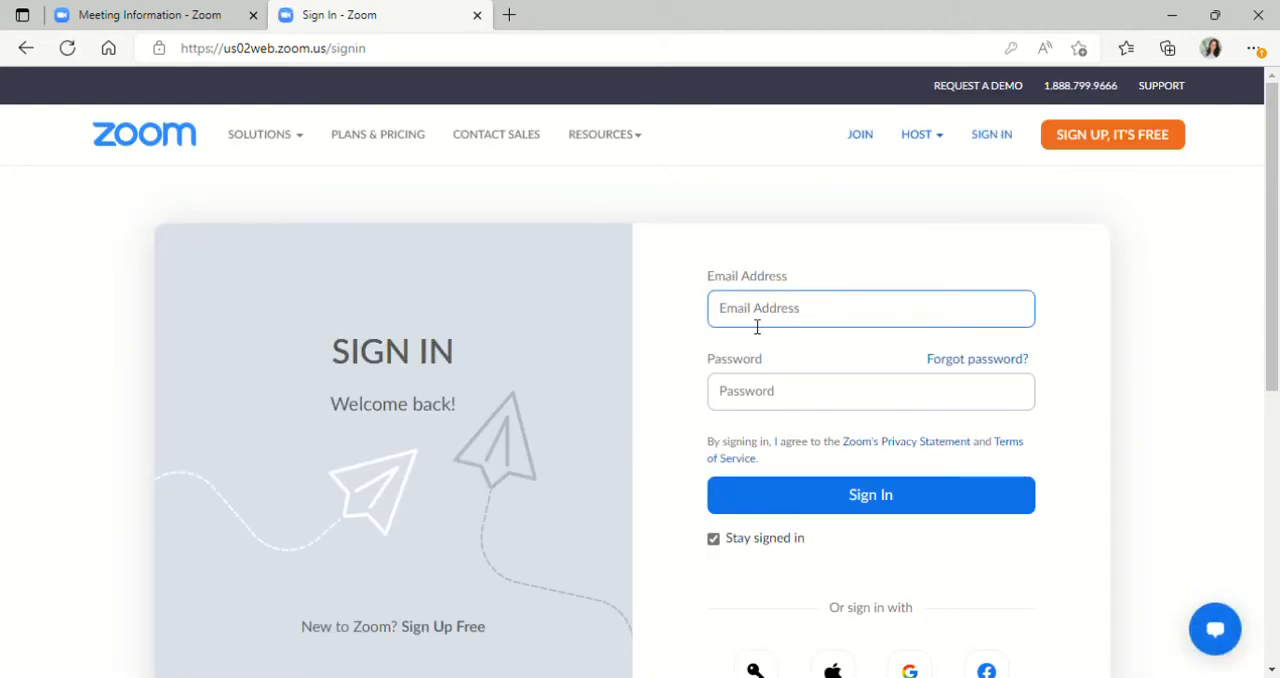
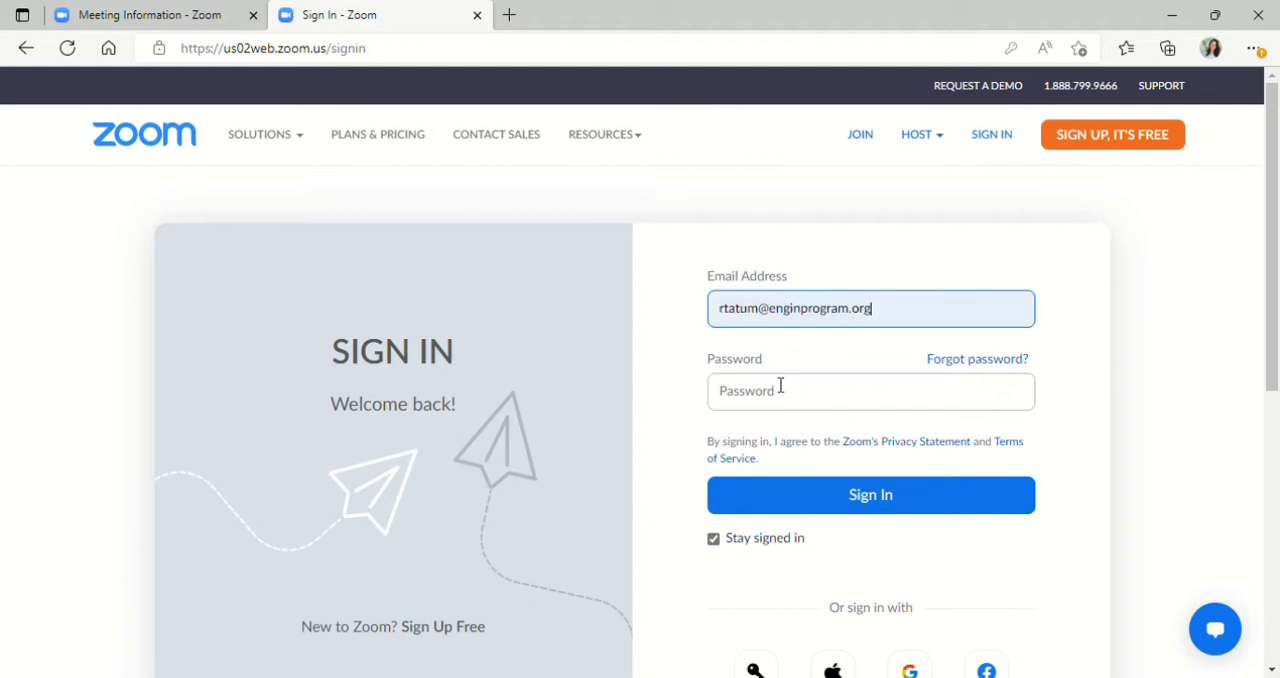
click(870, 392)
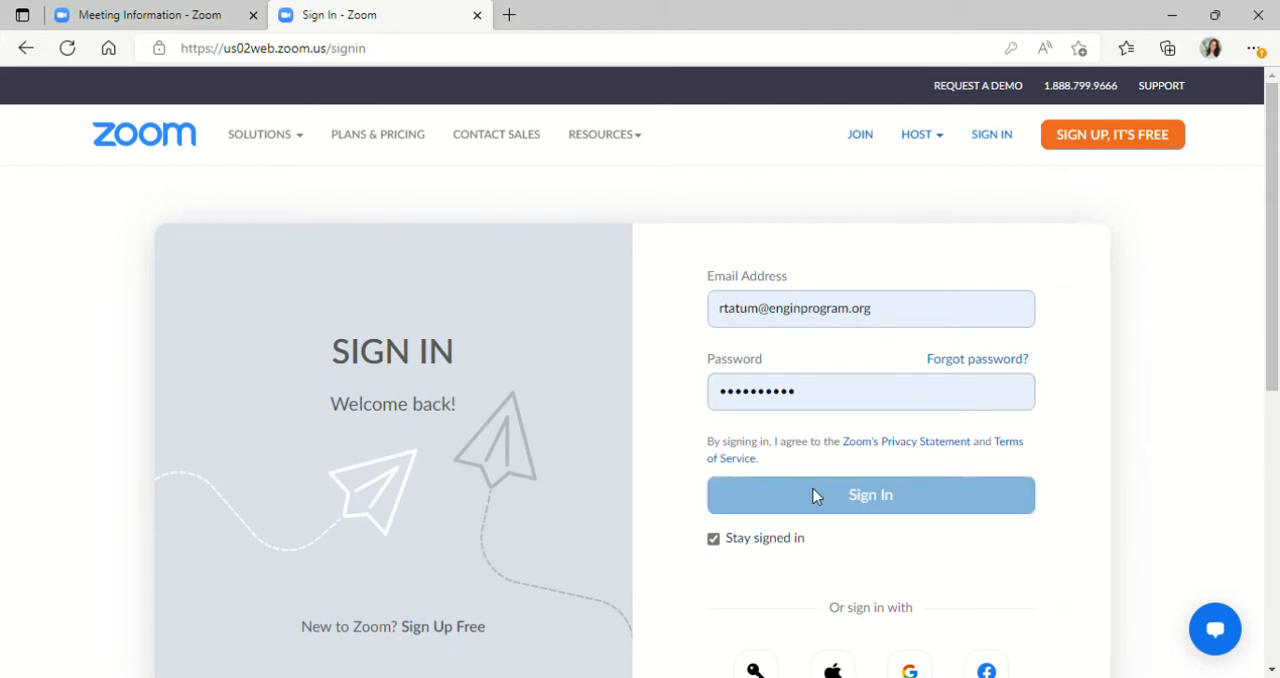
click(870, 496)
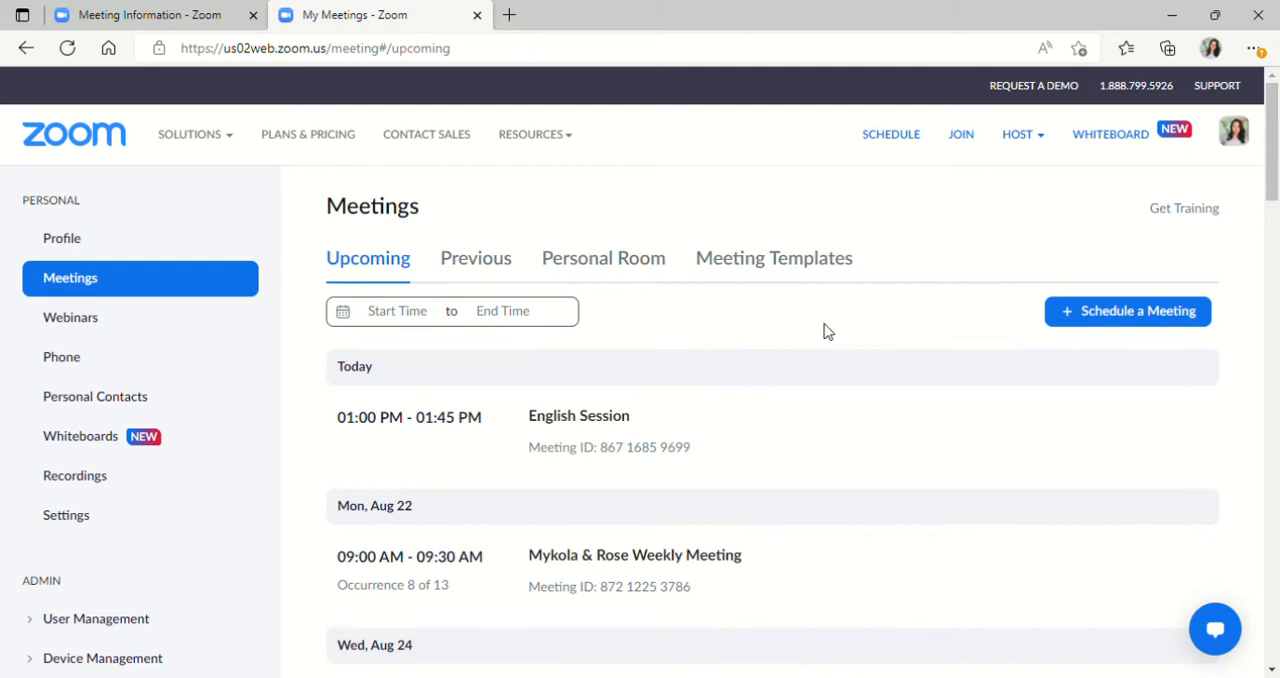
mouse_move(516, 412)
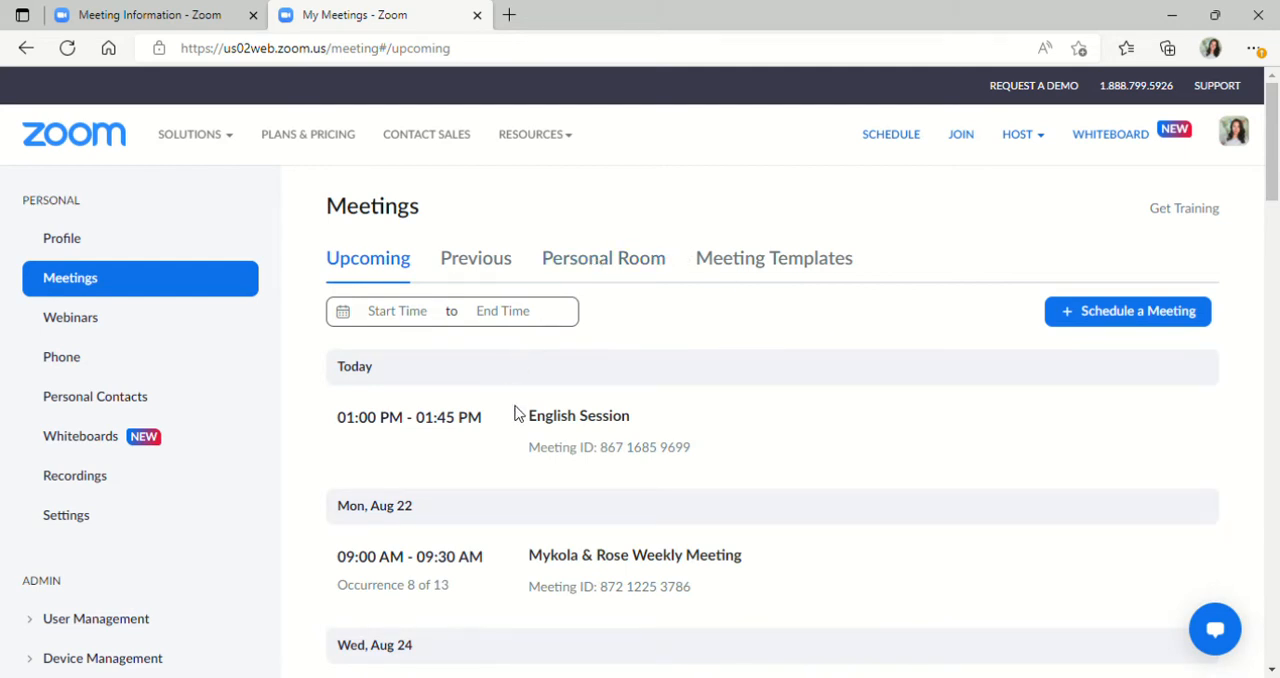
mouse_move(590, 216)
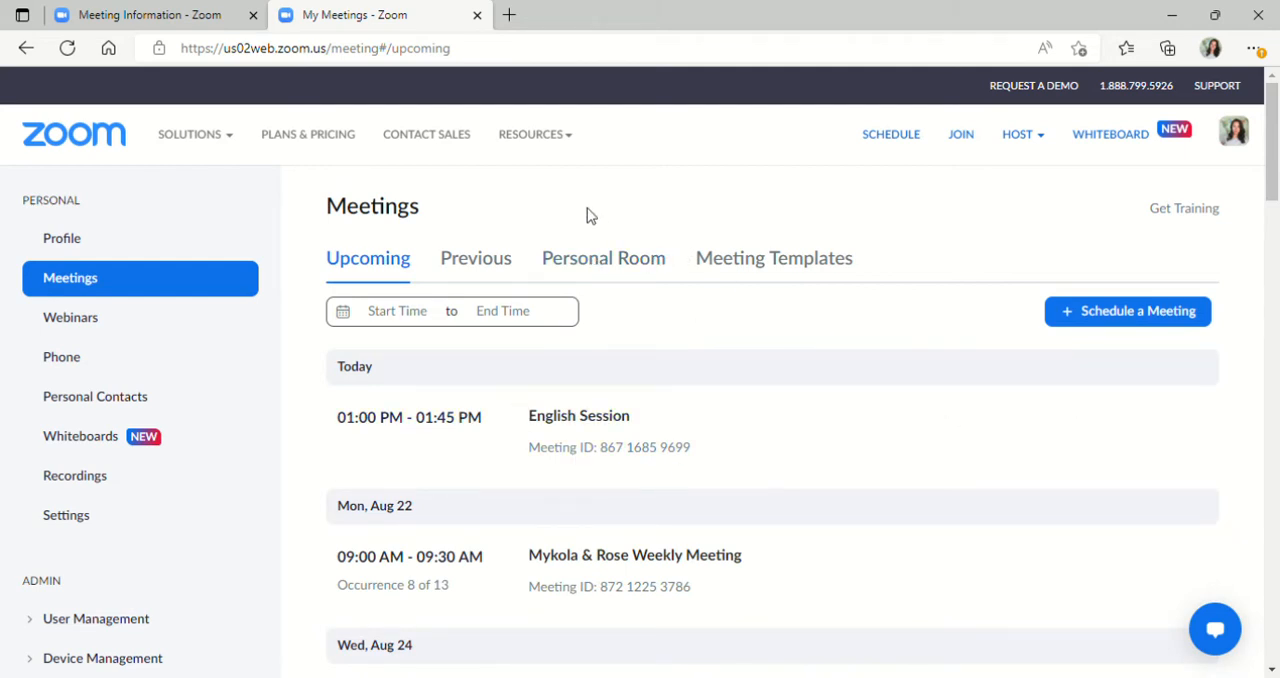
Step: Review the profile page's personal, meeting, account and sign-in sections, ending back at the name details
click(60, 238)
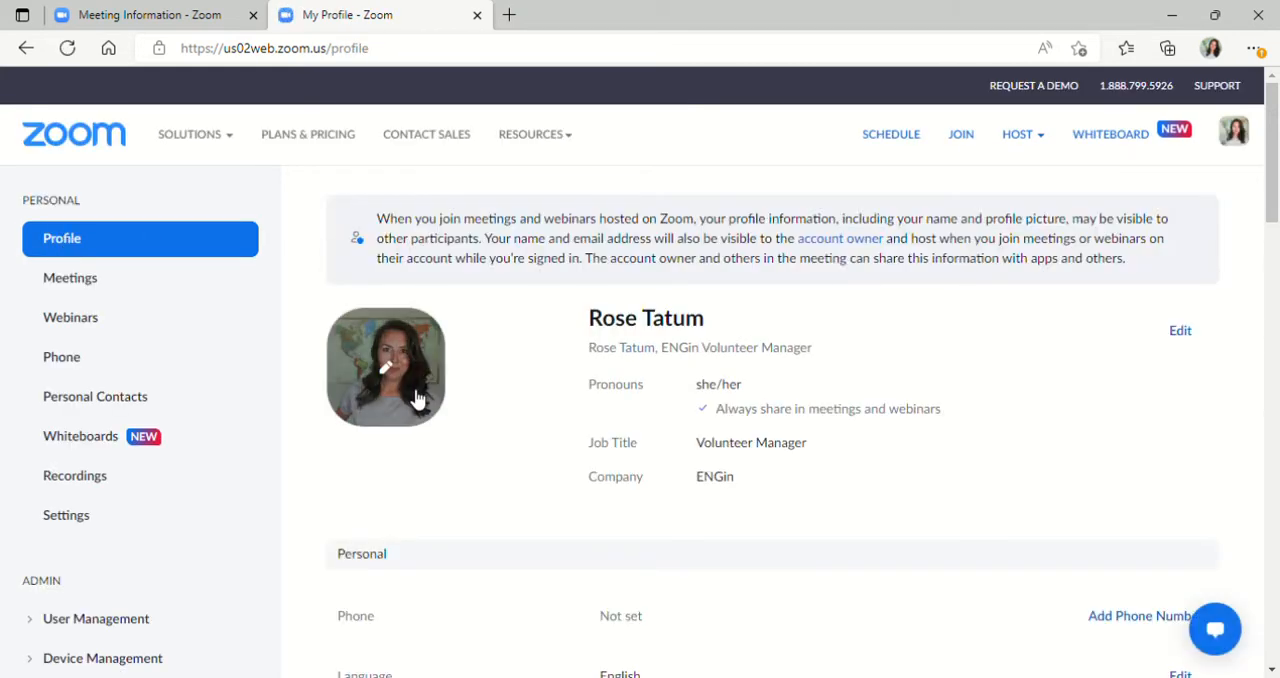
mouse_move(436, 410)
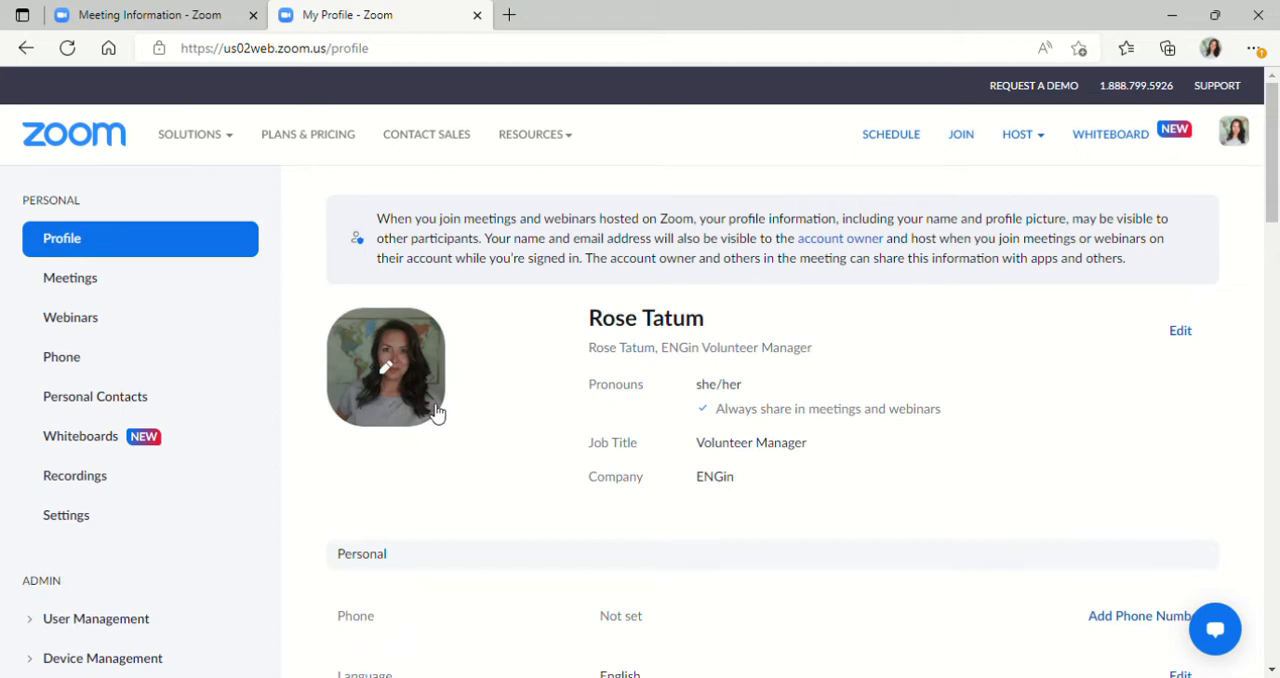
mouse_move(786, 314)
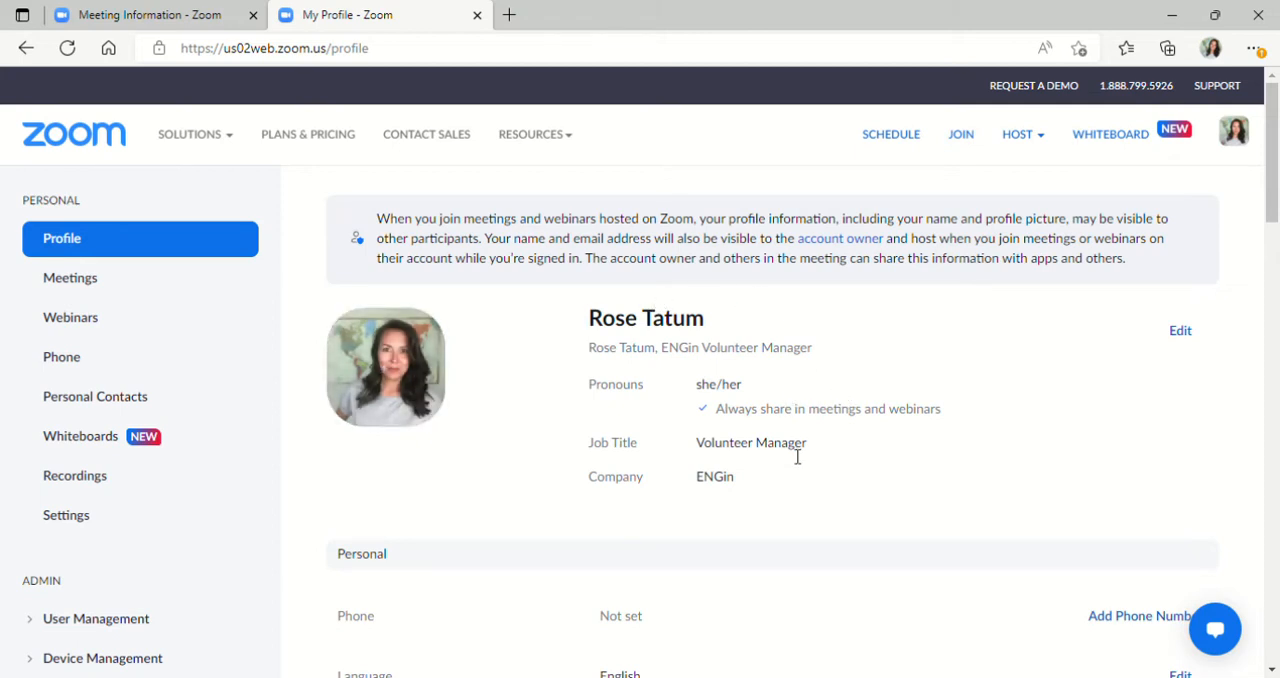
mouse_move(738, 494)
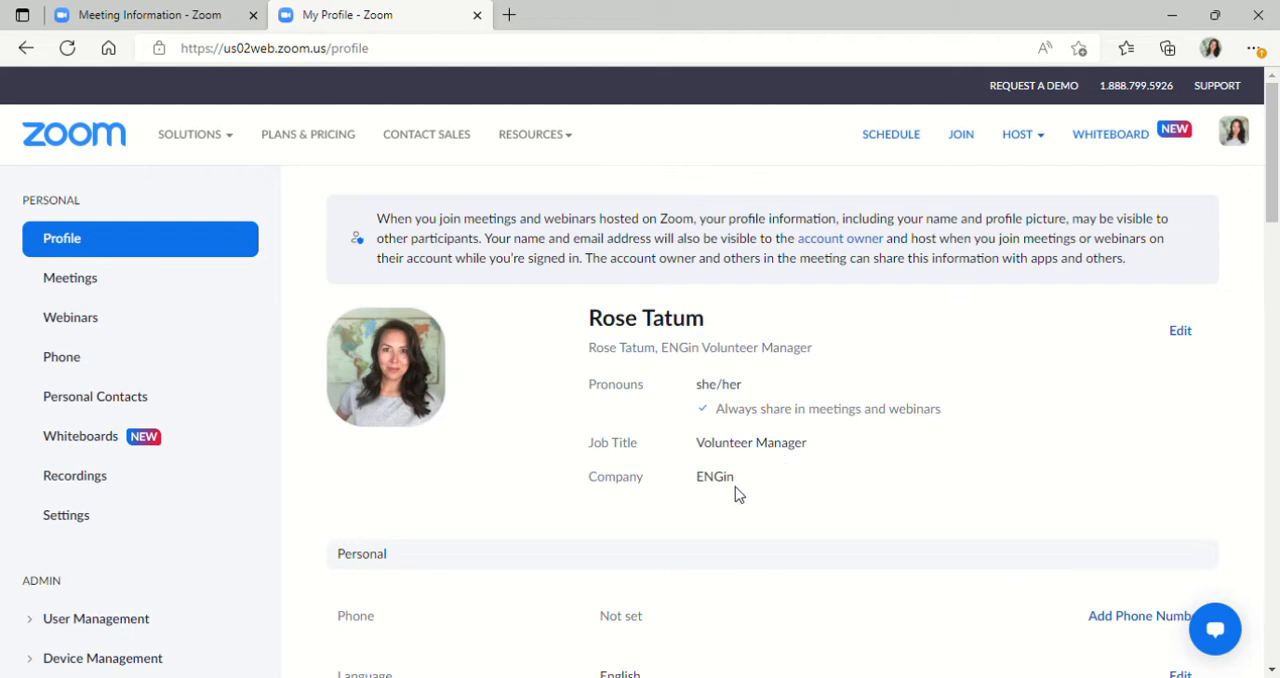
scroll(down, 3)
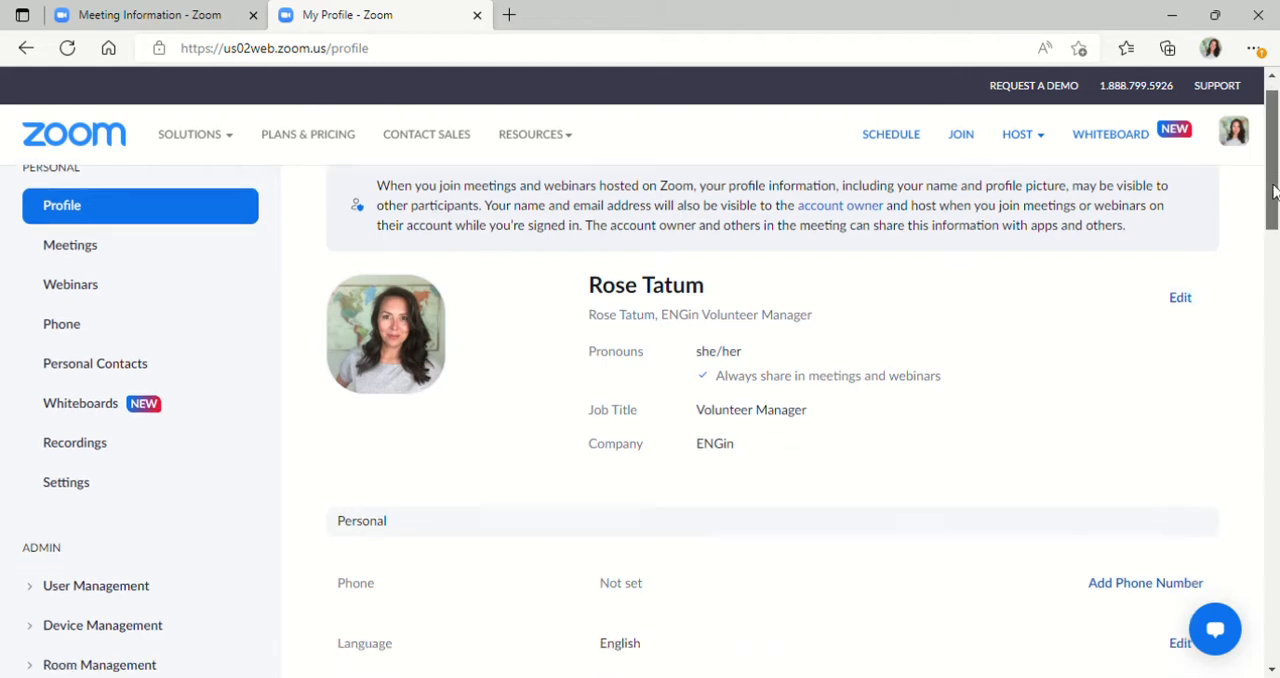
scroll(down, 3)
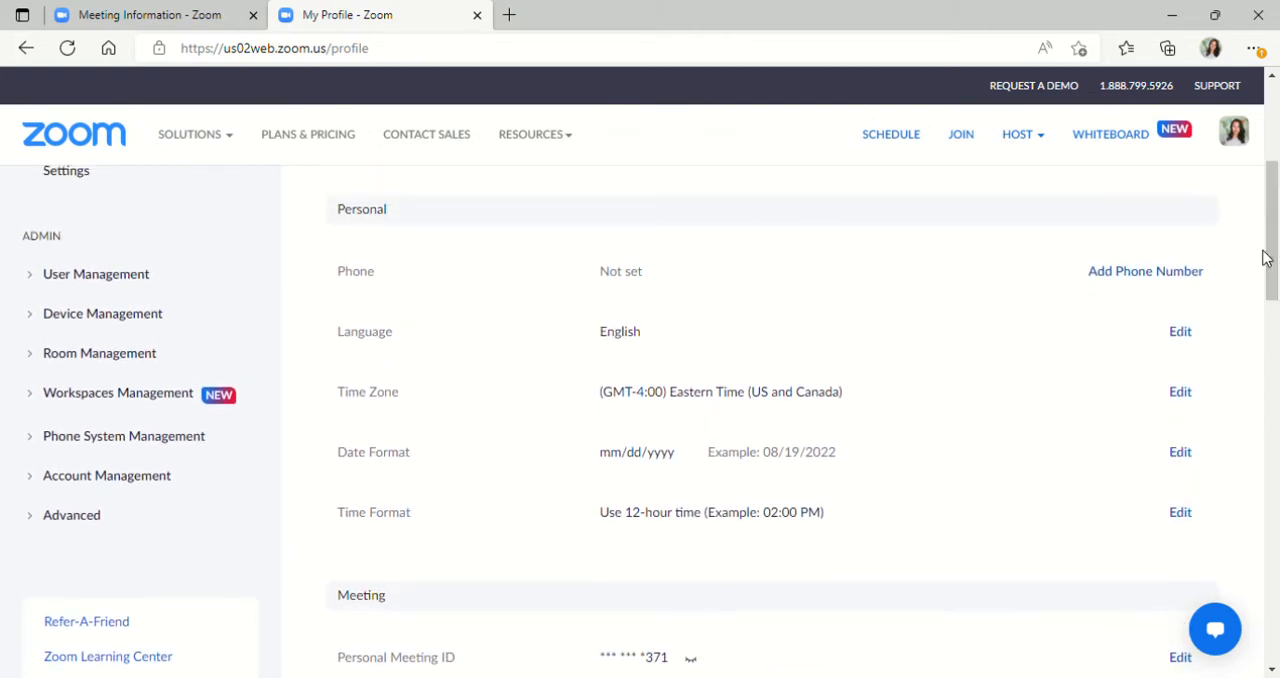
mouse_move(612, 446)
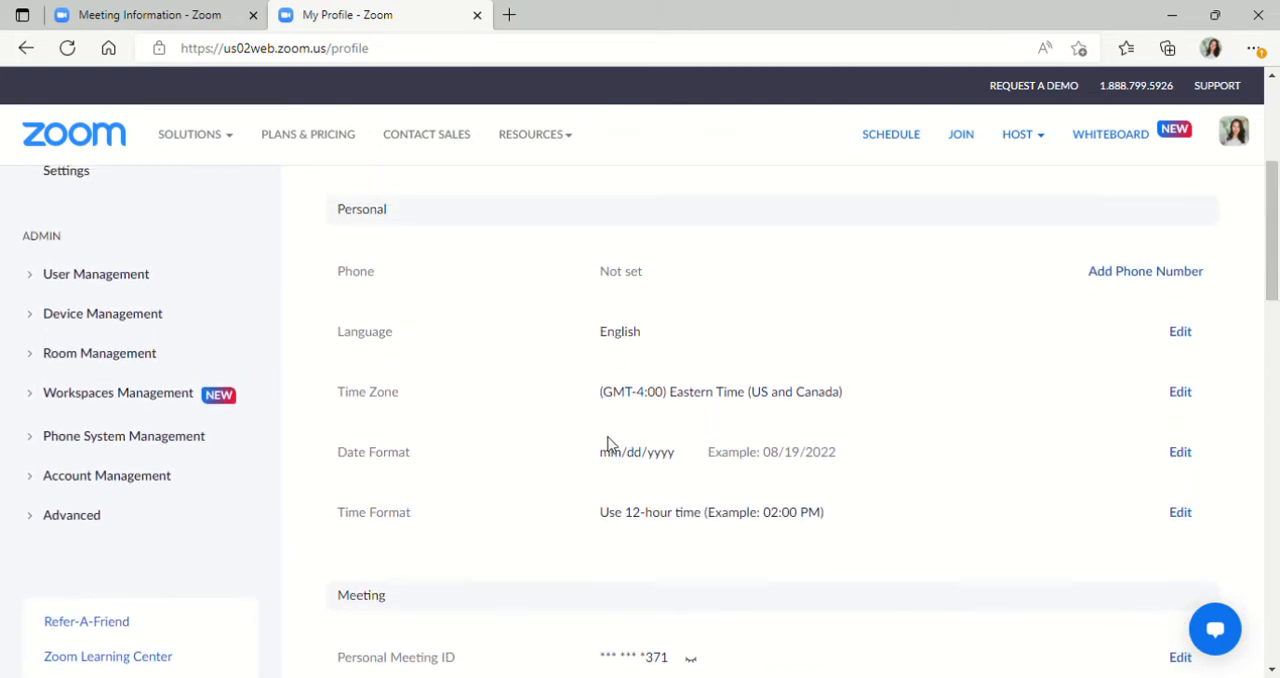
mouse_move(764, 388)
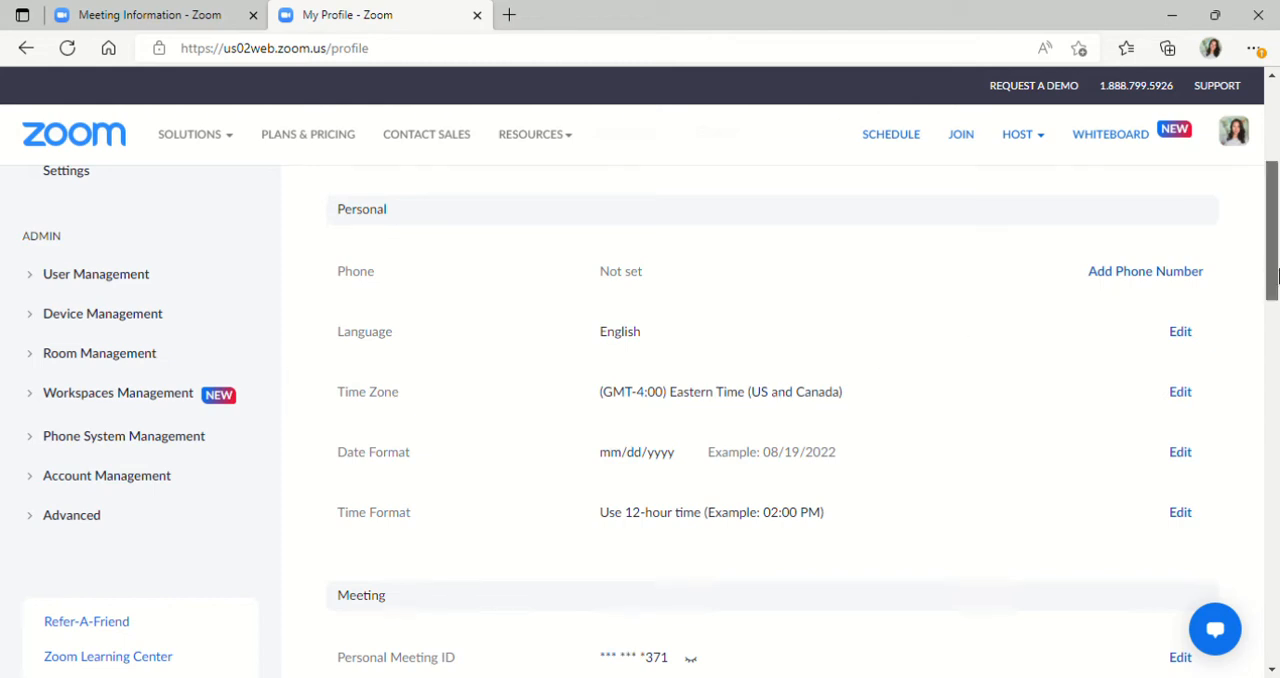
scroll(down, 3)
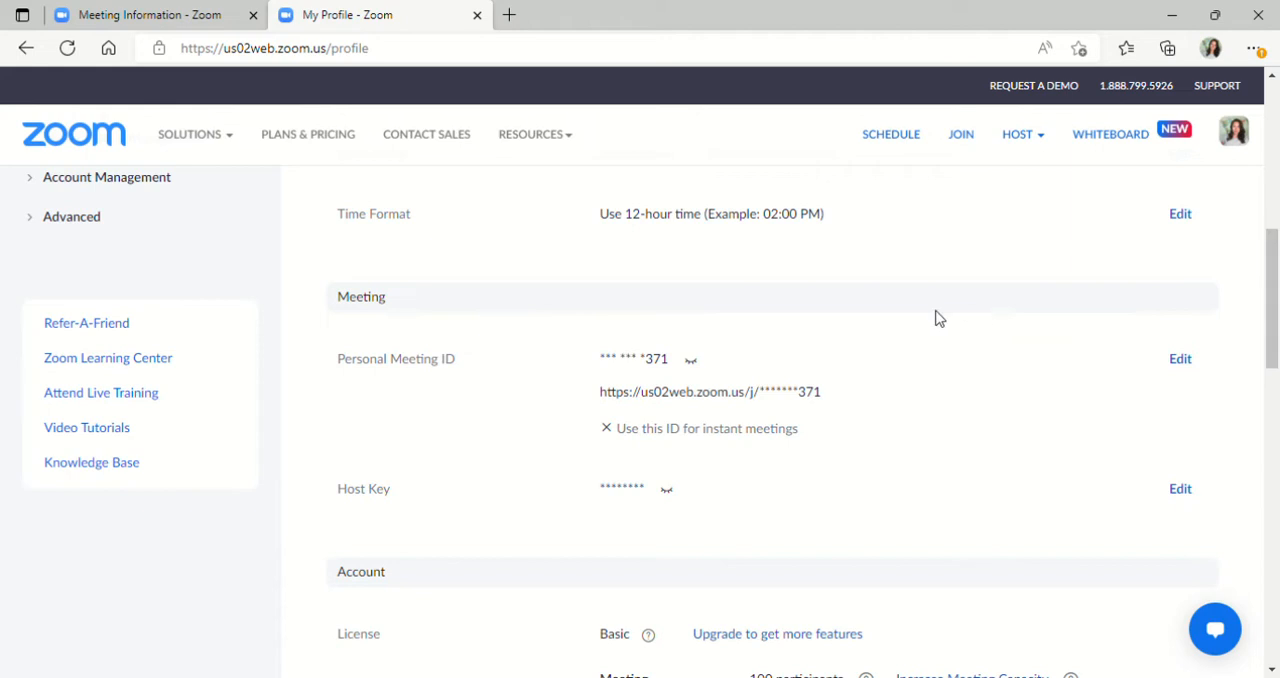
mouse_move(1270, 356)
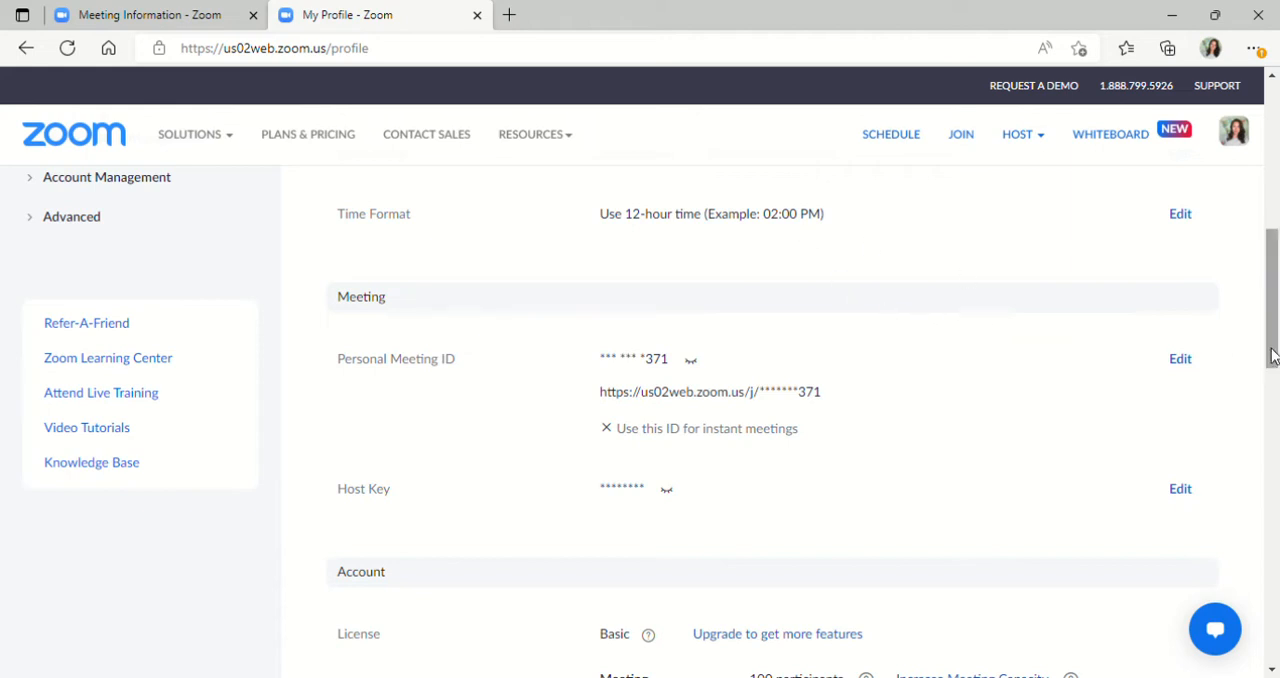
scroll(down, 3)
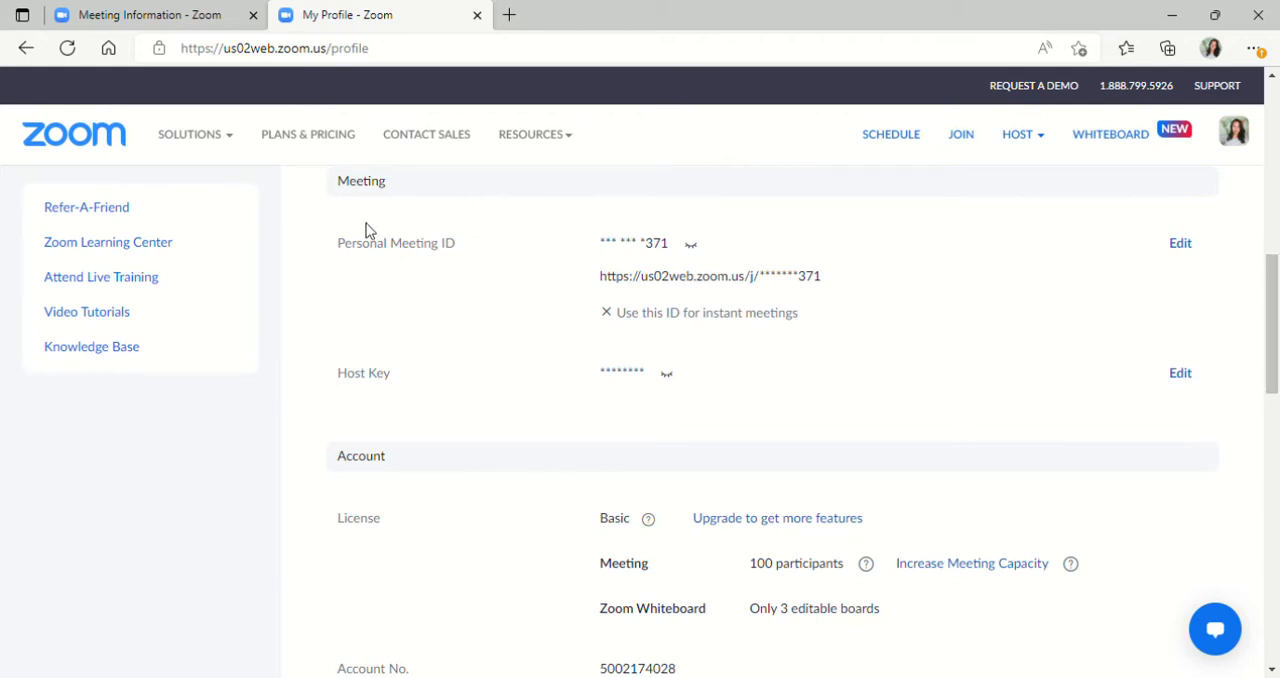
mouse_move(448, 262)
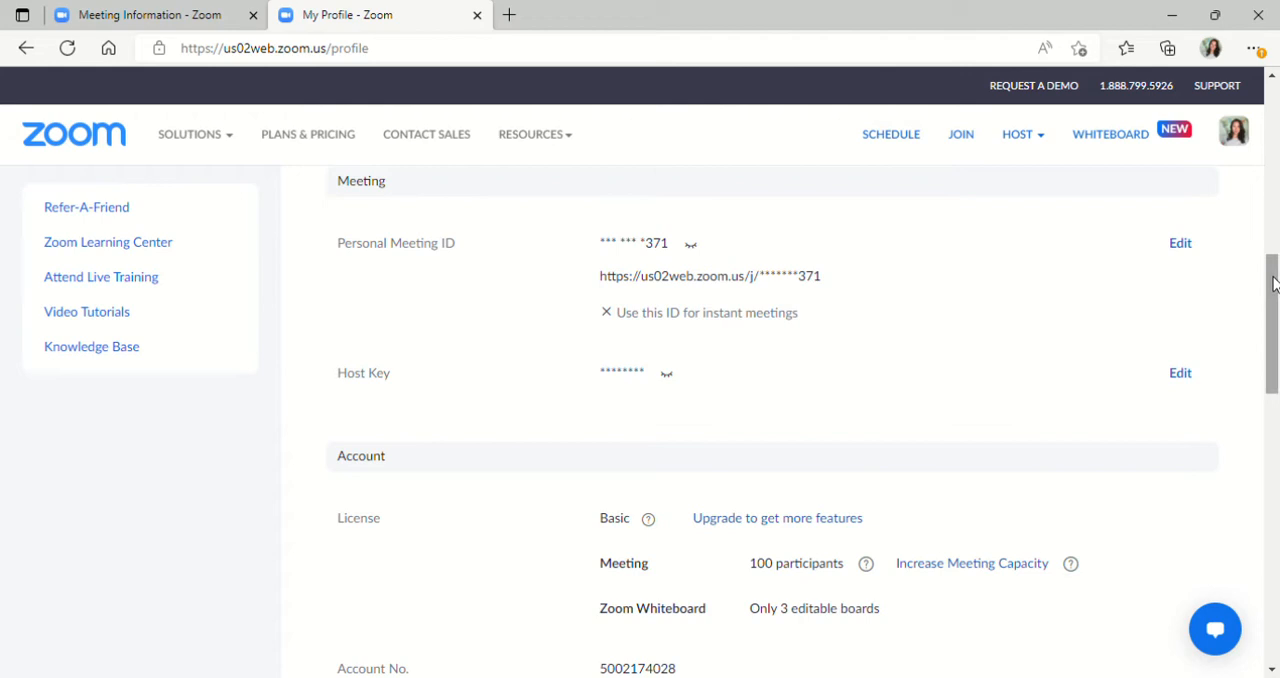
scroll(down, 3)
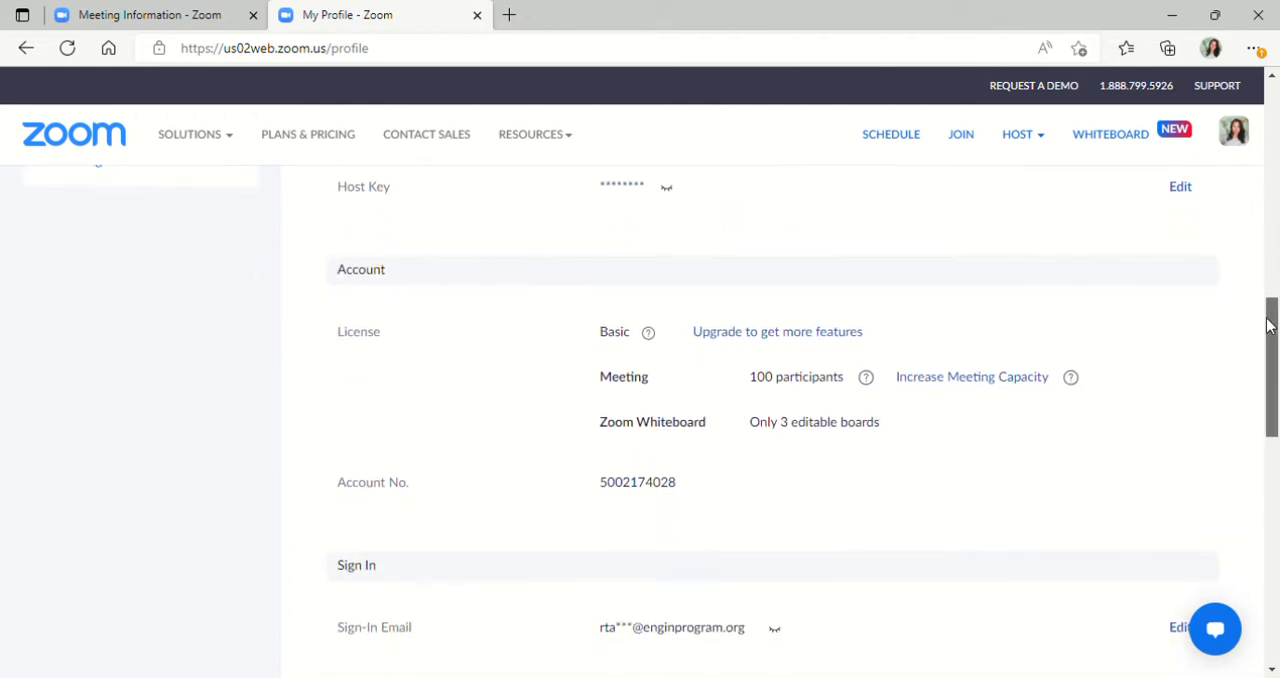
scroll(down, 3)
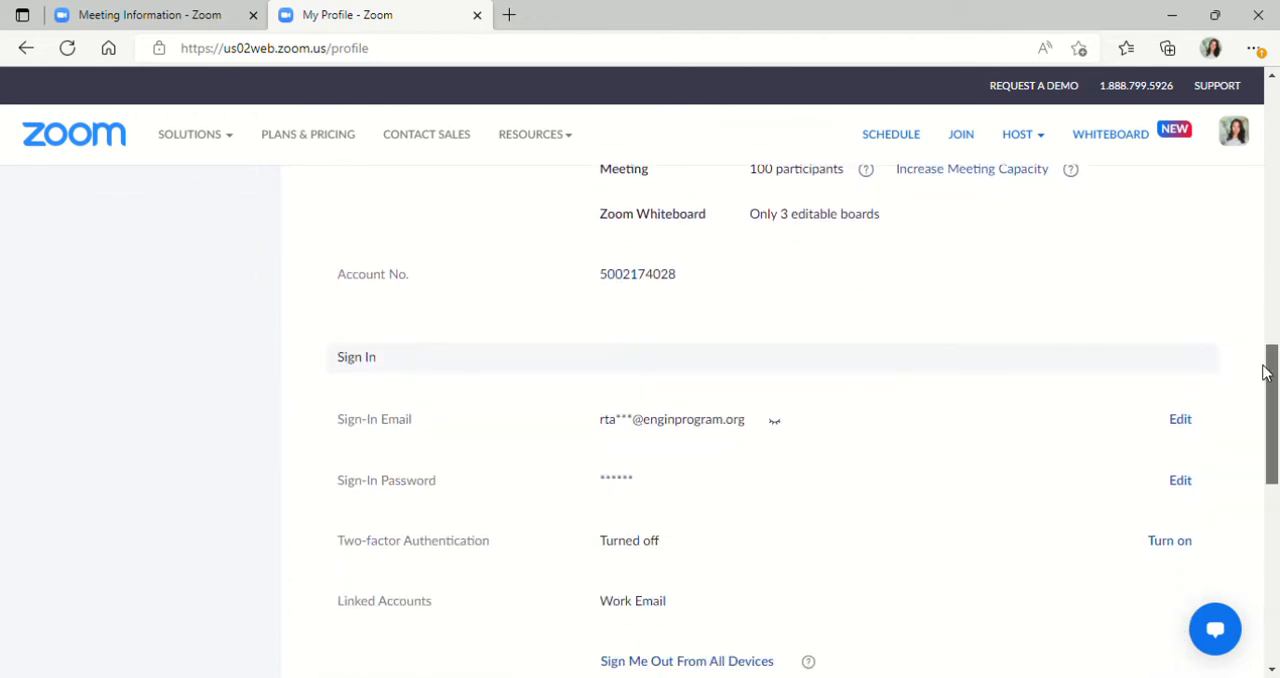
scroll(down, 3)
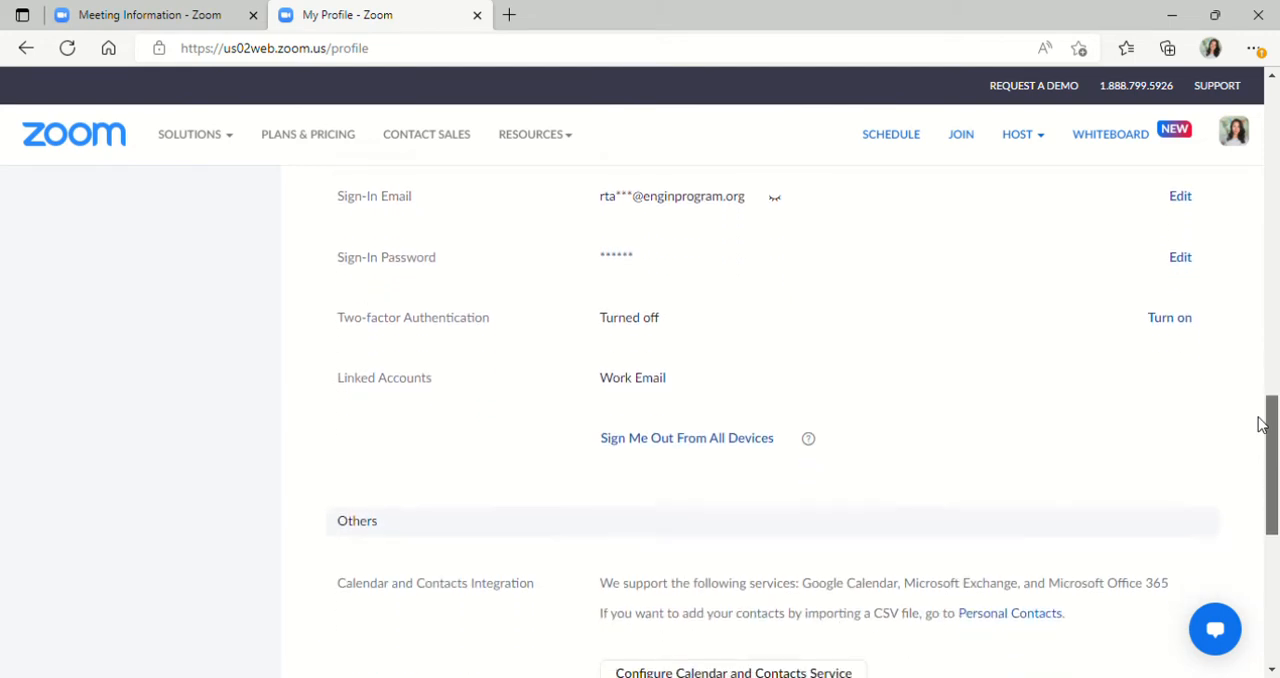
scroll(down, 3)
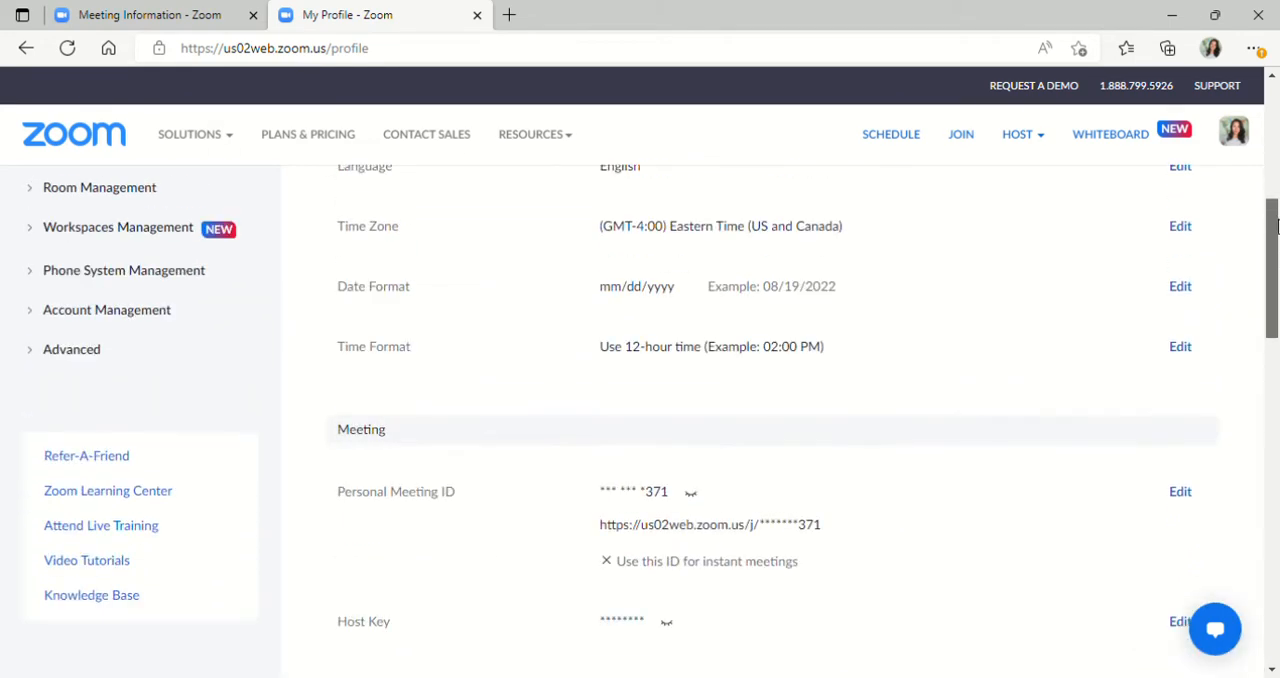
scroll(up, 3)
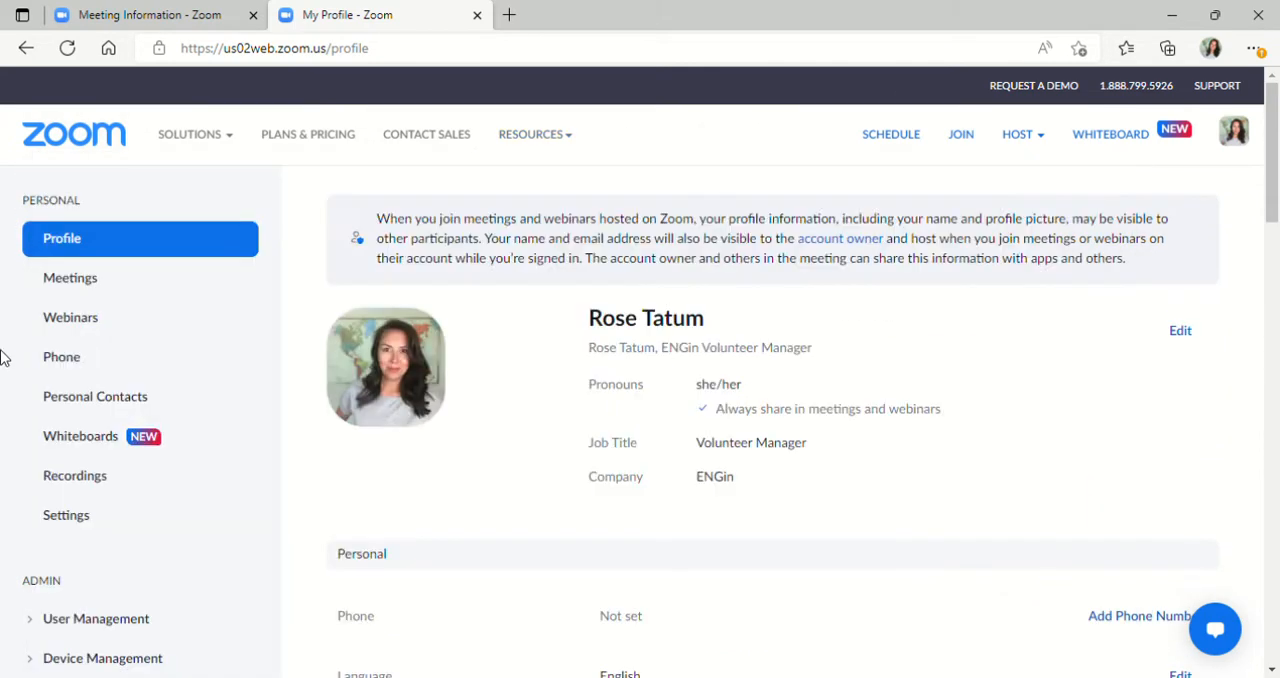
mouse_move(70, 278)
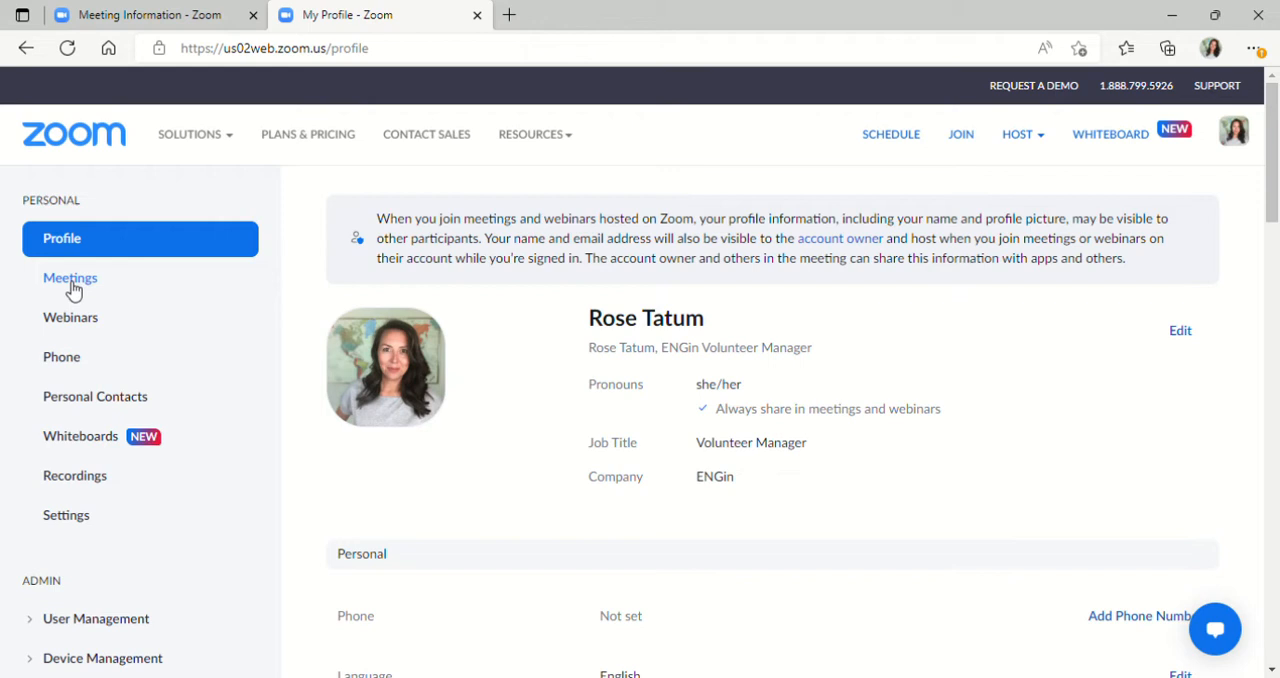
Step: From the Meetings list, schedule a new meeting with the topic 'English Session'
click(70, 278)
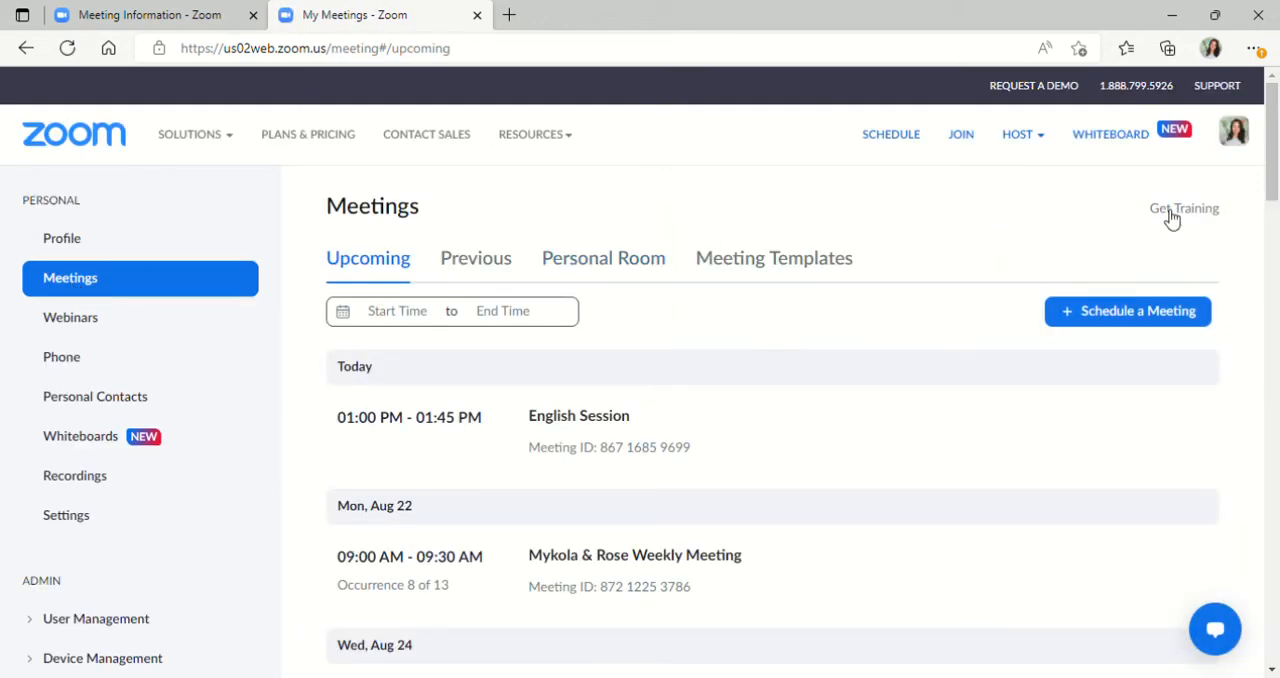
click(1128, 312)
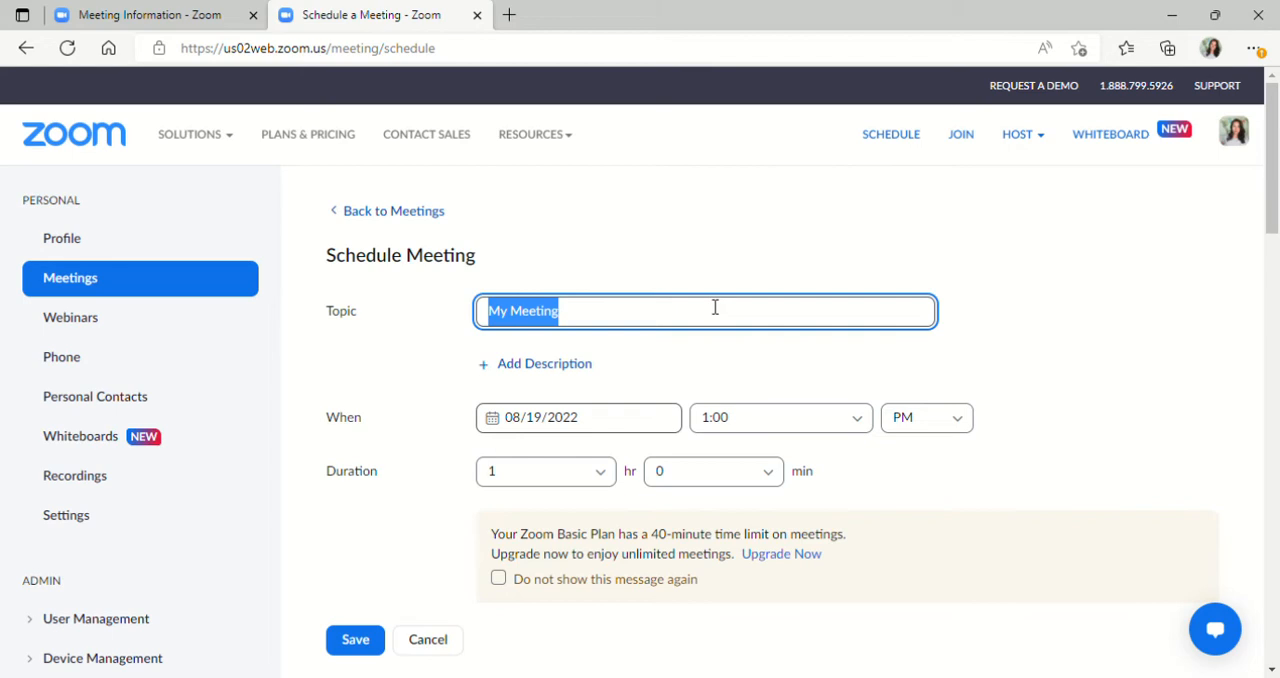
text(English)
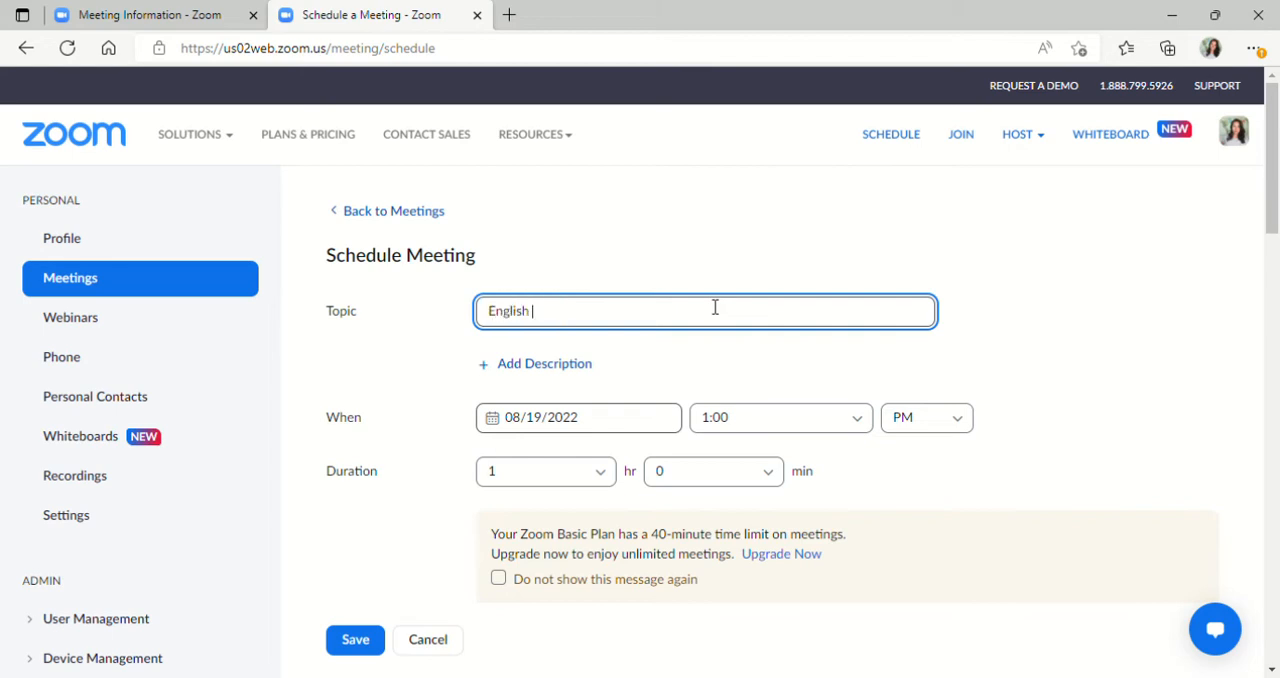
text(Session)
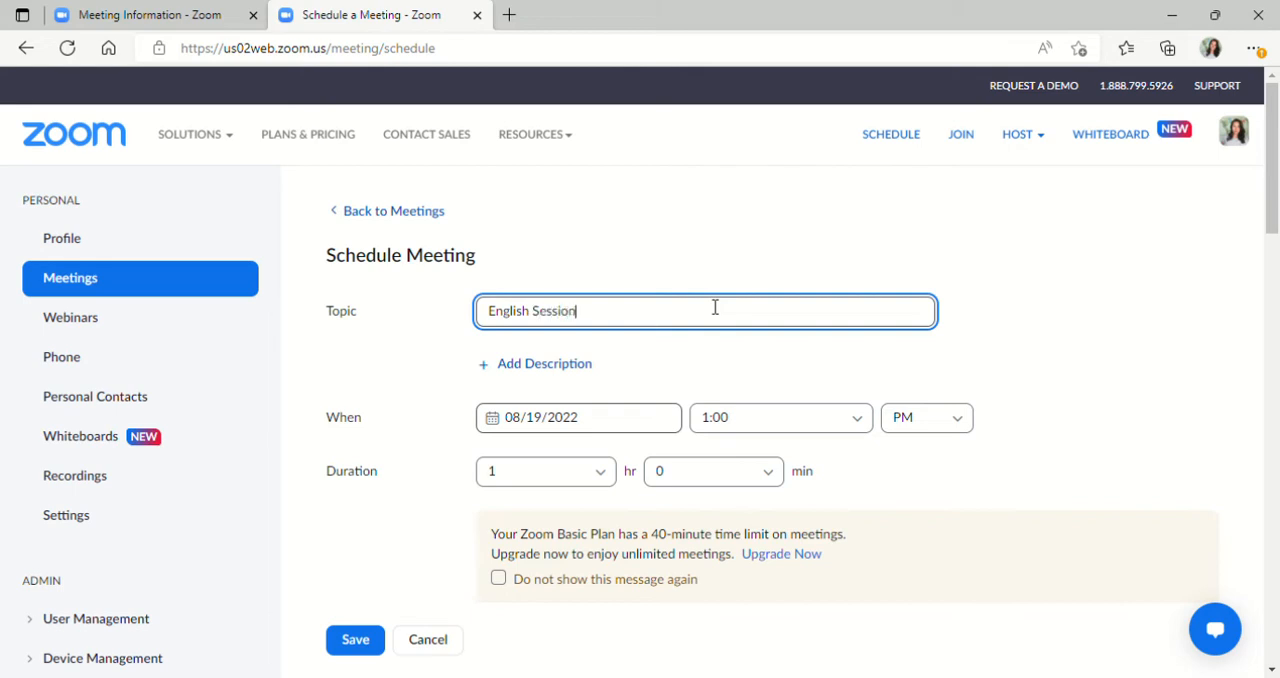
mouse_move(672, 376)
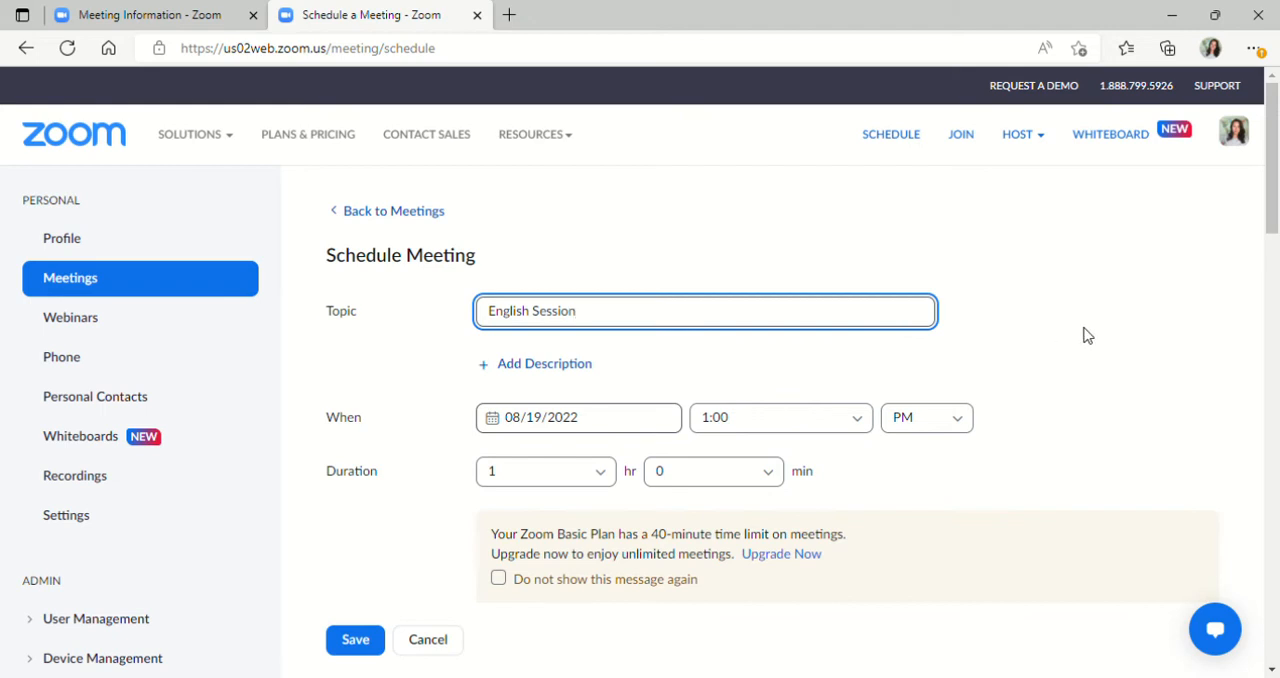
mouse_move(846, 388)
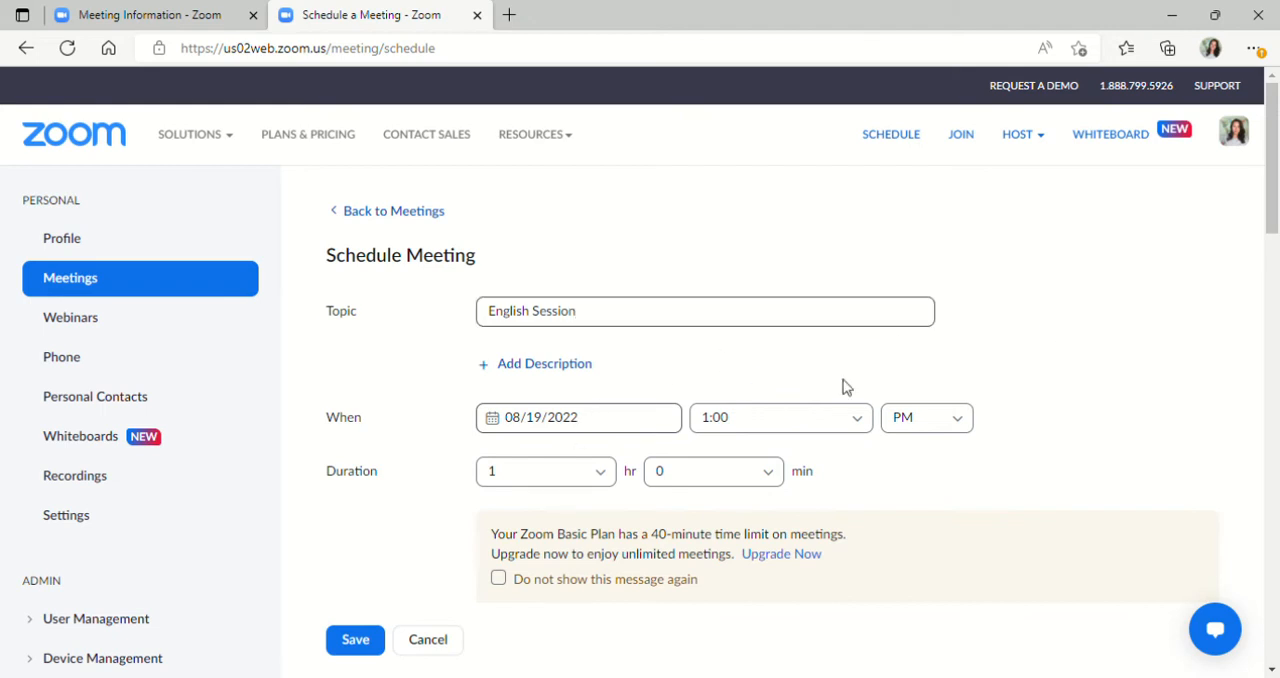
mouse_move(1272, 190)
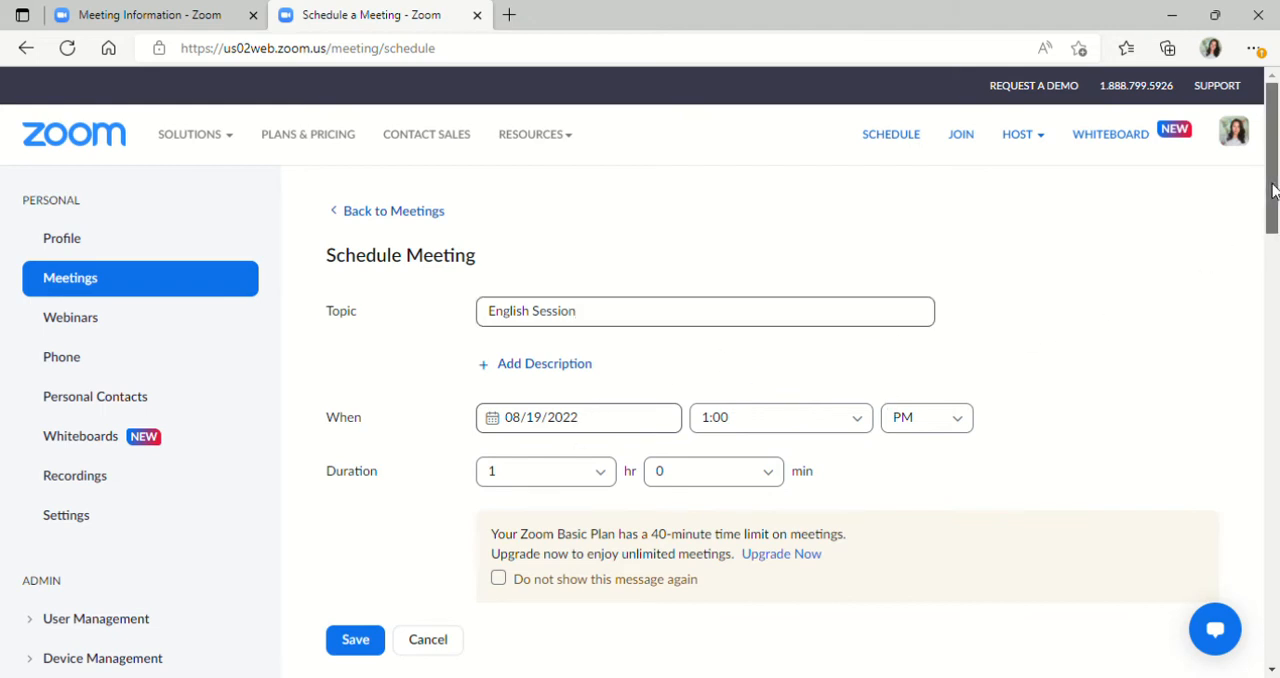
scroll(down, 3)
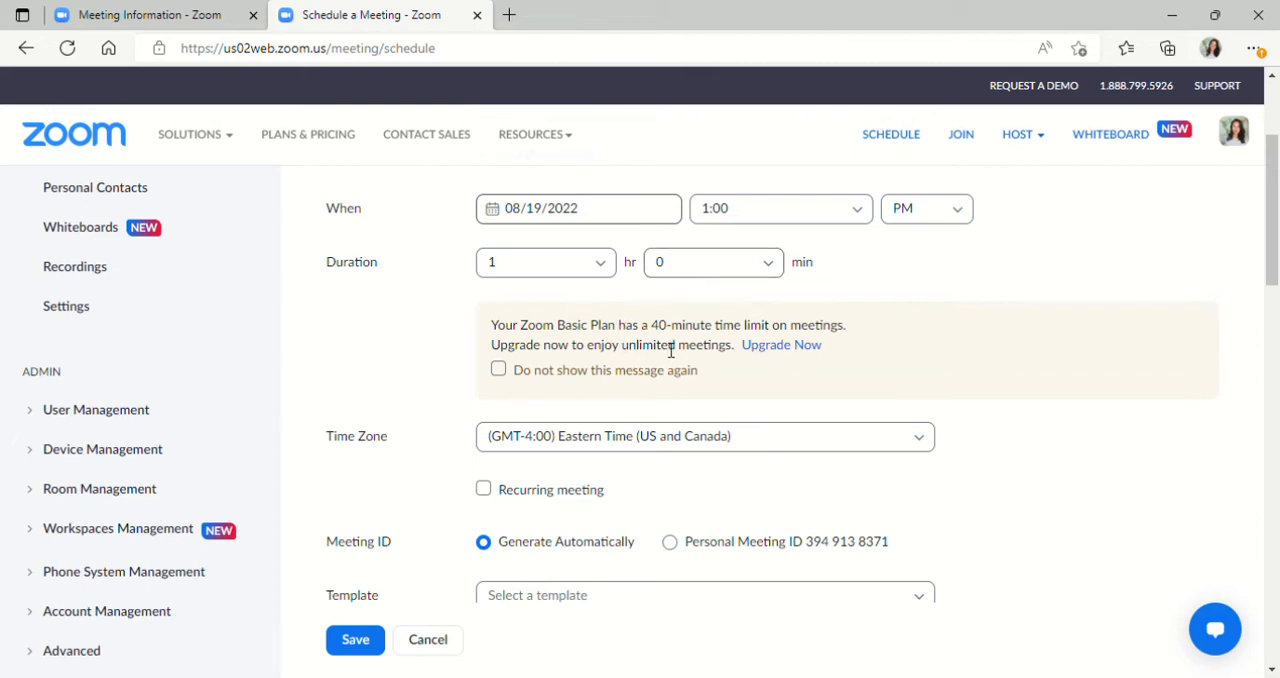
mouse_move(676, 344)
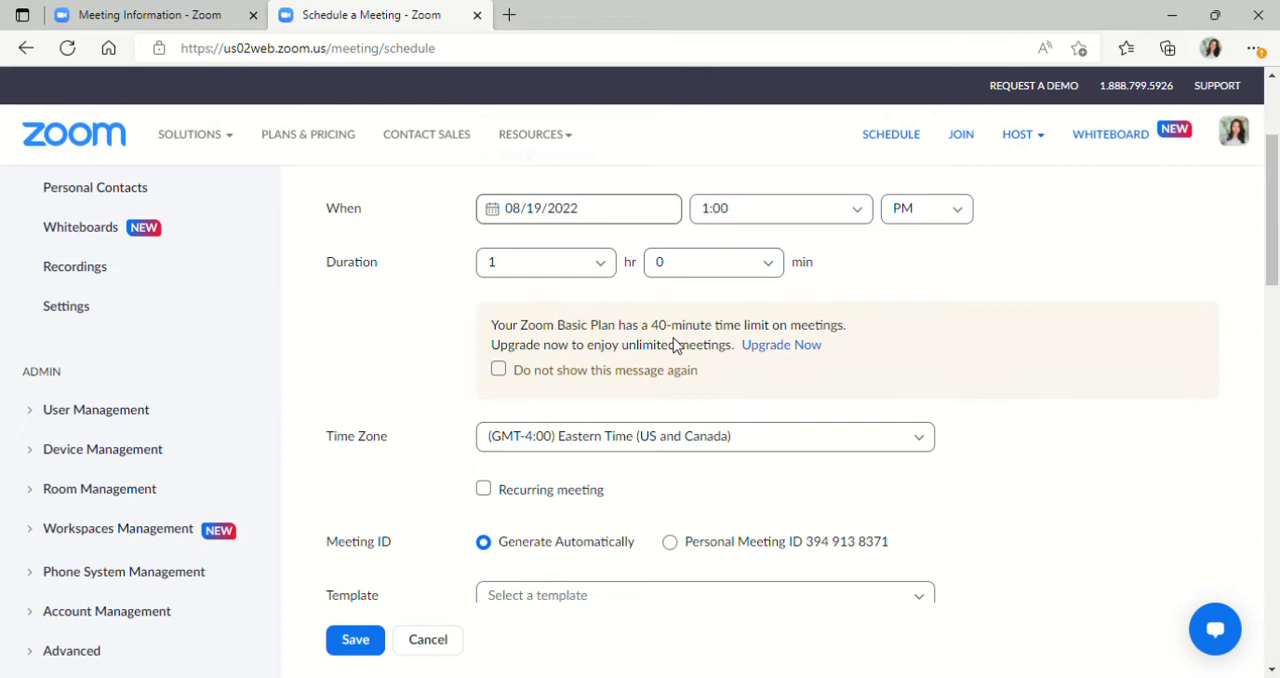
mouse_move(678, 344)
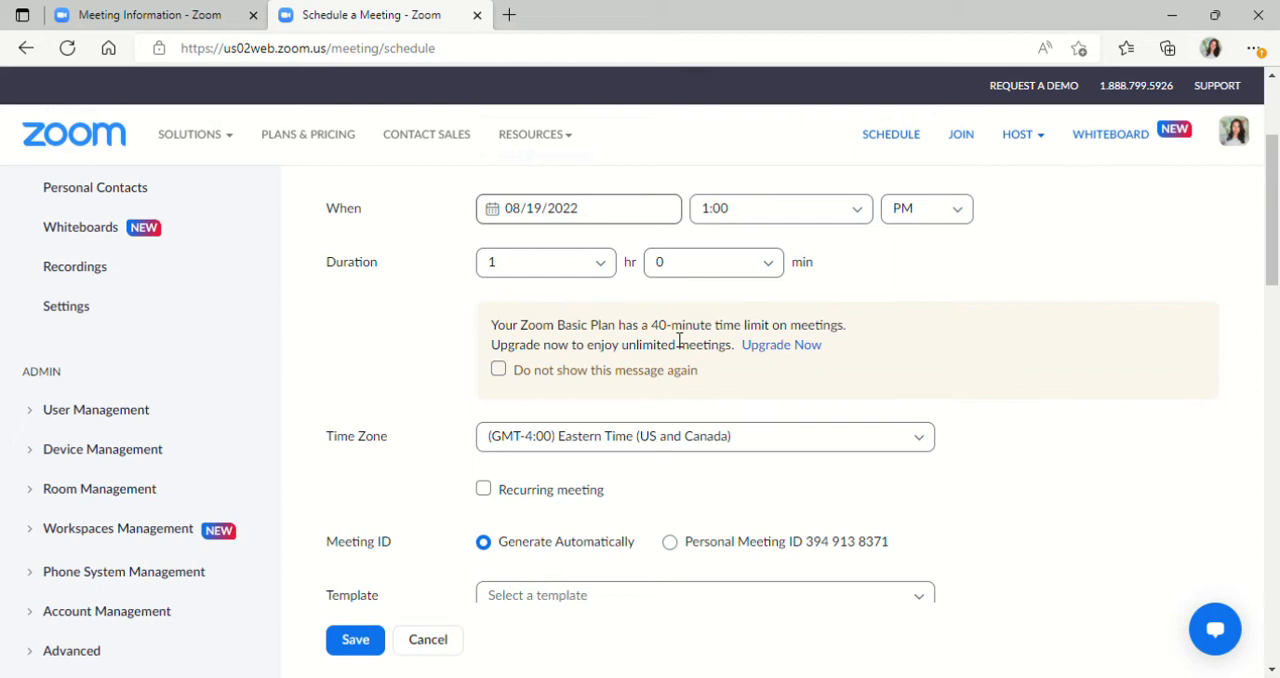
mouse_move(766, 312)
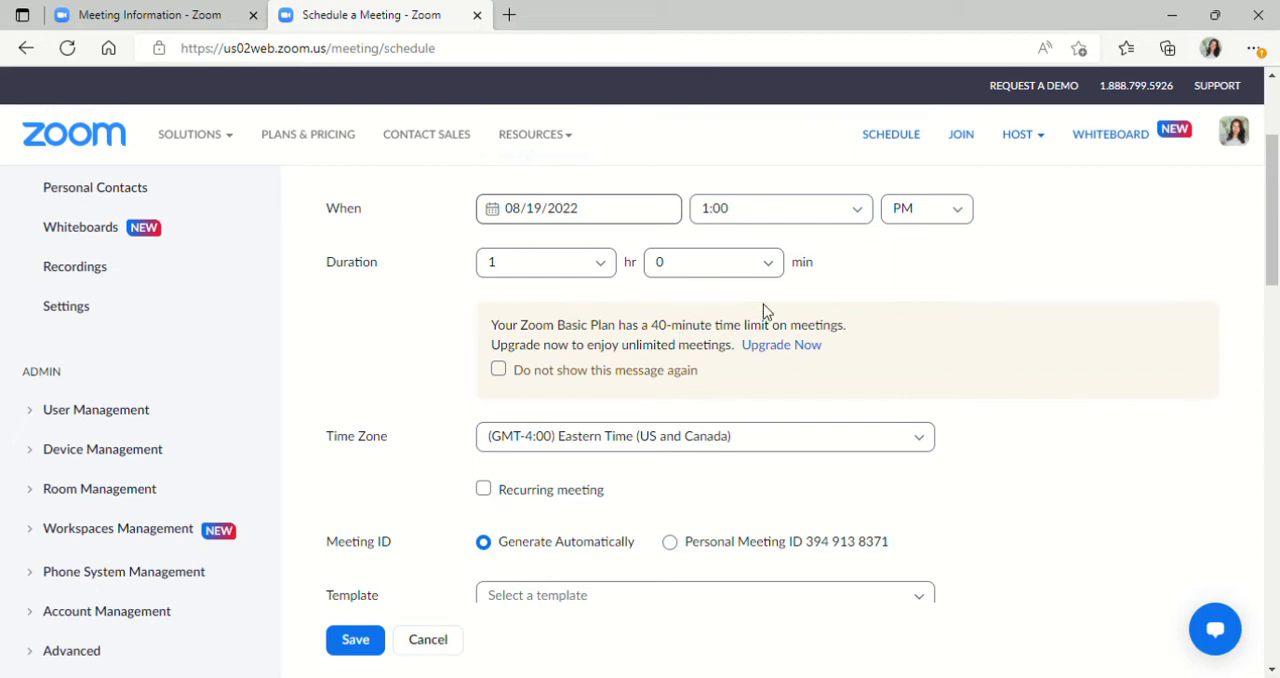
mouse_move(820, 330)
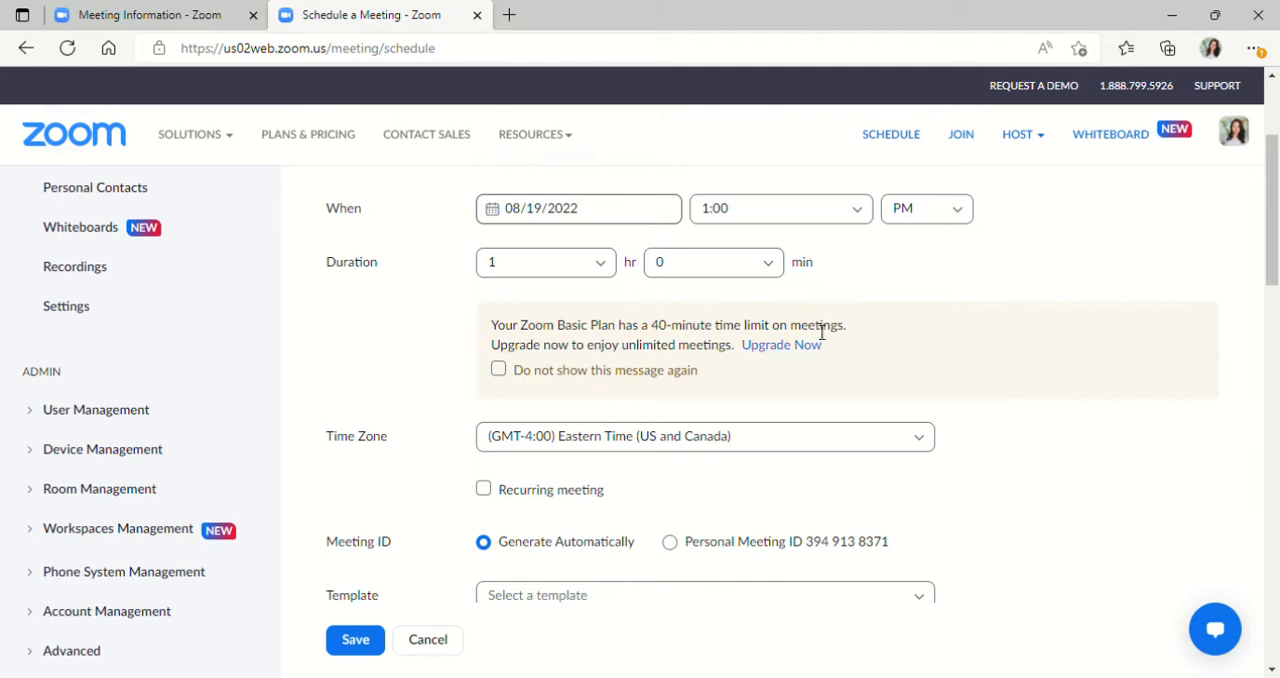
mouse_move(664, 350)
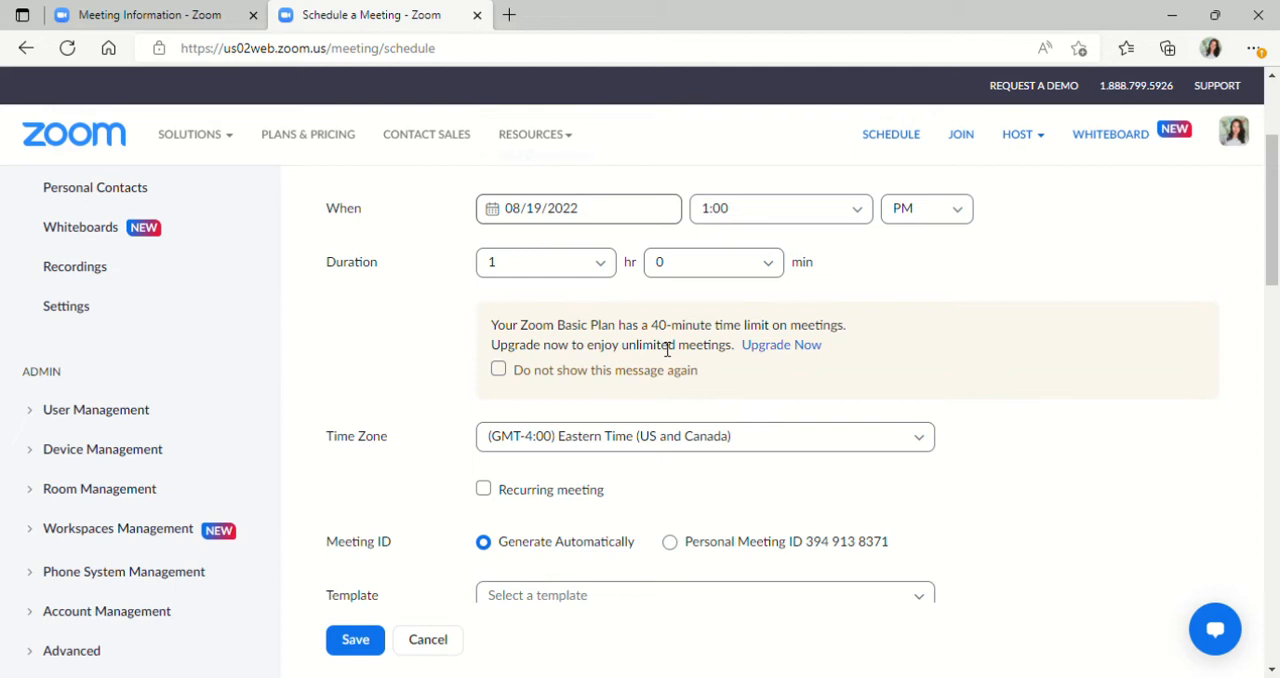
mouse_move(668, 350)
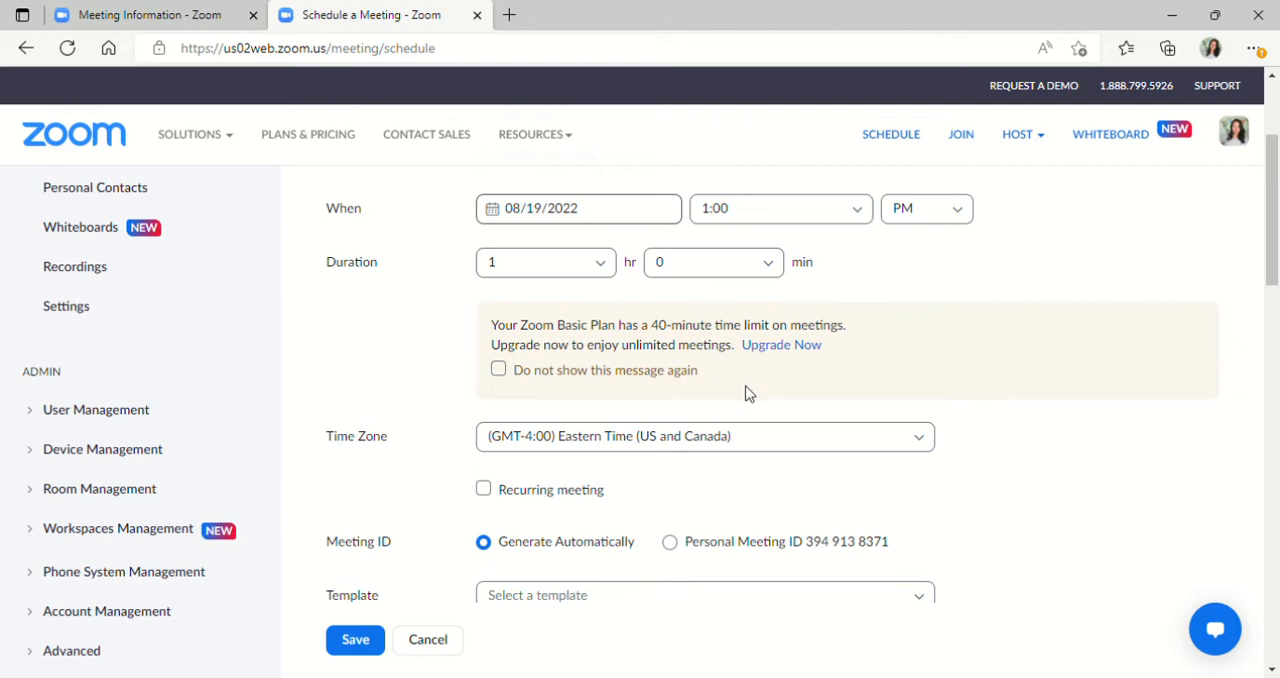
mouse_move(780, 472)
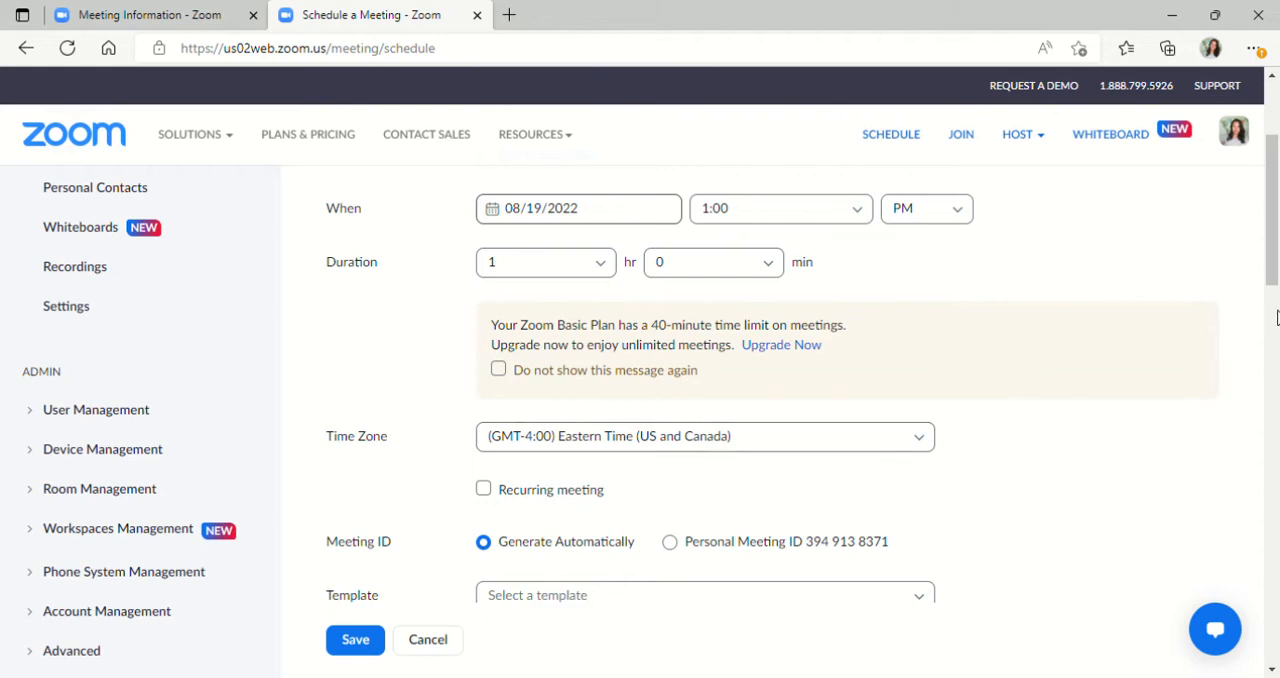
scroll(down, 3)
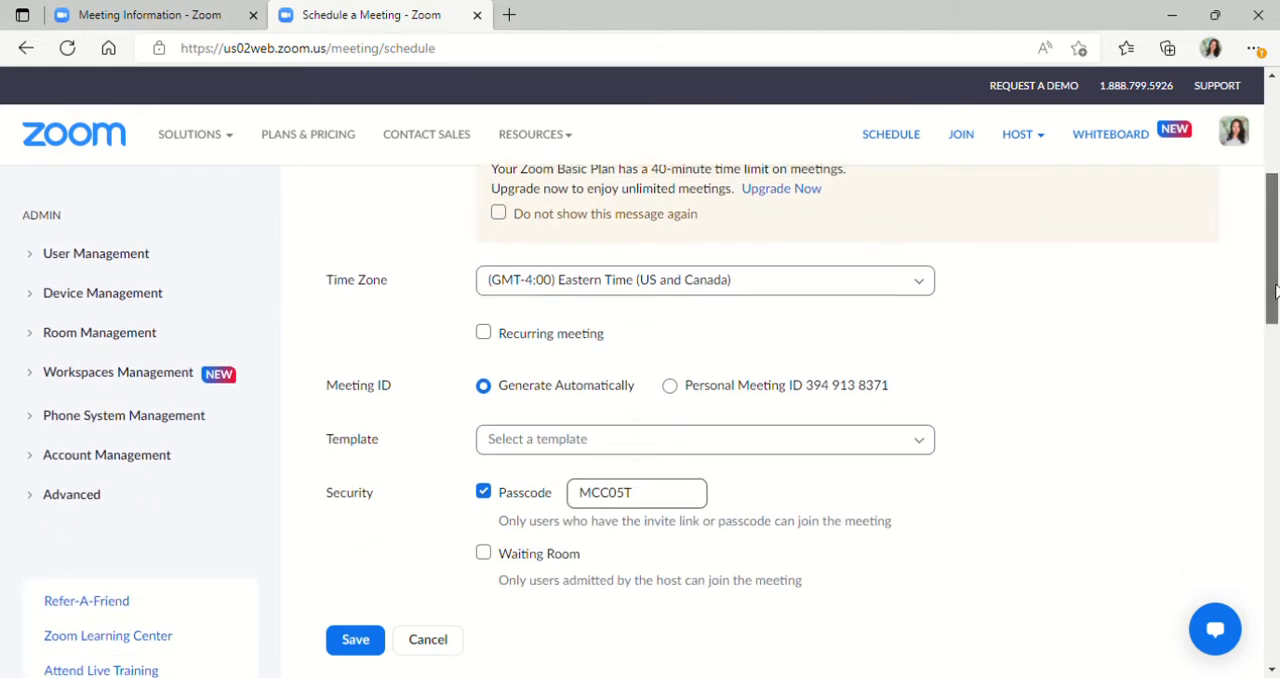
scroll(down, 3)
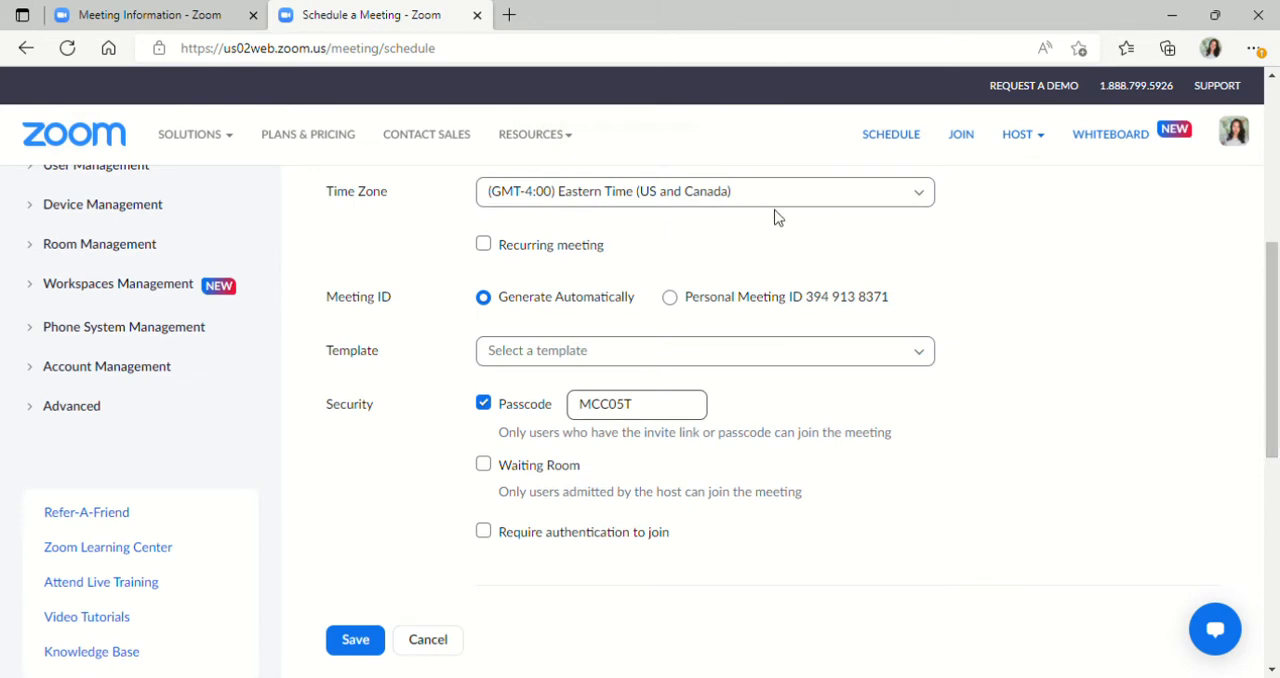
Step: Make the meeting recur daily ending by 08/25/2022, seven occurrences
click(484, 244)
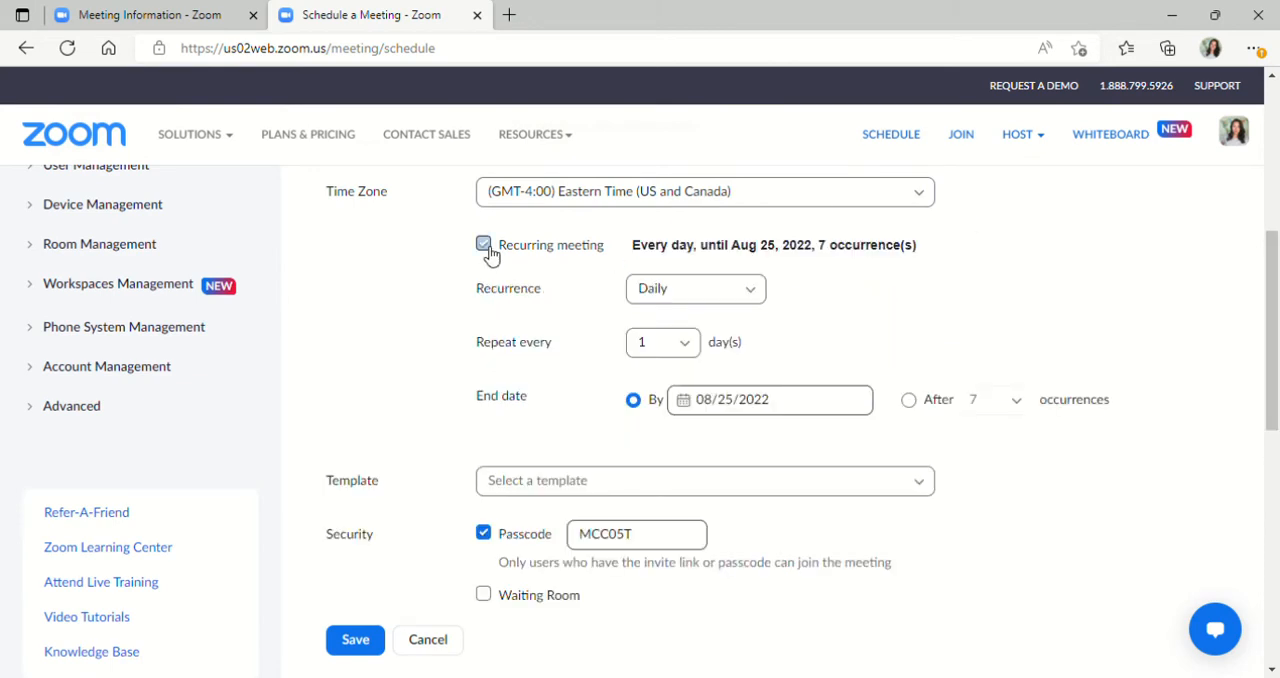
mouse_move(800, 304)
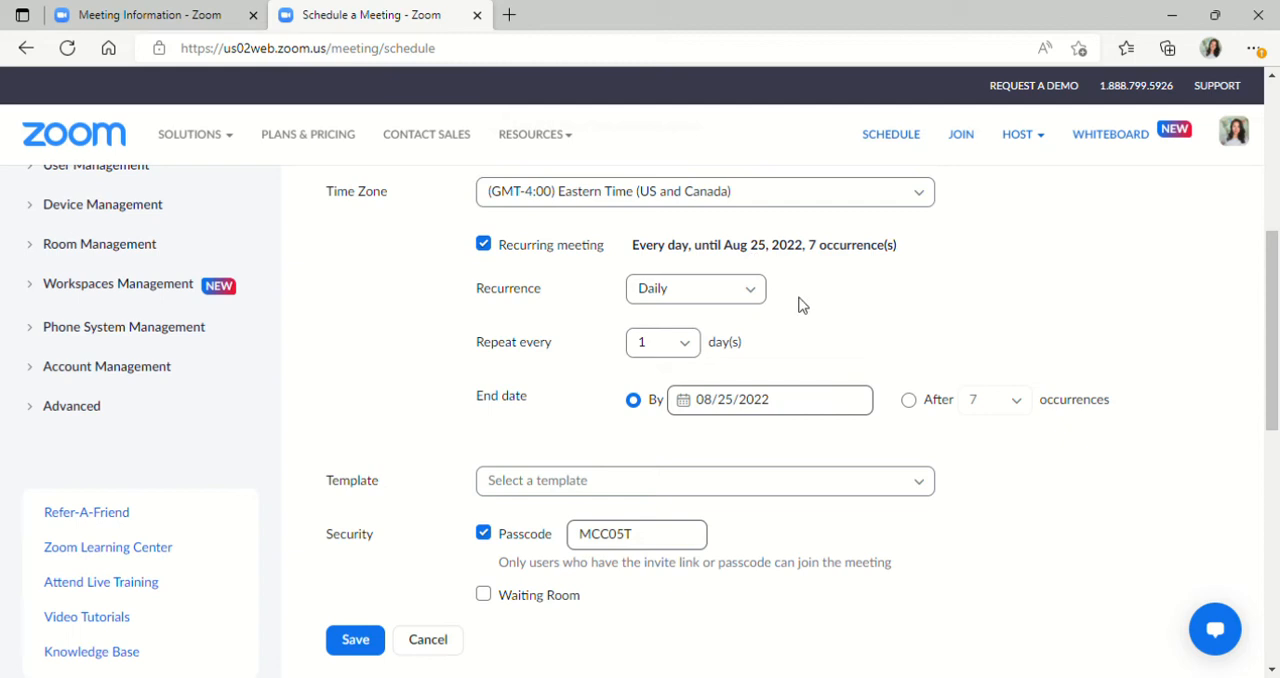
mouse_move(832, 332)
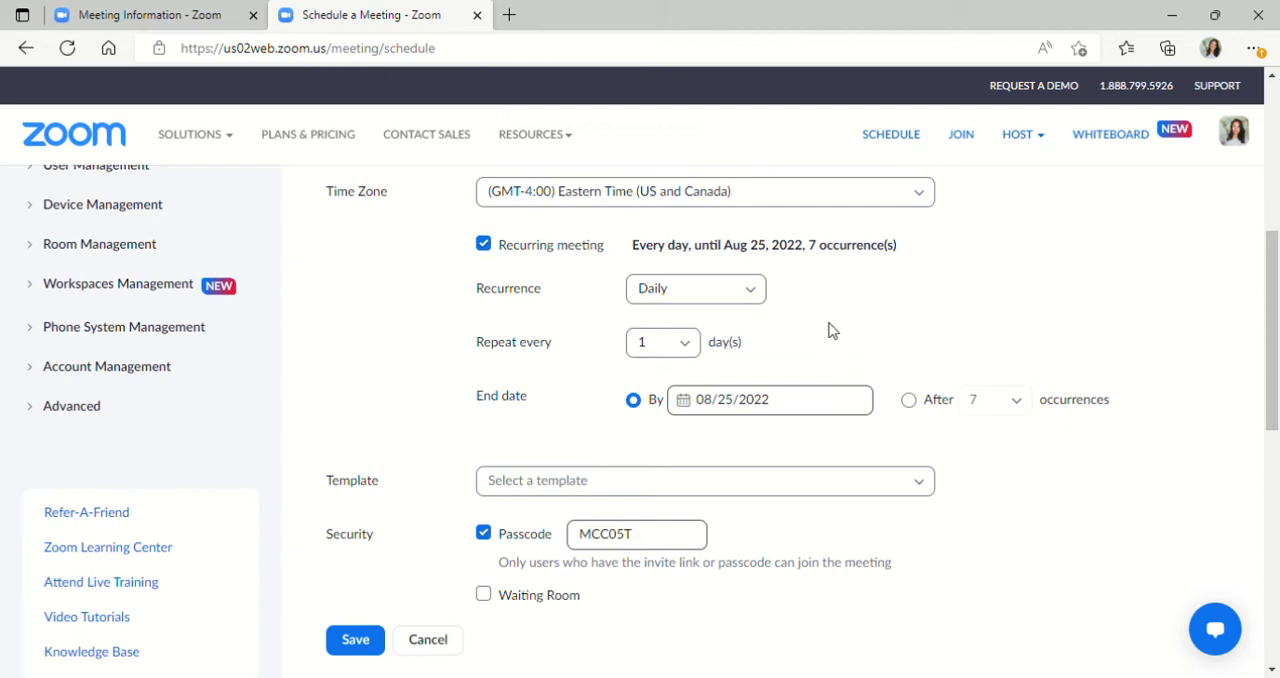
mouse_move(1040, 244)
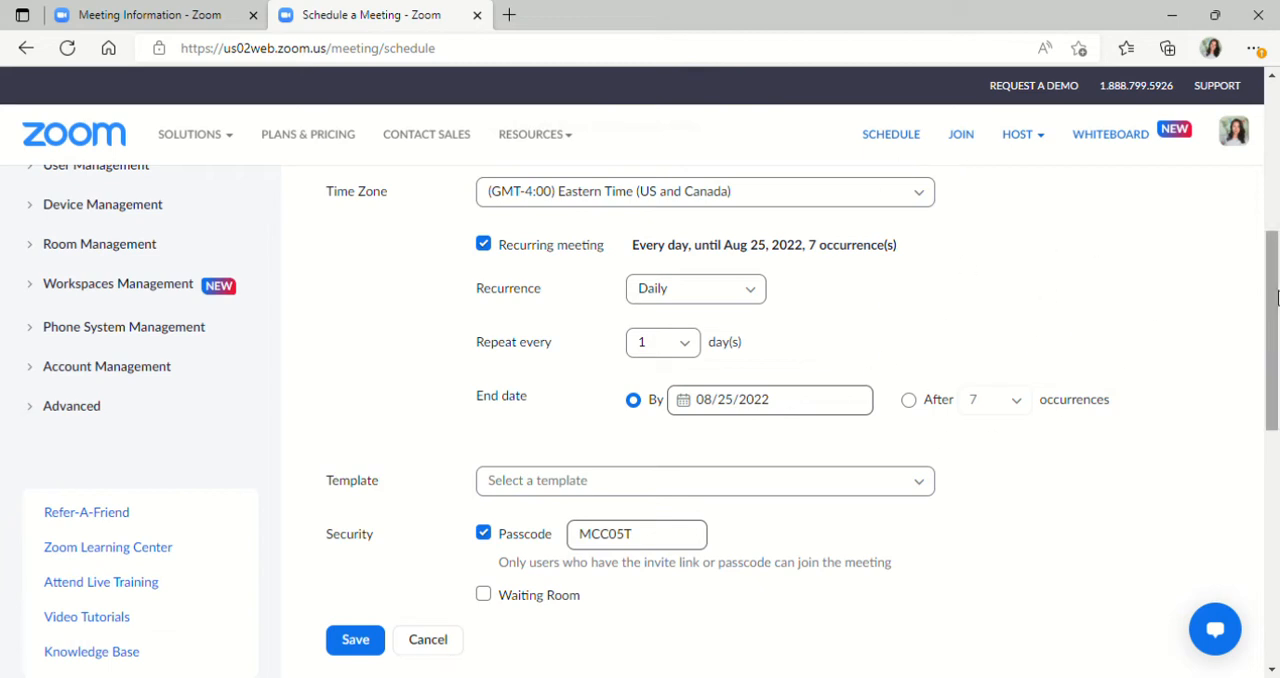
scroll(down, 3)
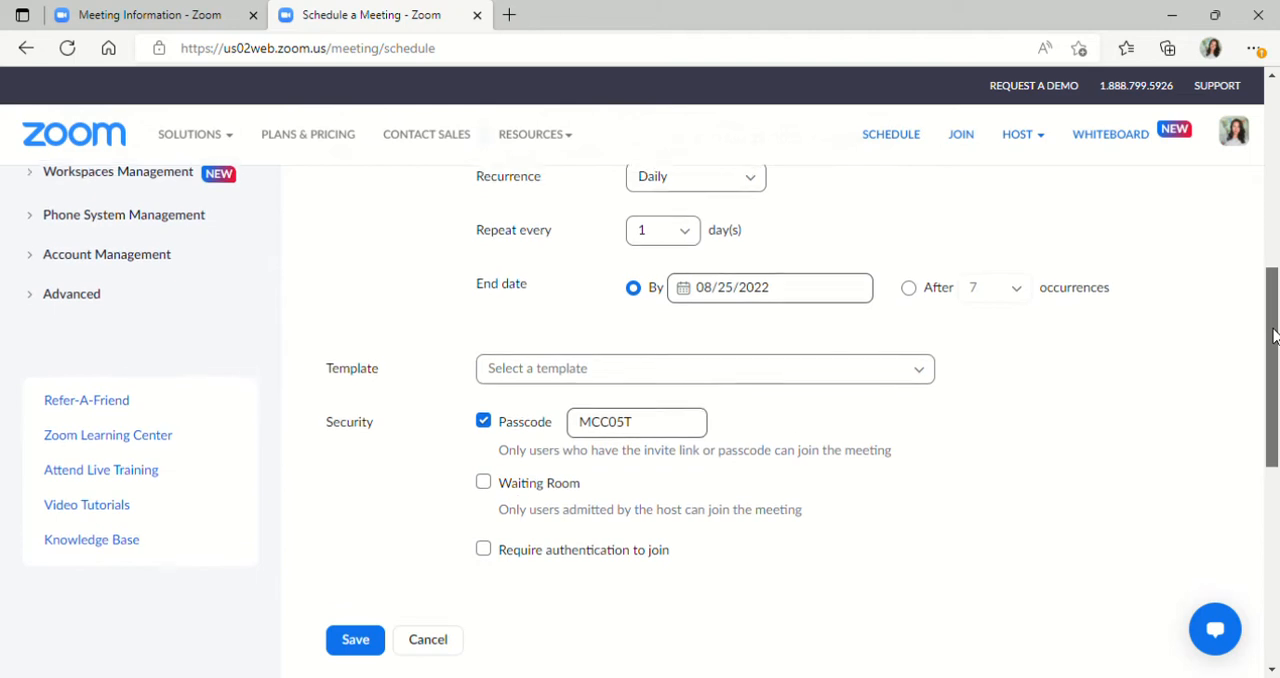
scroll(down, 3)
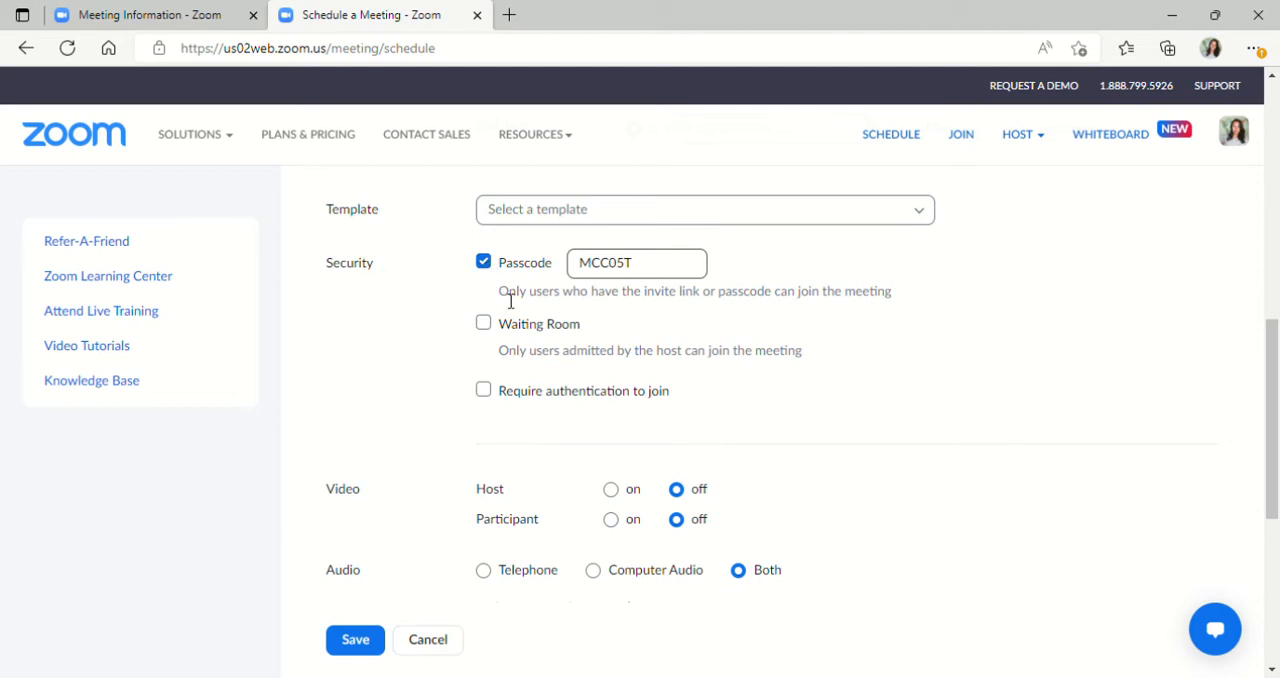
mouse_move(624, 292)
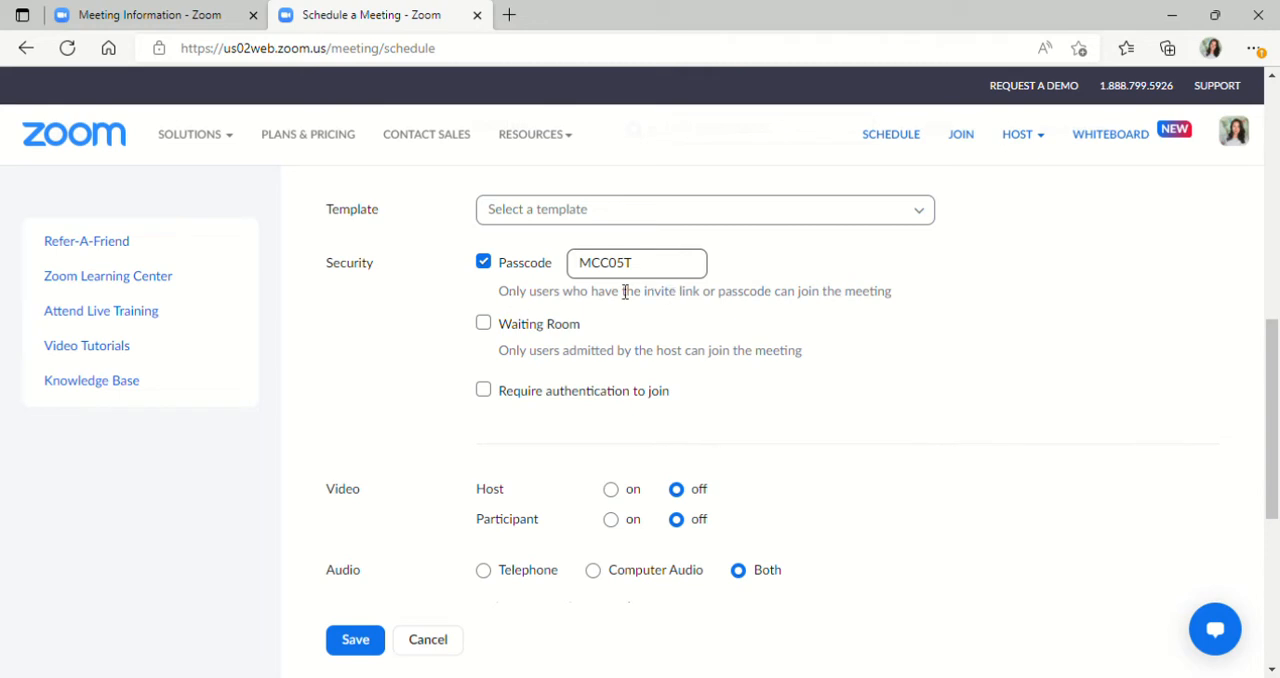
Step: Enable the Waiting Room and remove the Passcode requirement for the meeting
click(484, 324)
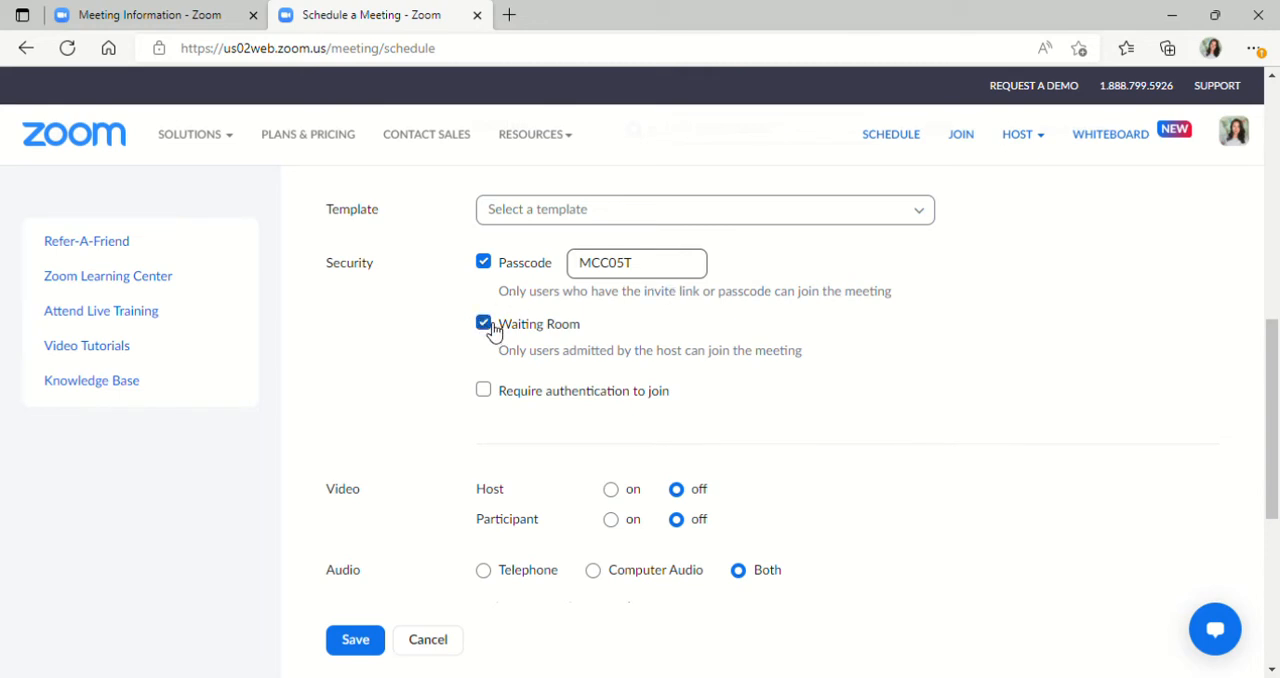
click(484, 260)
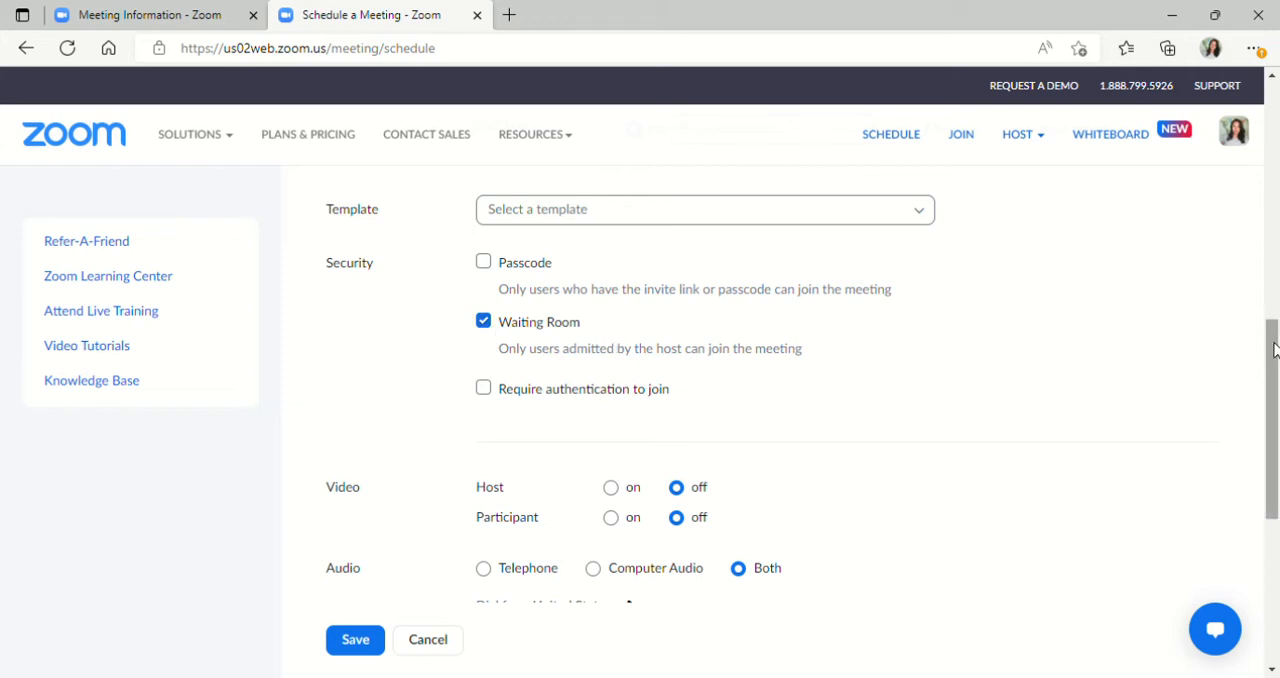
scroll(down, 3)
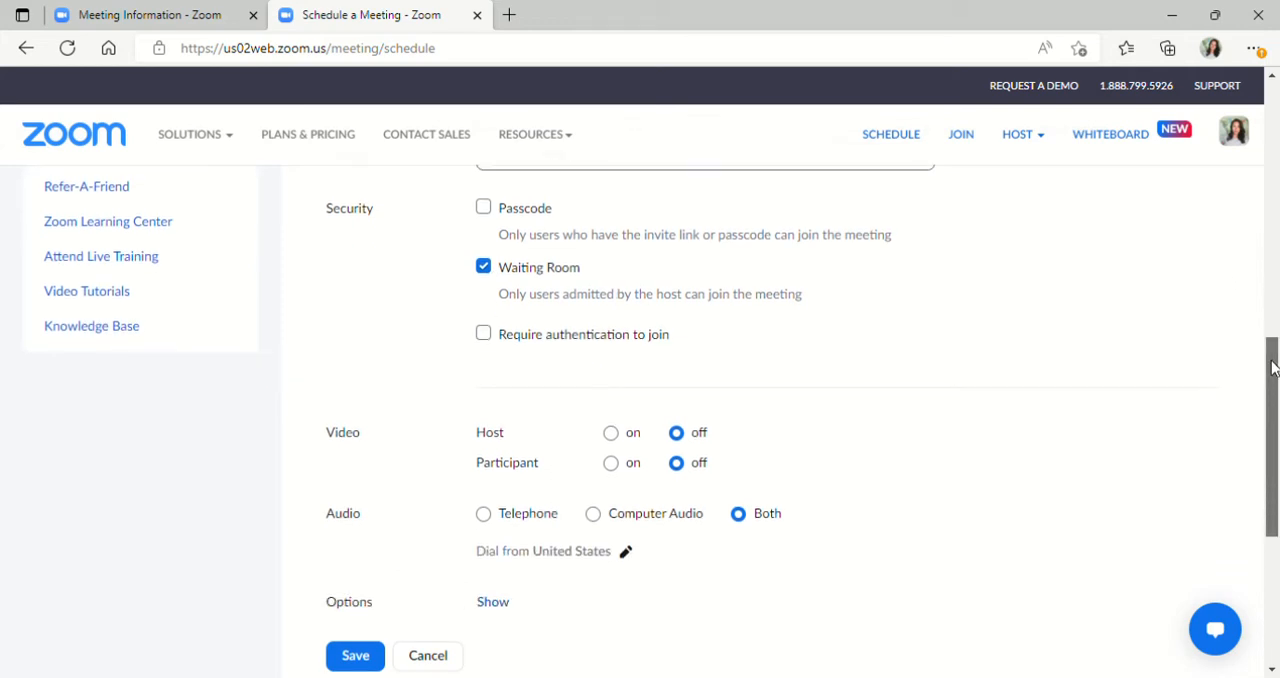
scroll(down, 3)
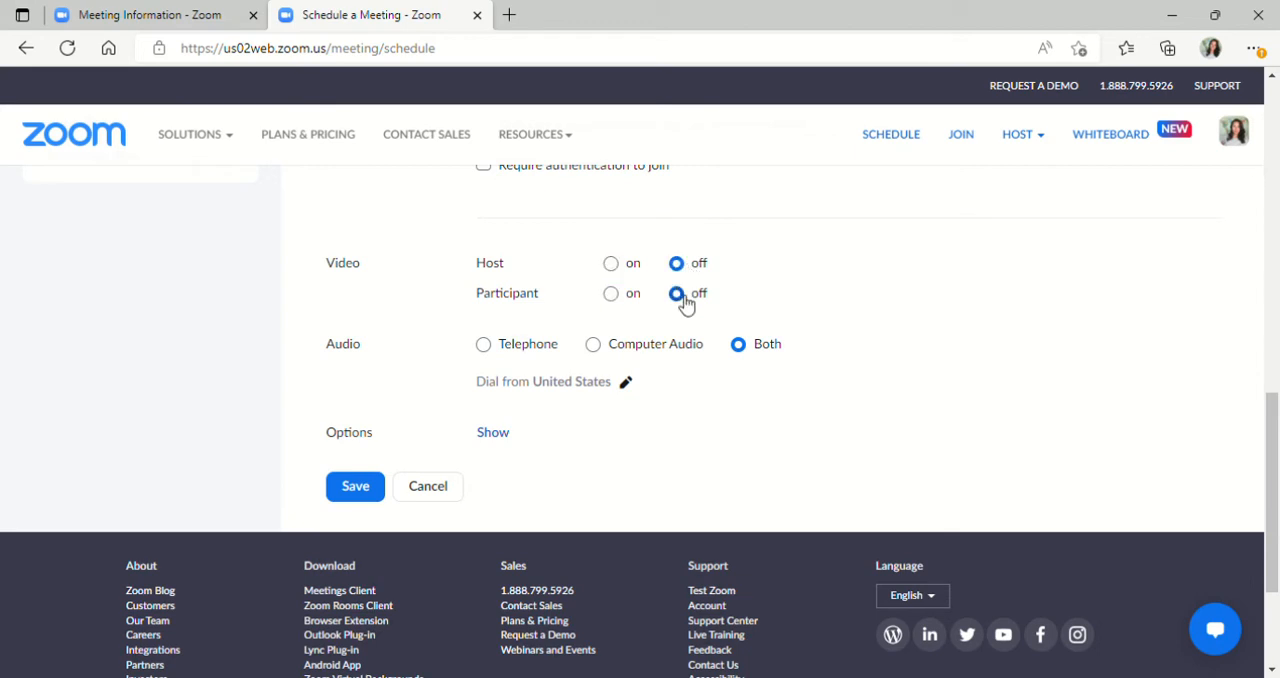
Step: Set host and participant video to start on and save the English Session settings
click(610, 264)
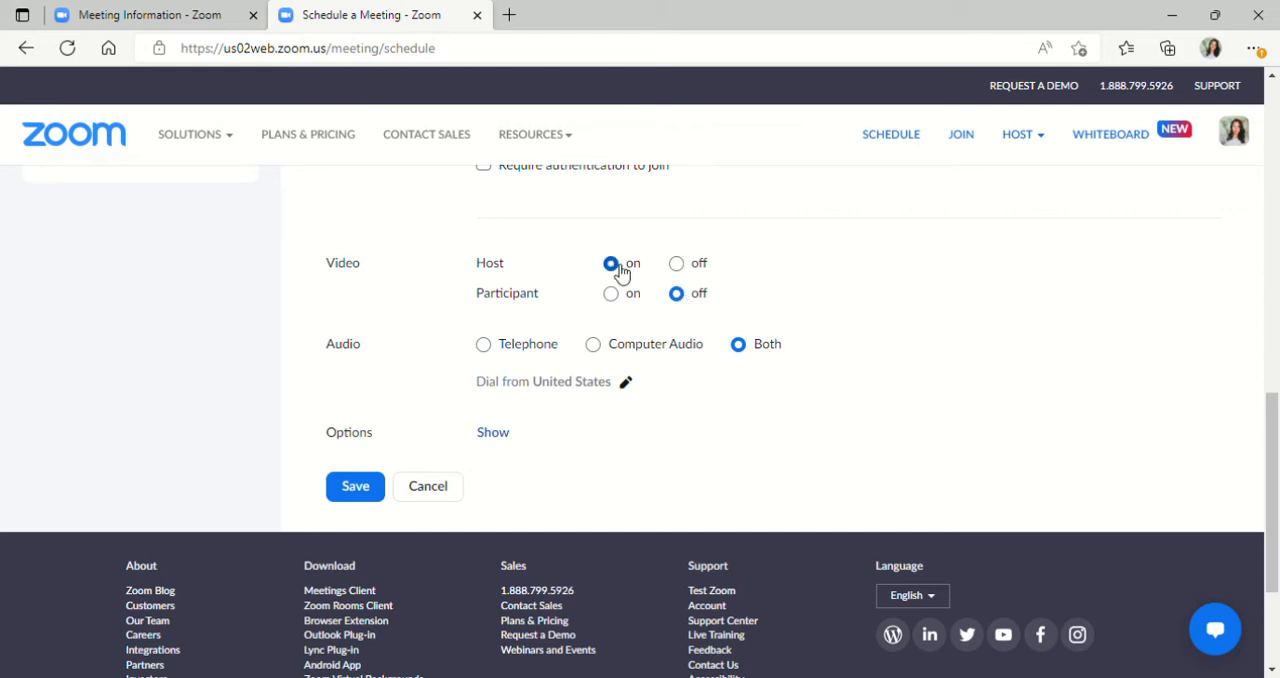
click(610, 292)
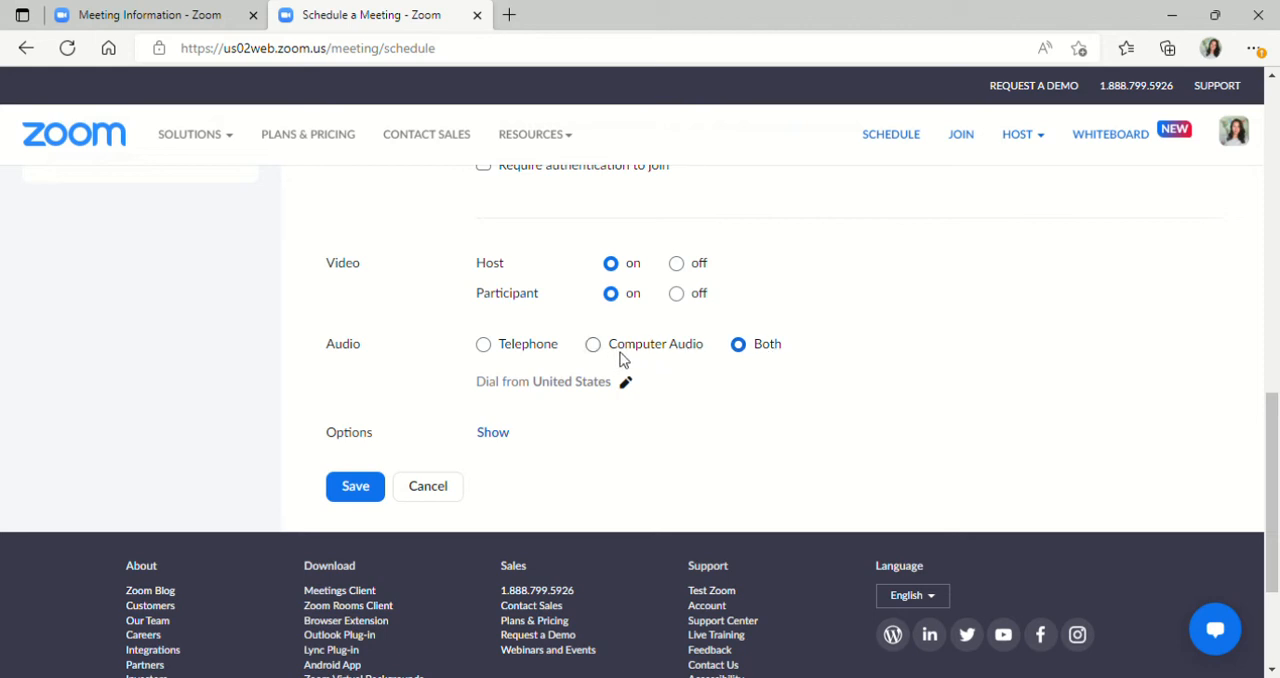
mouse_move(532, 350)
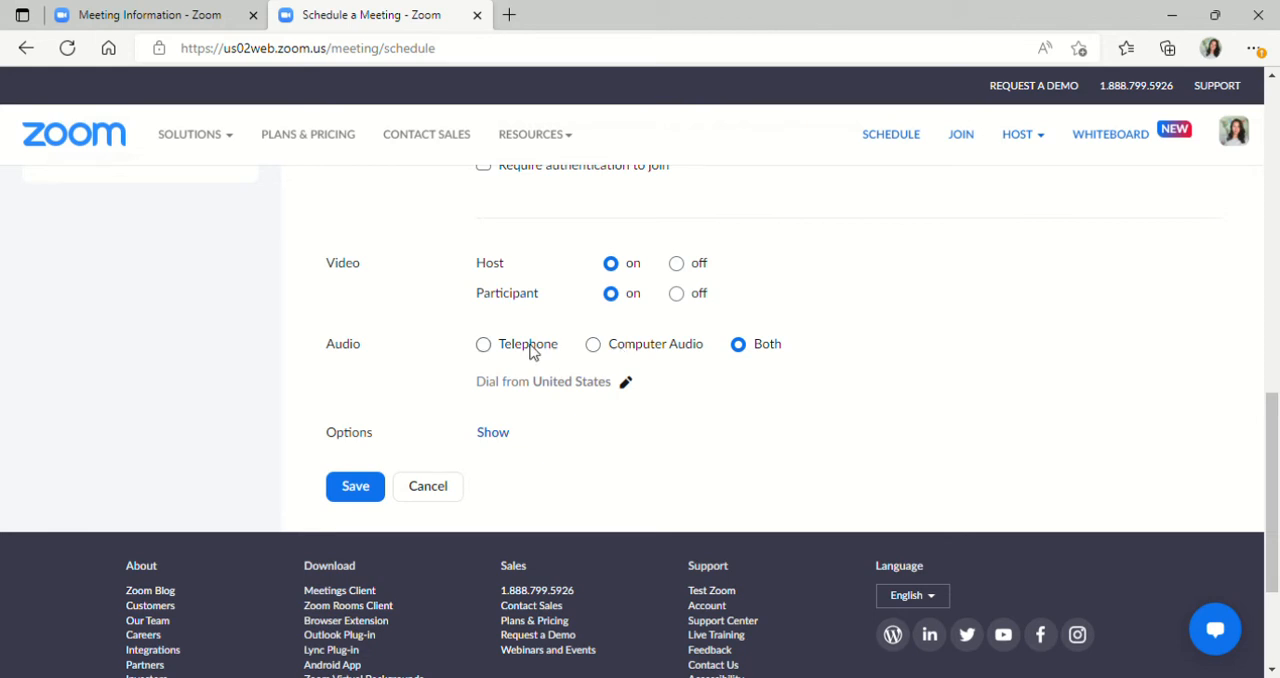
mouse_move(608, 352)
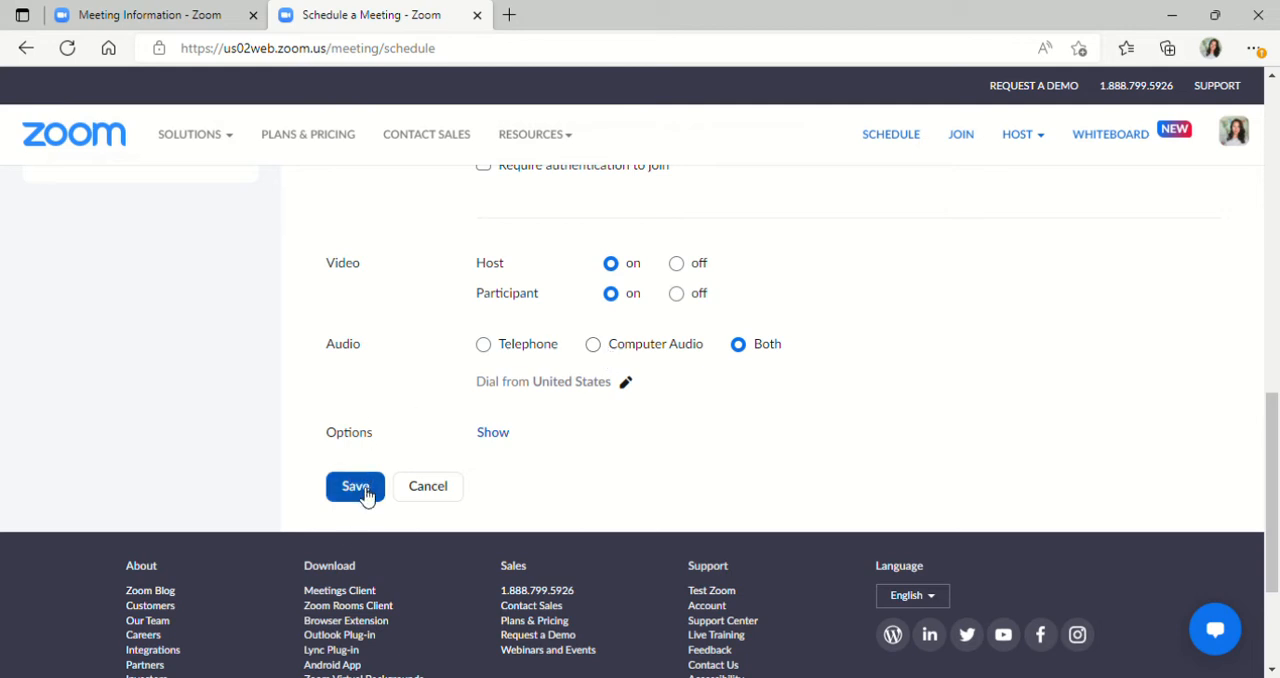
click(354, 486)
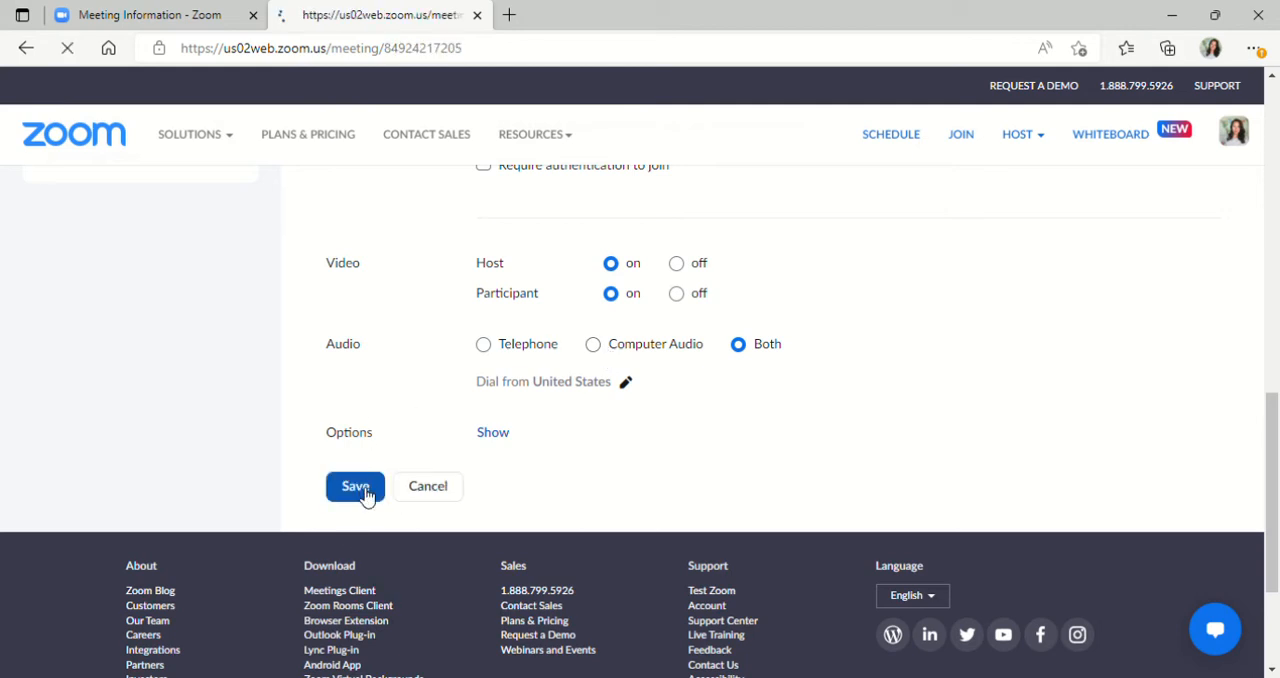
click(356, 486)
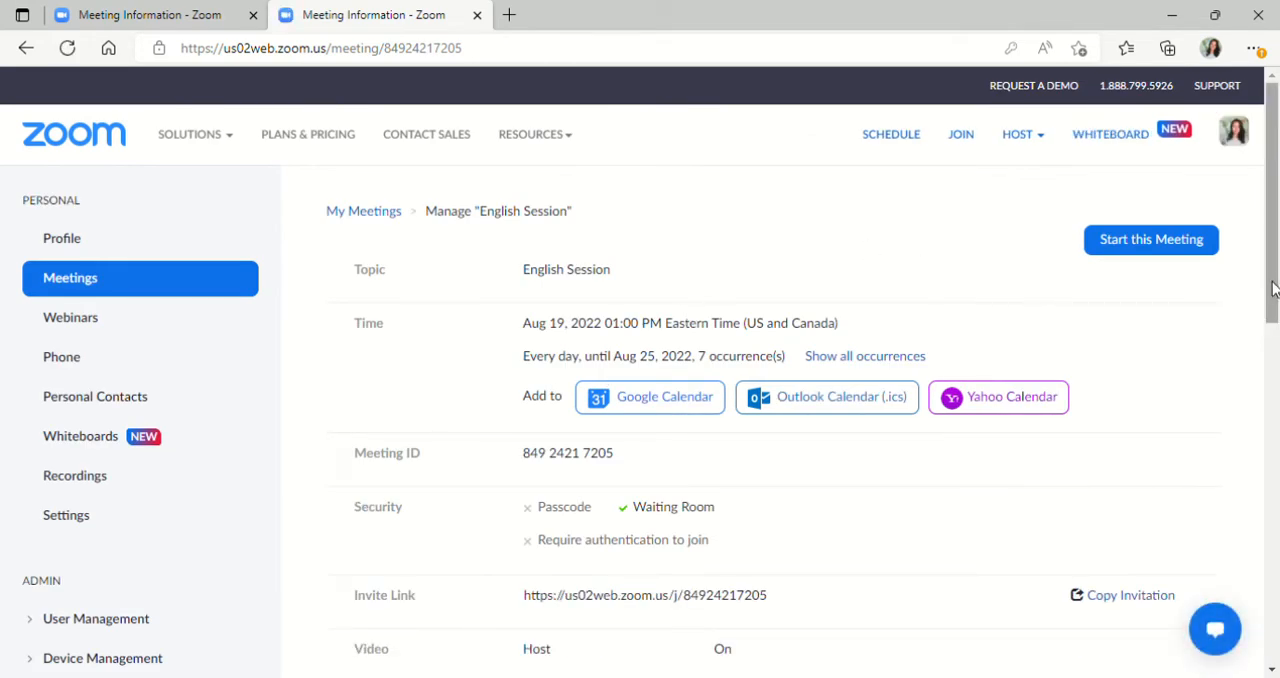
scroll(down, 3)
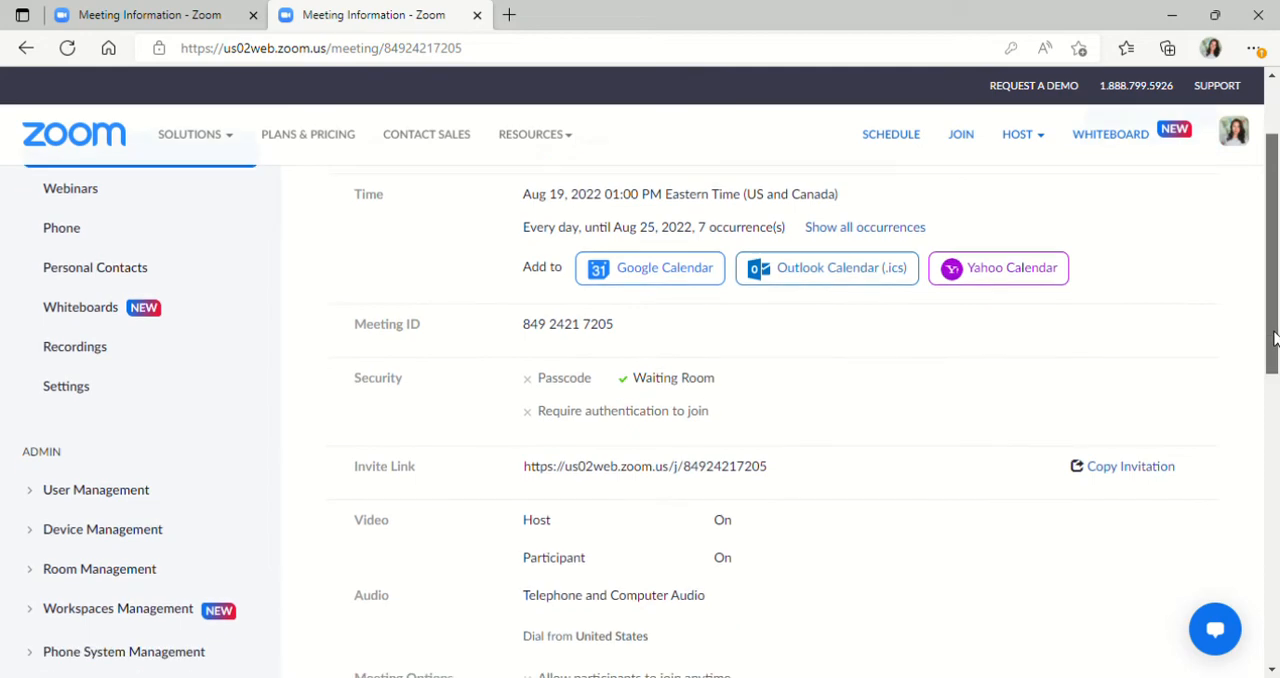
scroll(down, 3)
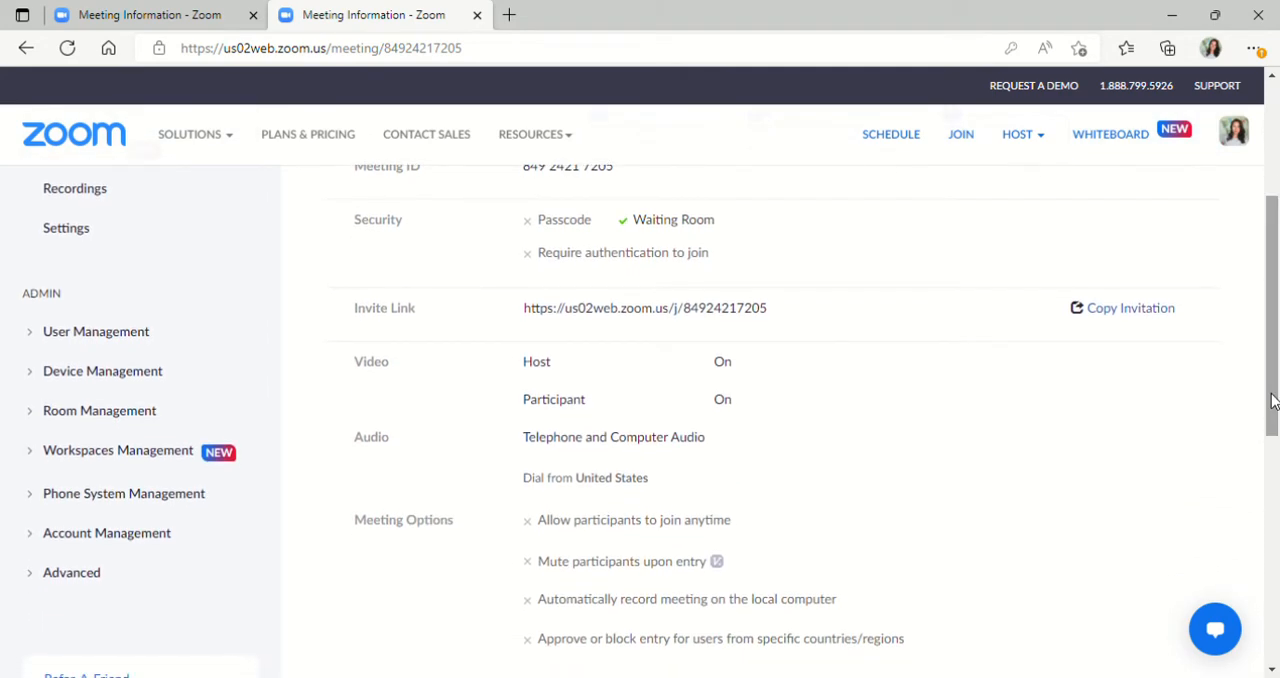
mouse_move(890, 308)
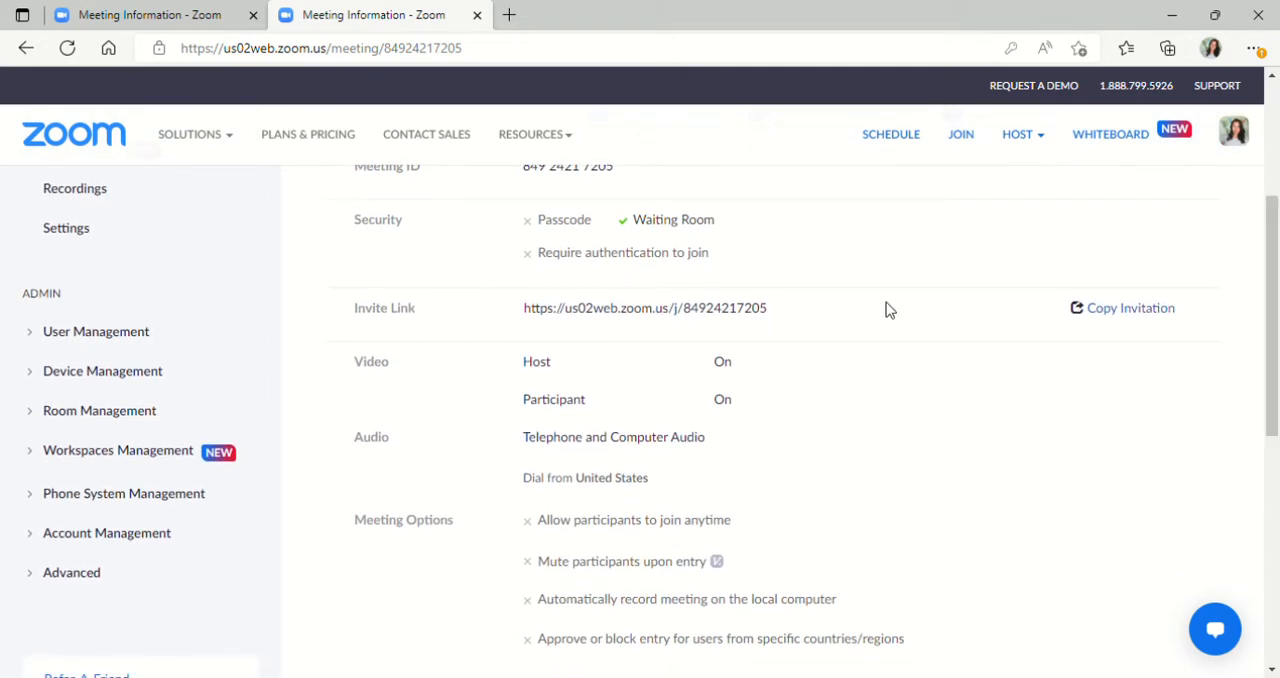
click(1130, 308)
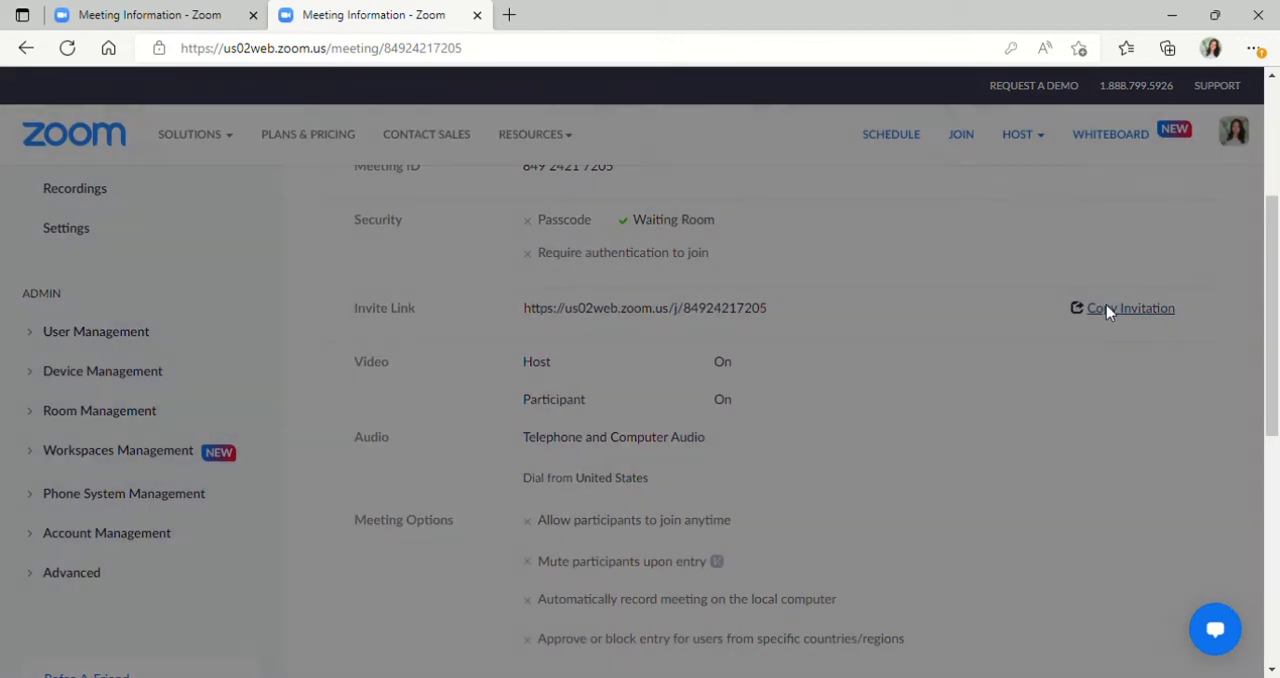
Step: Copy the full meeting invitation text to the clipboard and return to the meeting summary
click(1132, 308)
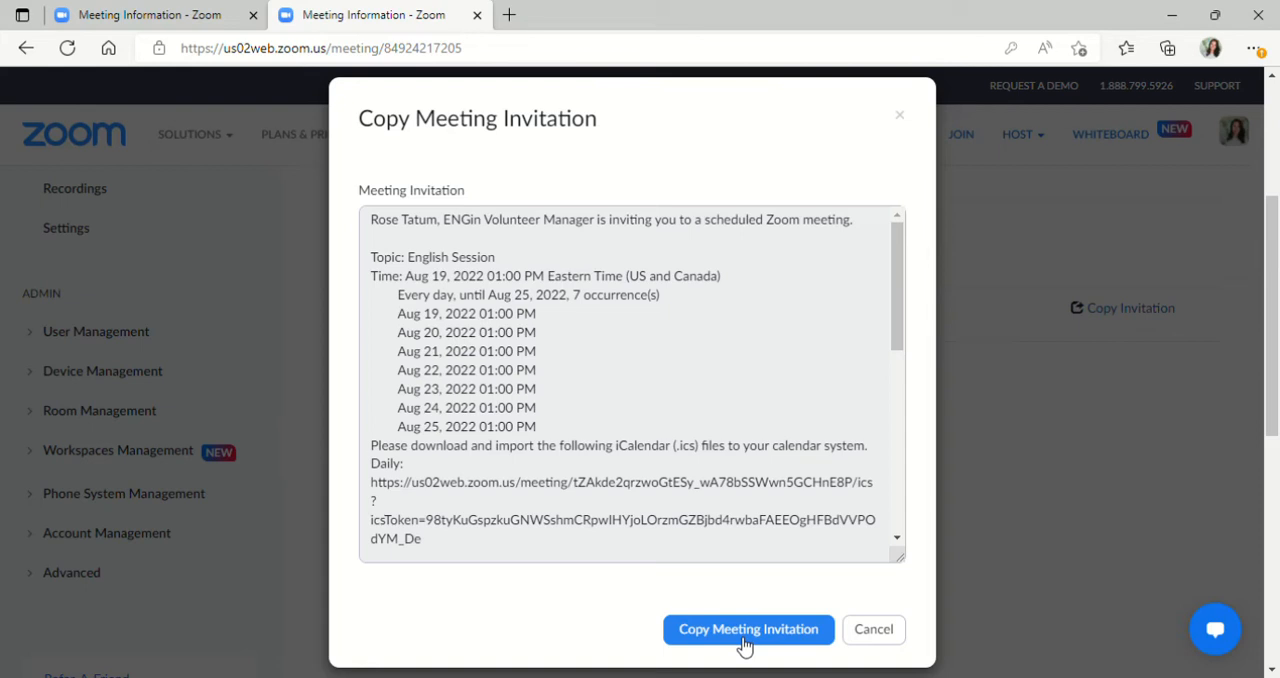
click(748, 628)
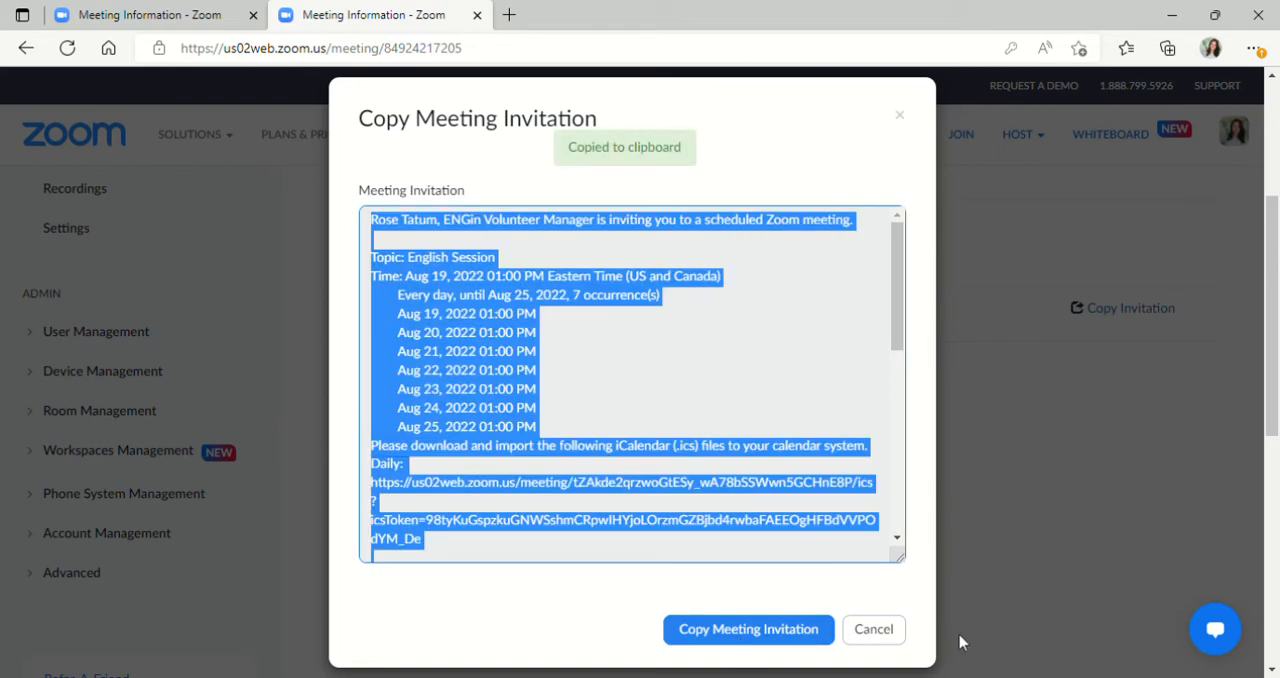
mouse_move(818, 338)
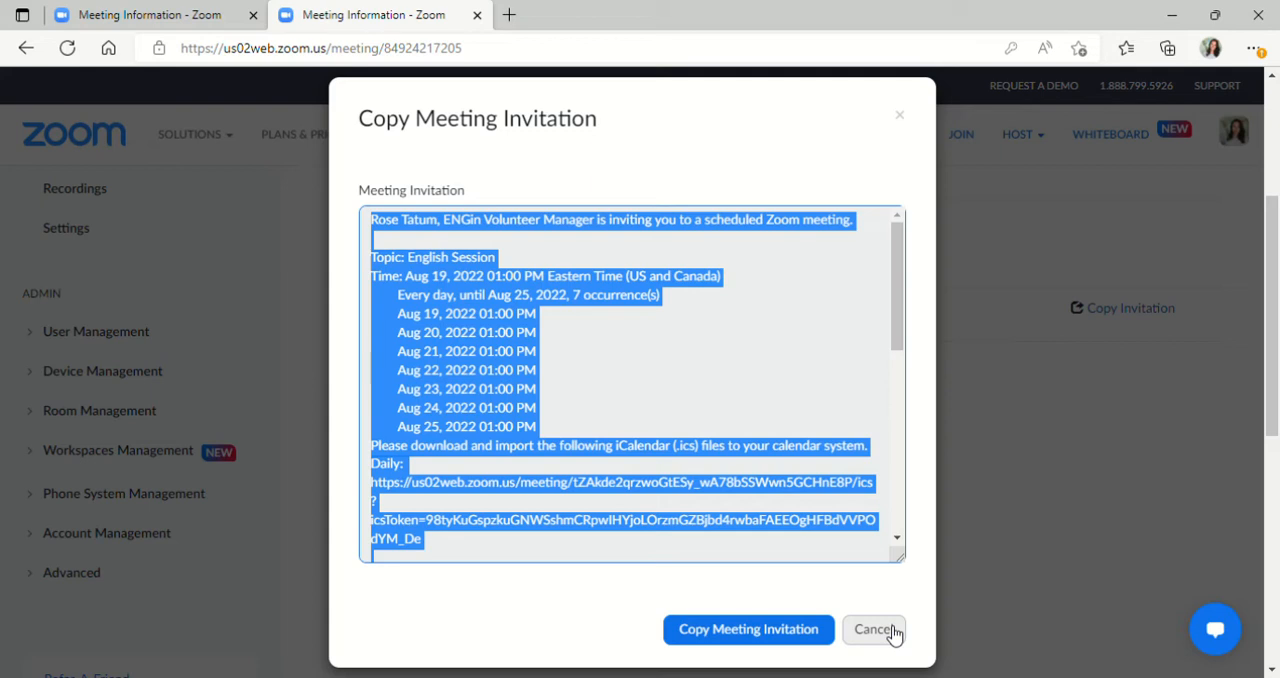
click(872, 628)
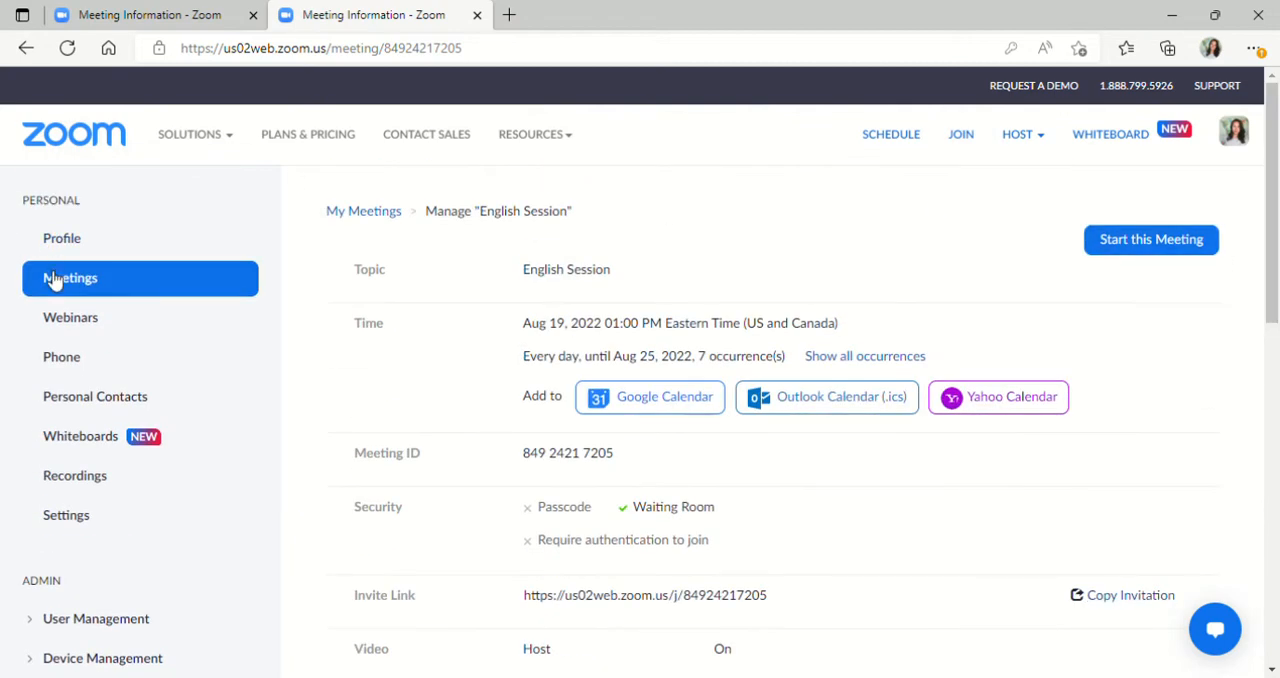
Step: Start the English Session meeting from the Meetings list and join it from the browser
click(70, 278)
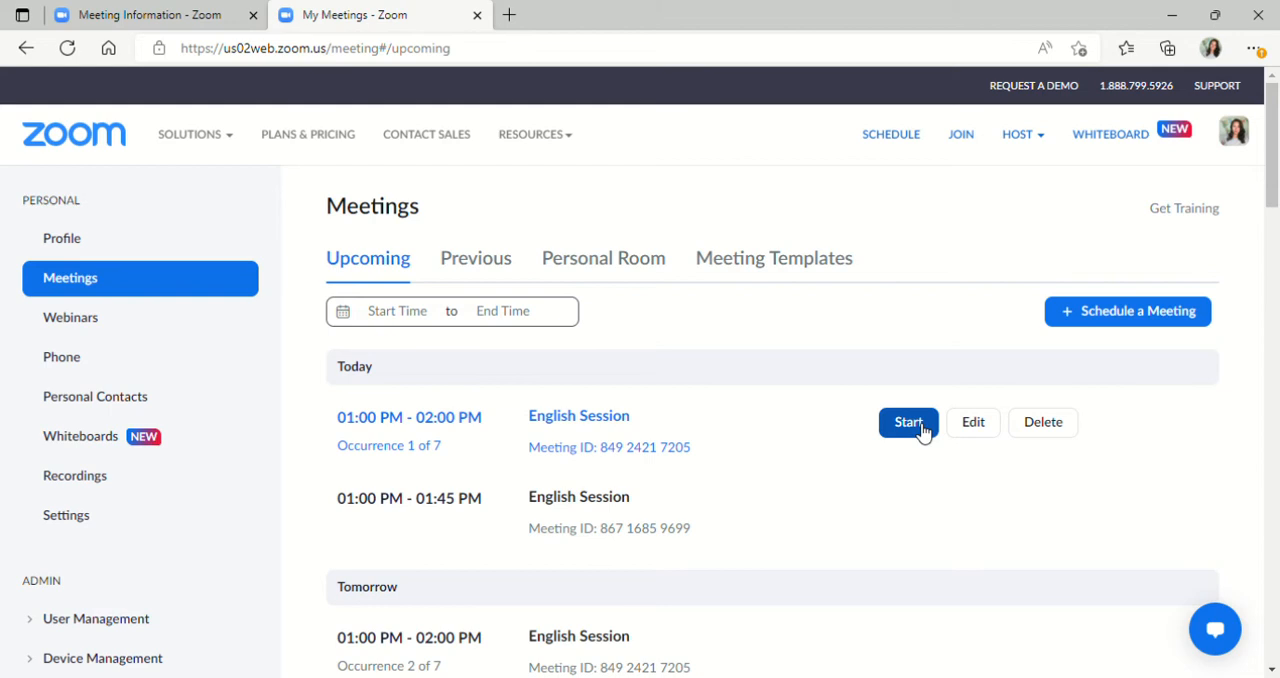
click(908, 420)
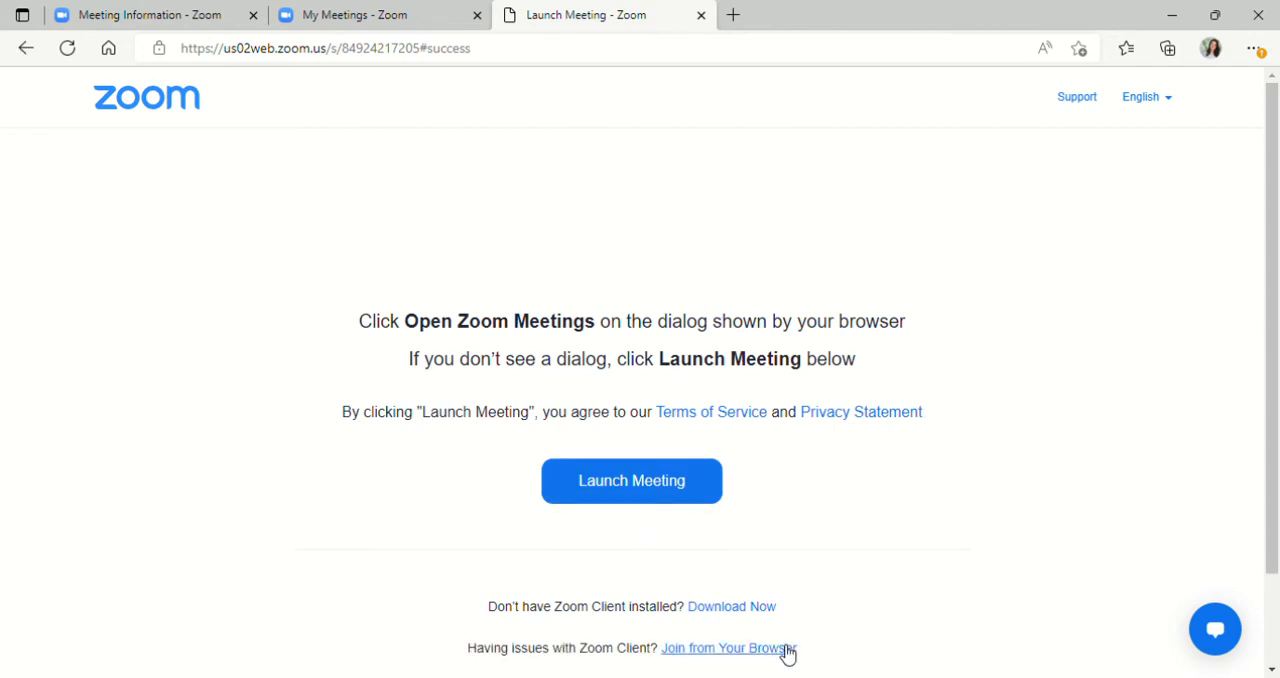
mouse_move(764, 660)
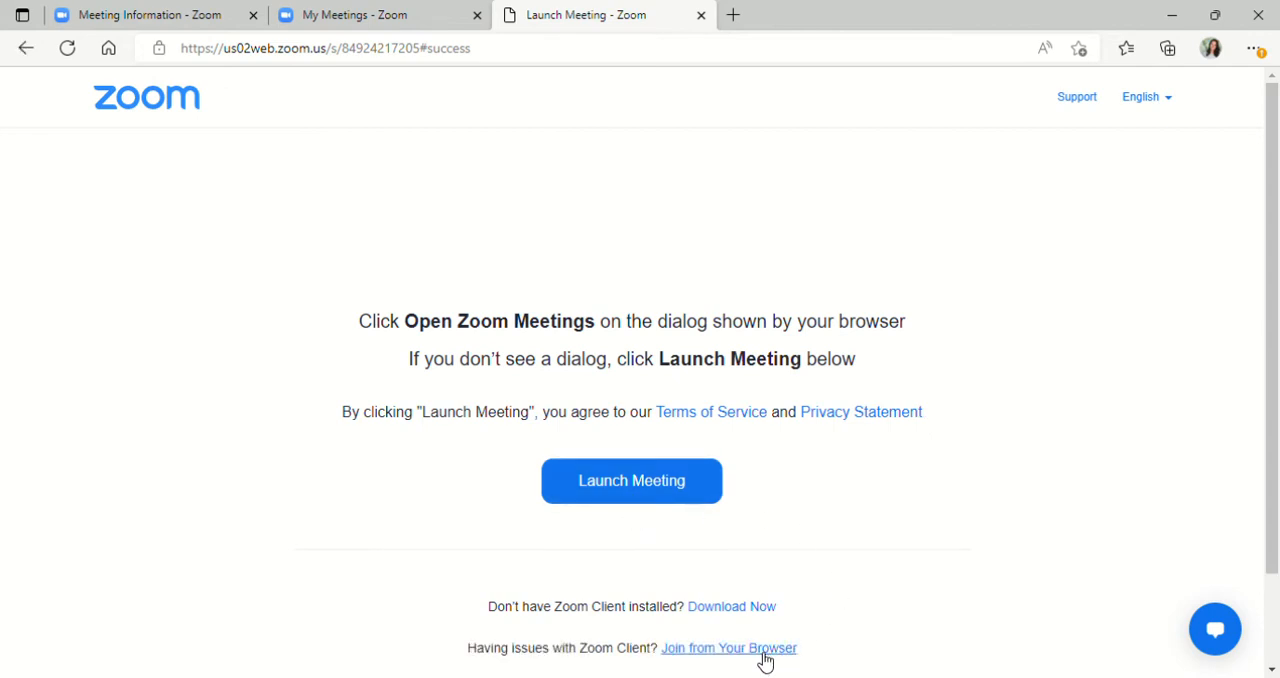
click(728, 648)
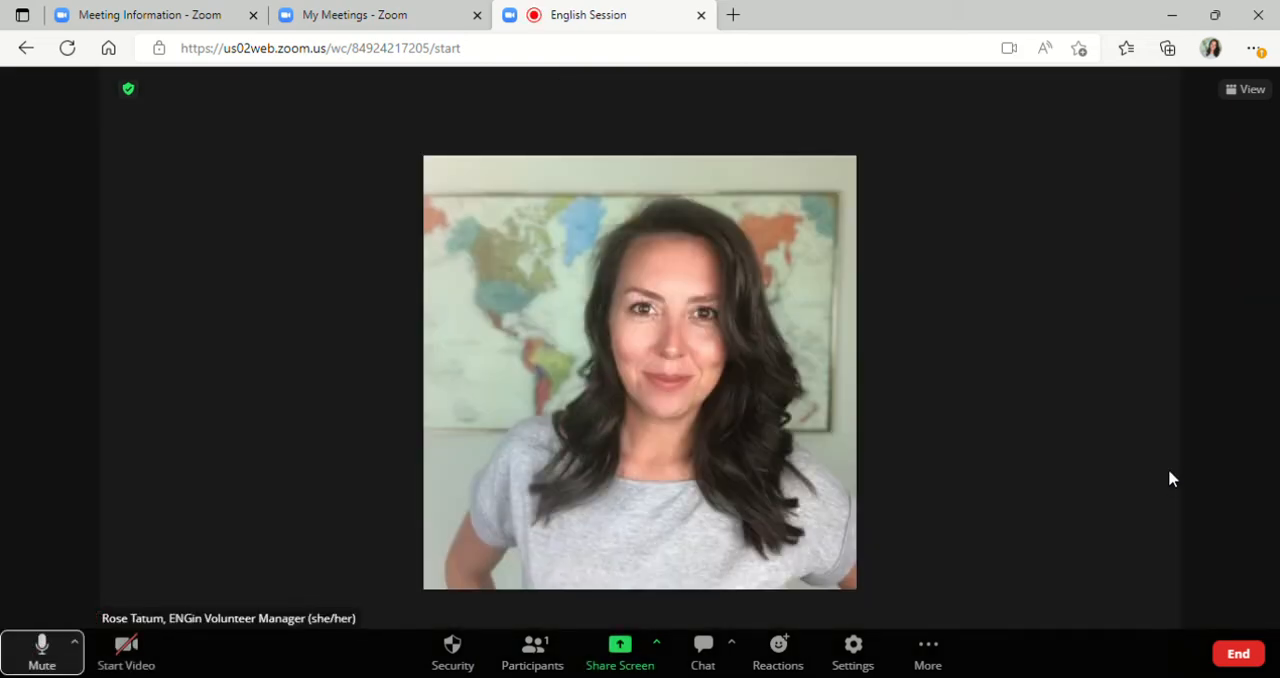
Step: Turn the camera on, try Mute, then switch video off and back on to show the live feed
click(126, 652)
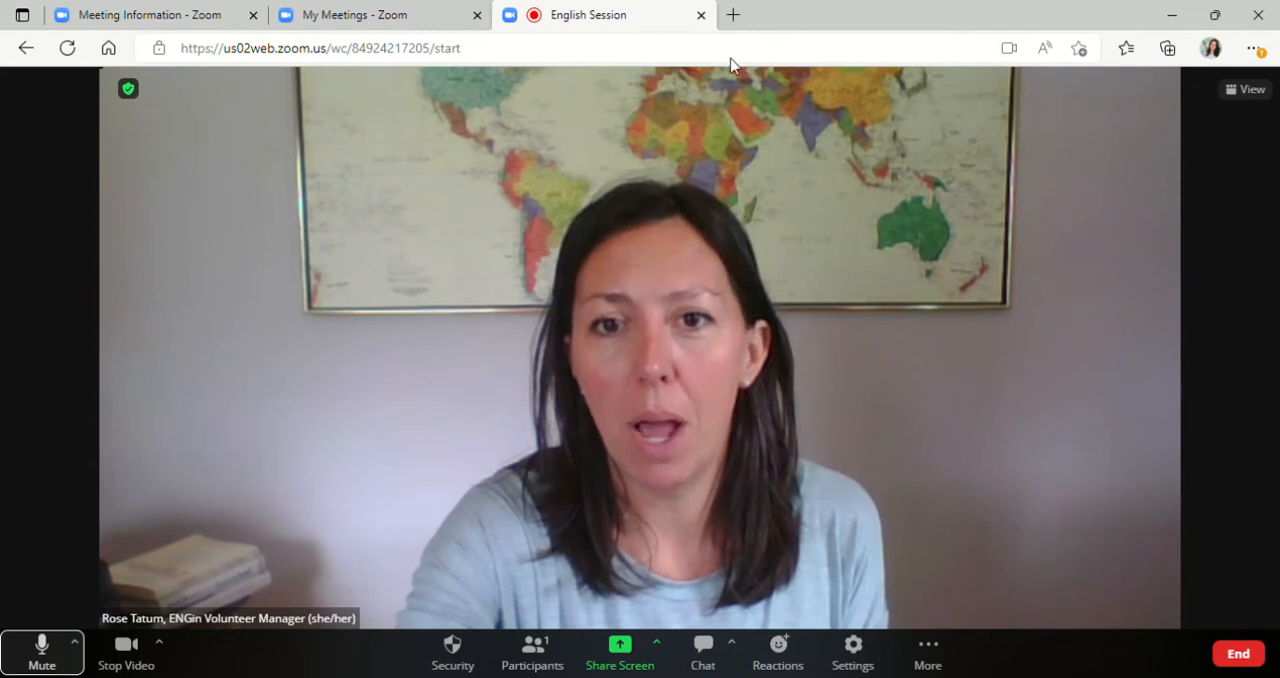
mouse_move(672, 118)
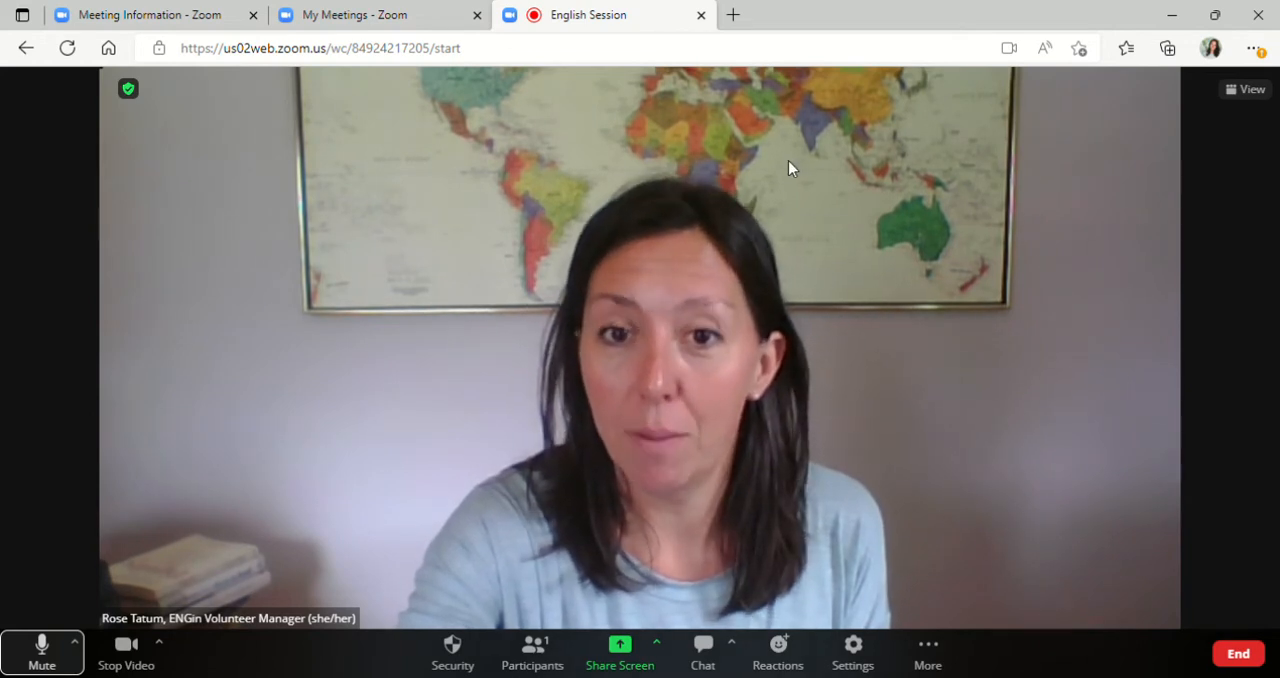
mouse_move(788, 182)
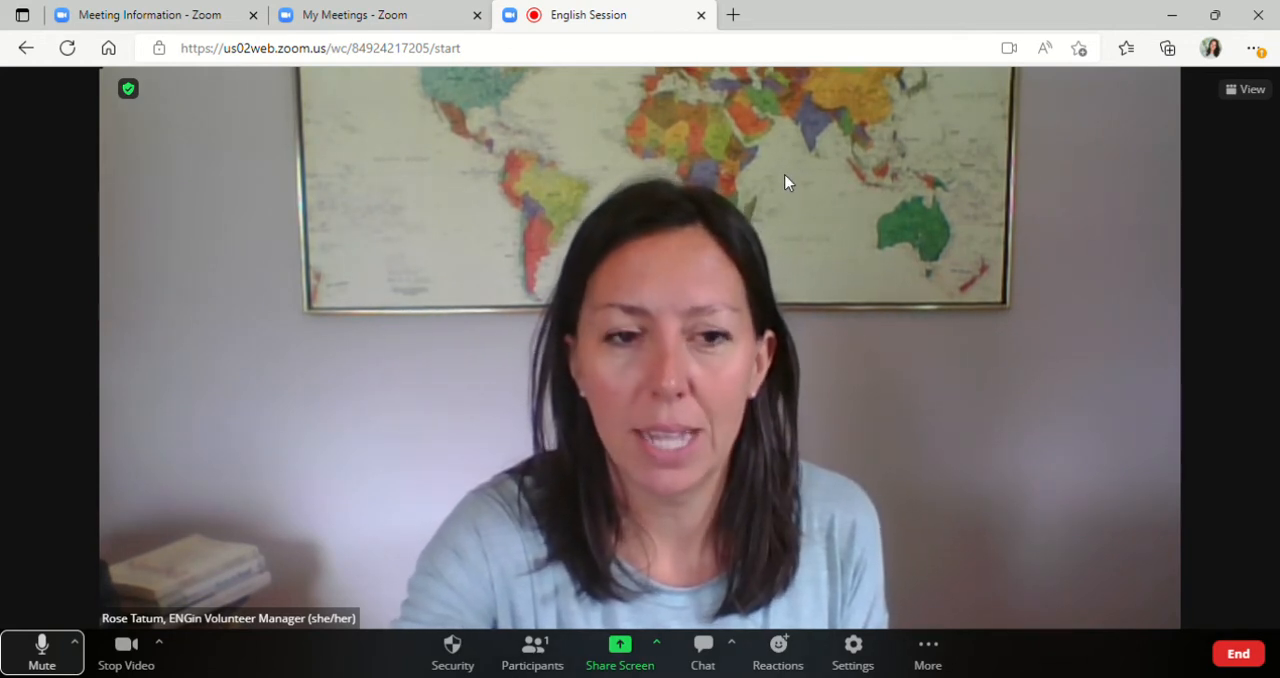
mouse_move(156, 266)
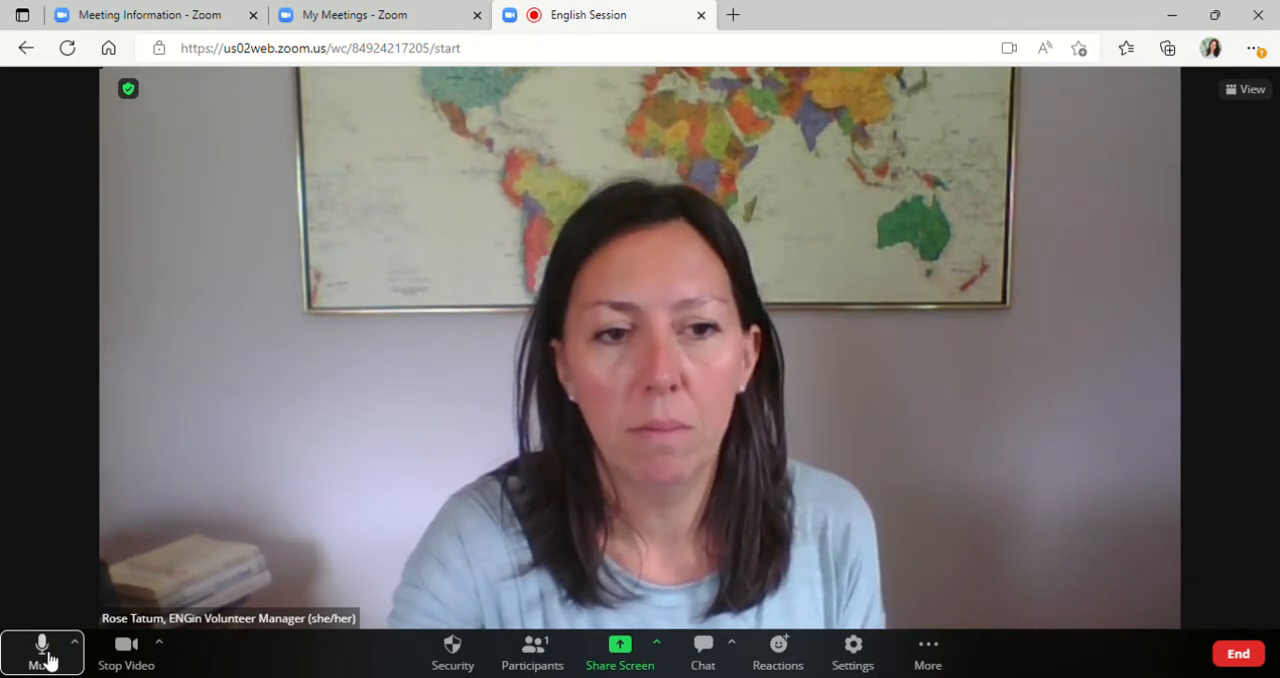
click(42, 652)
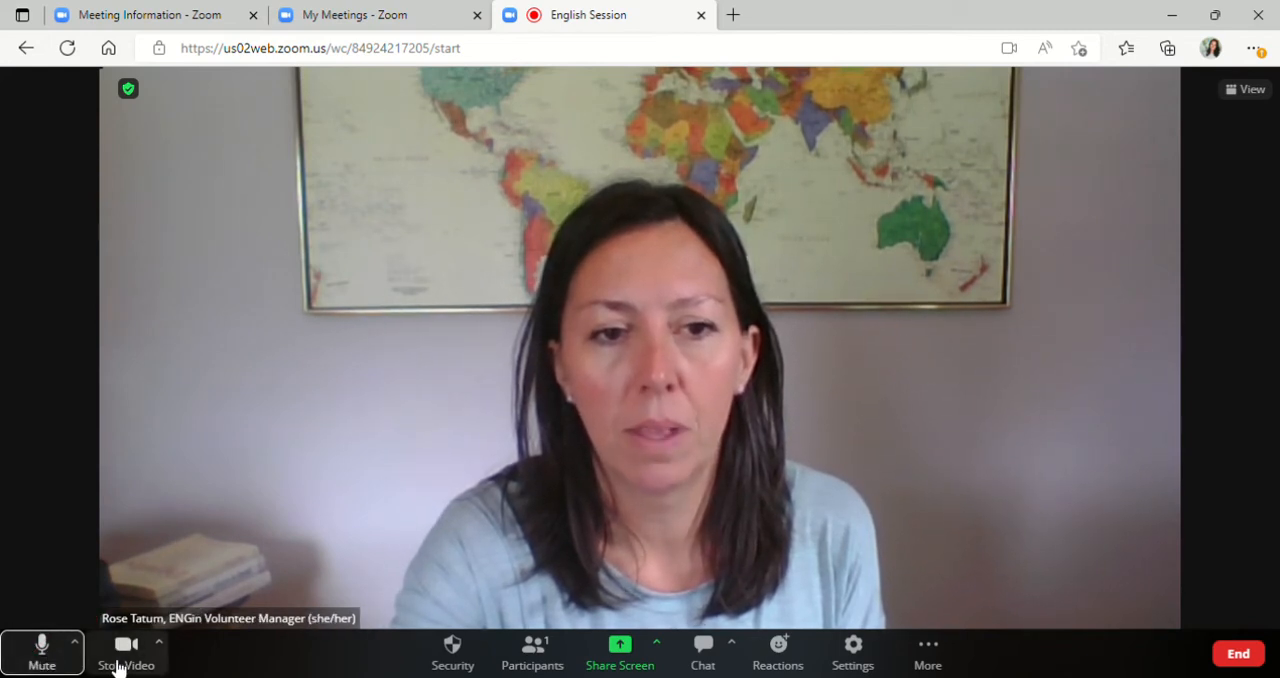
click(126, 652)
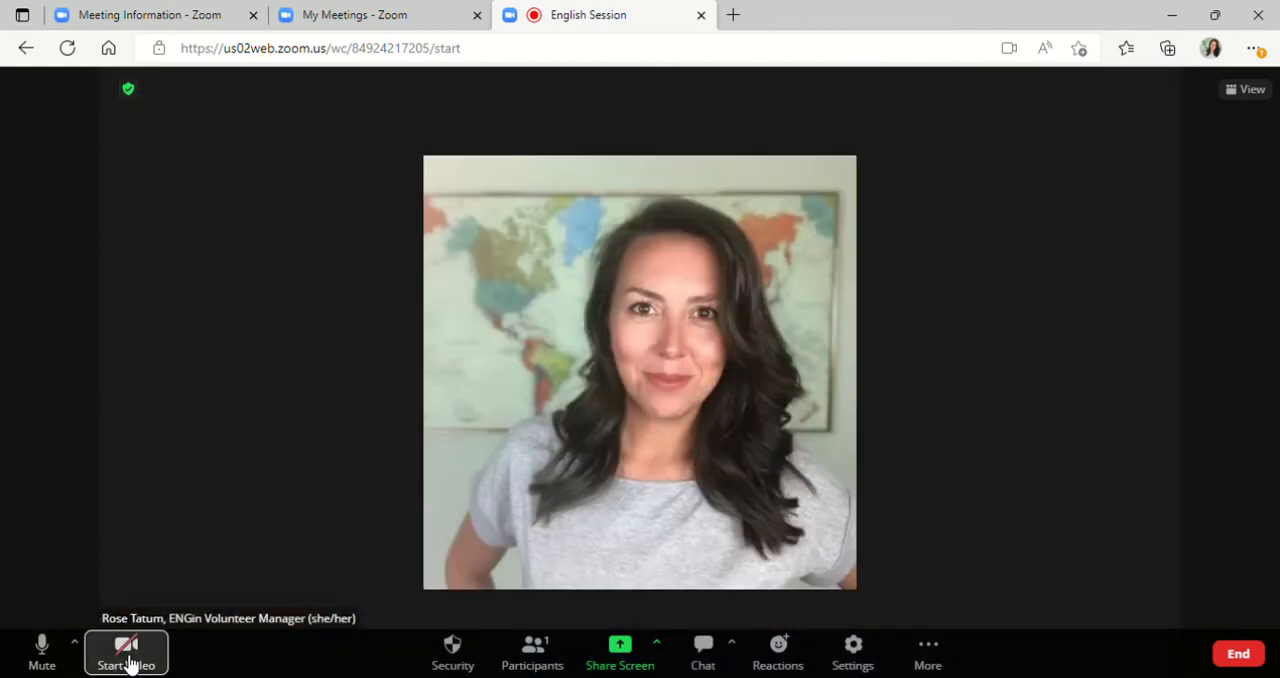
click(126, 652)
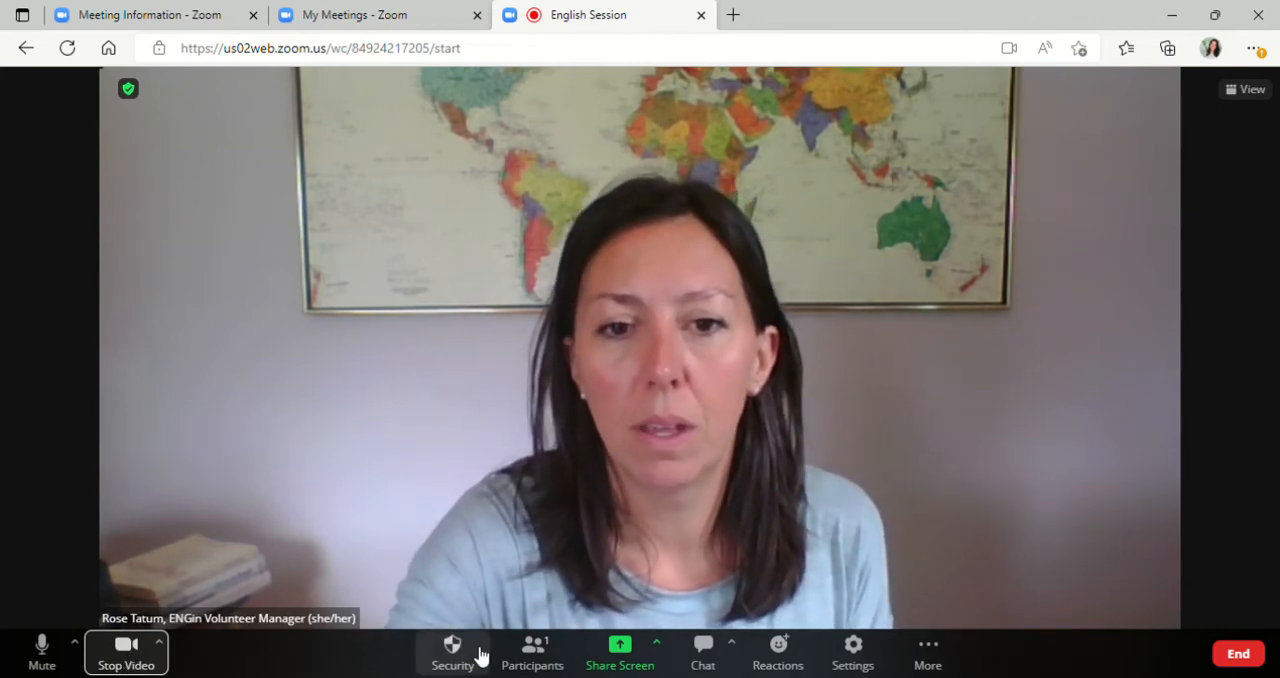
click(532, 652)
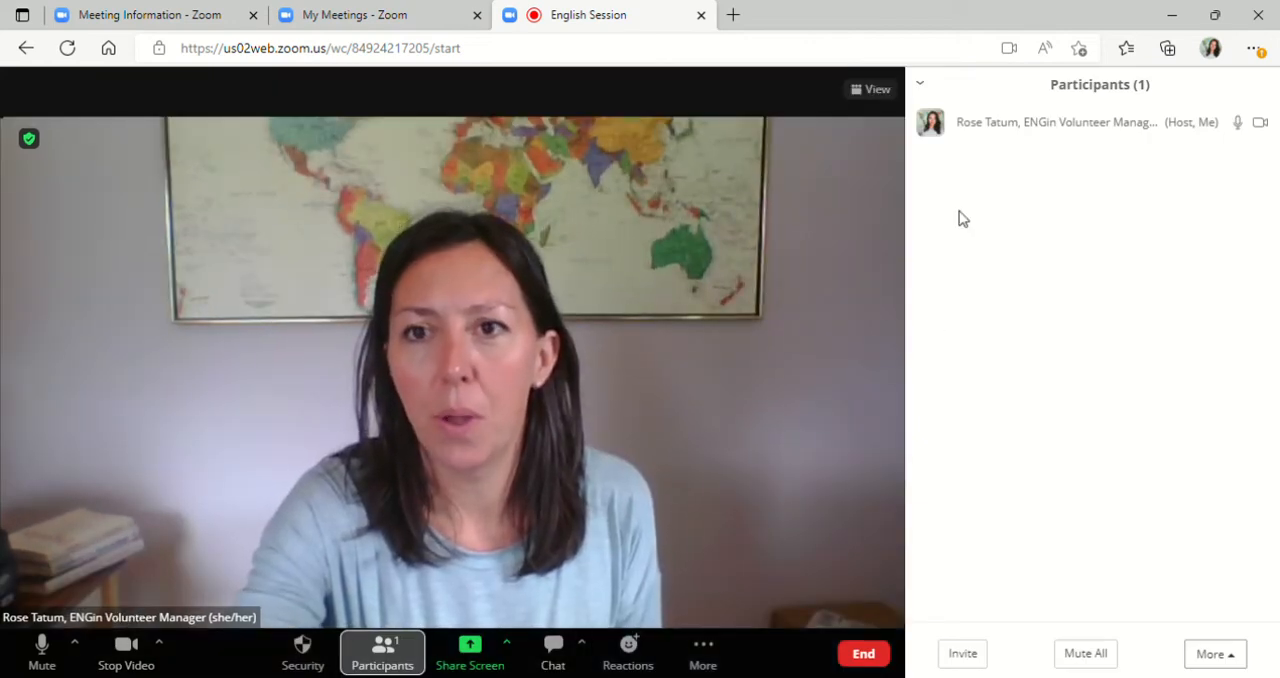
mouse_move(946, 172)
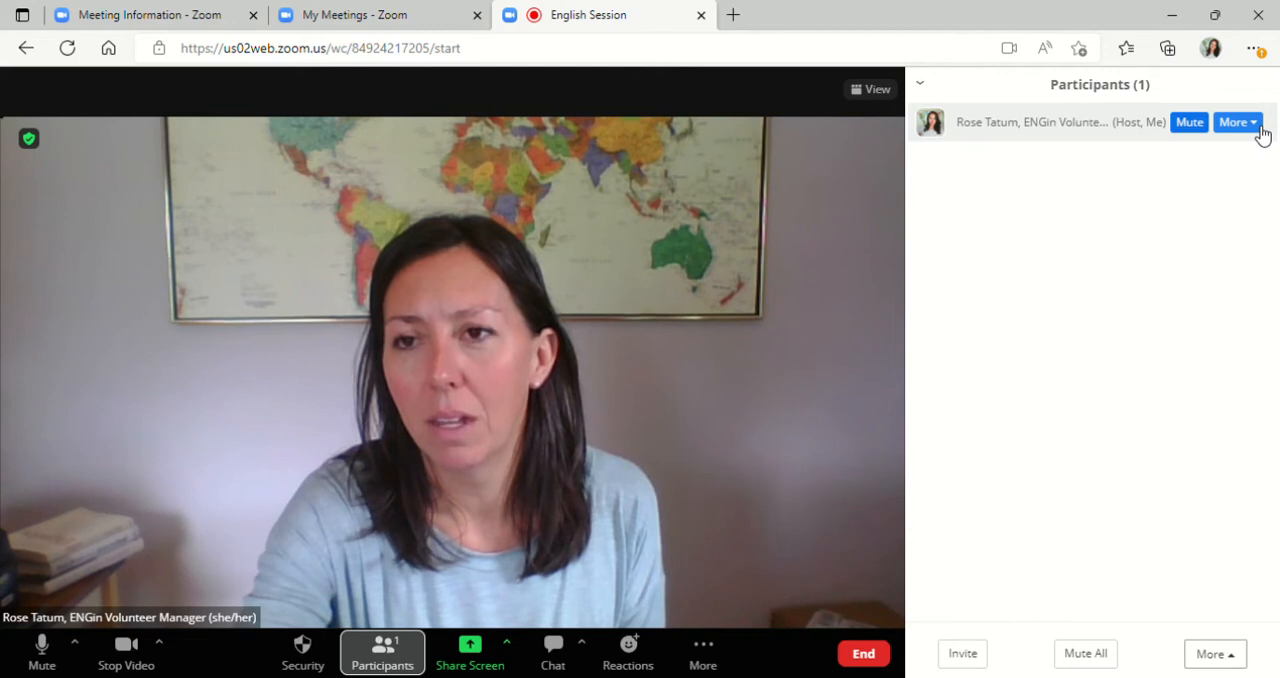
click(1236, 122)
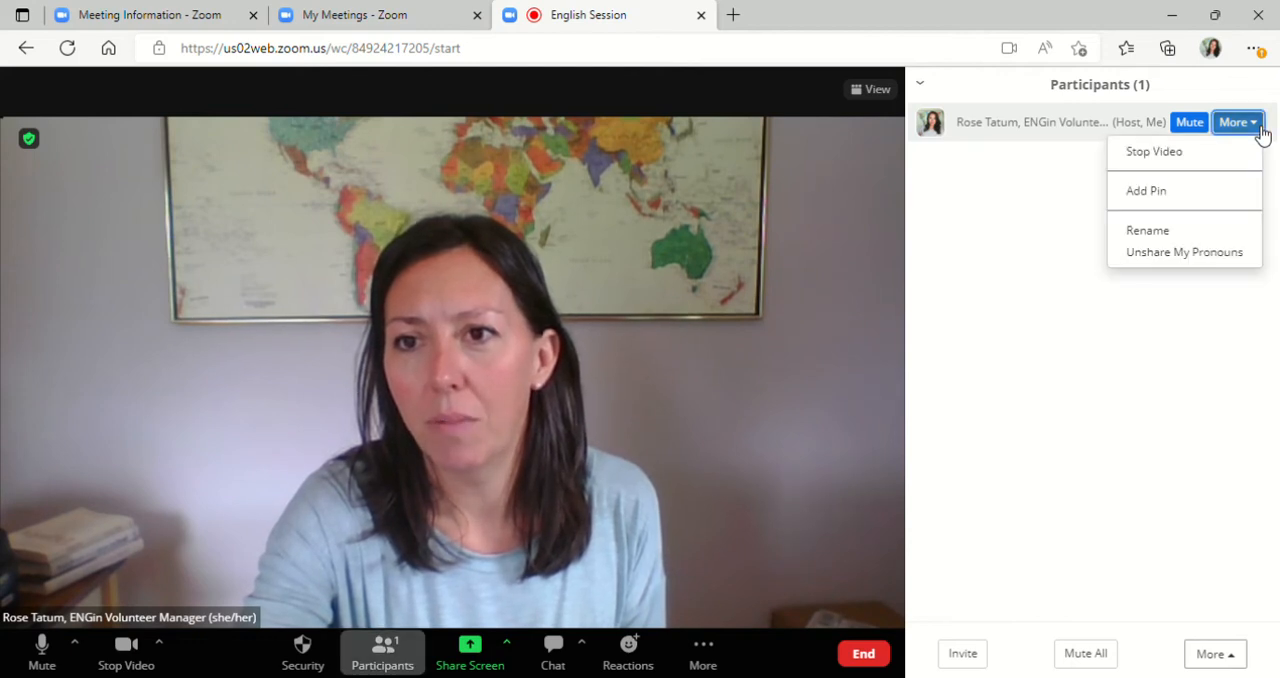
click(1236, 120)
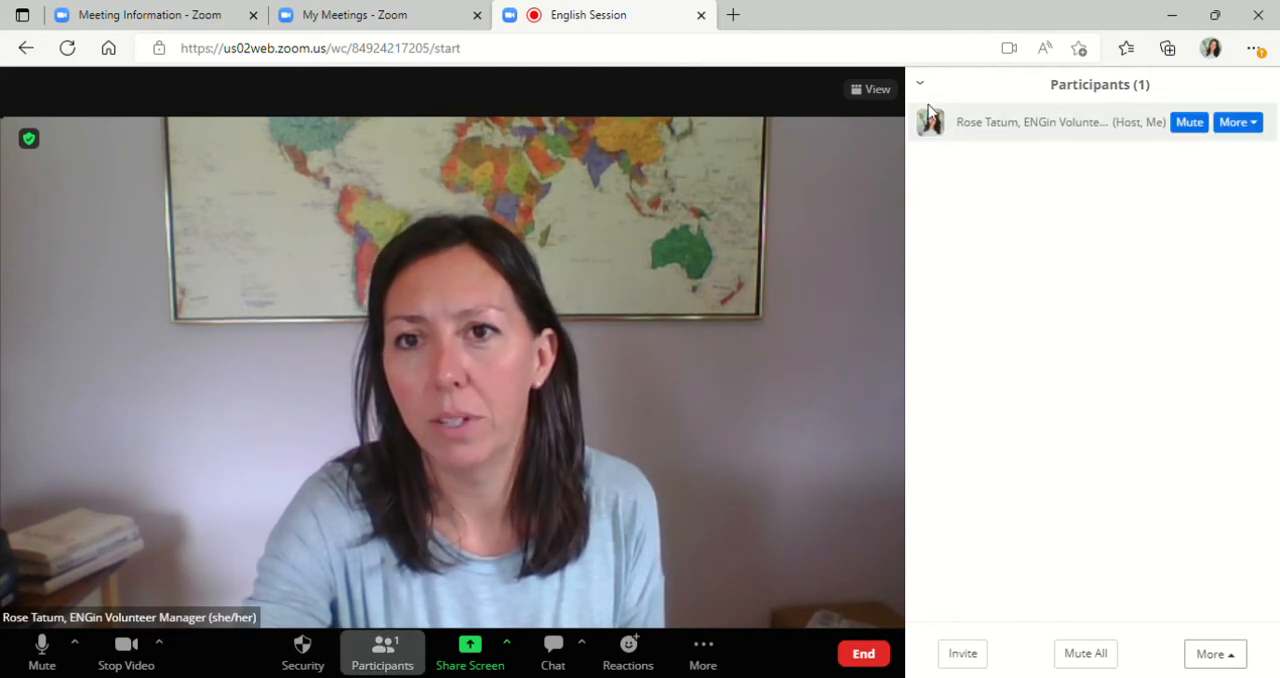
click(920, 84)
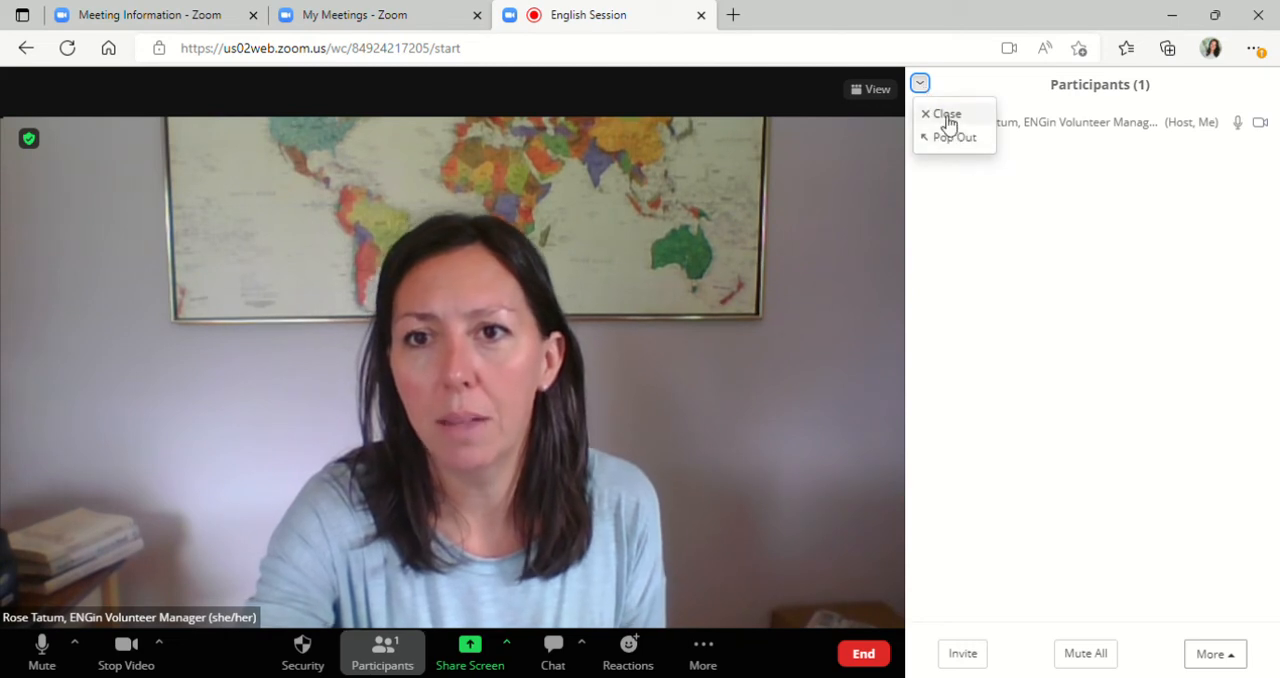
click(946, 112)
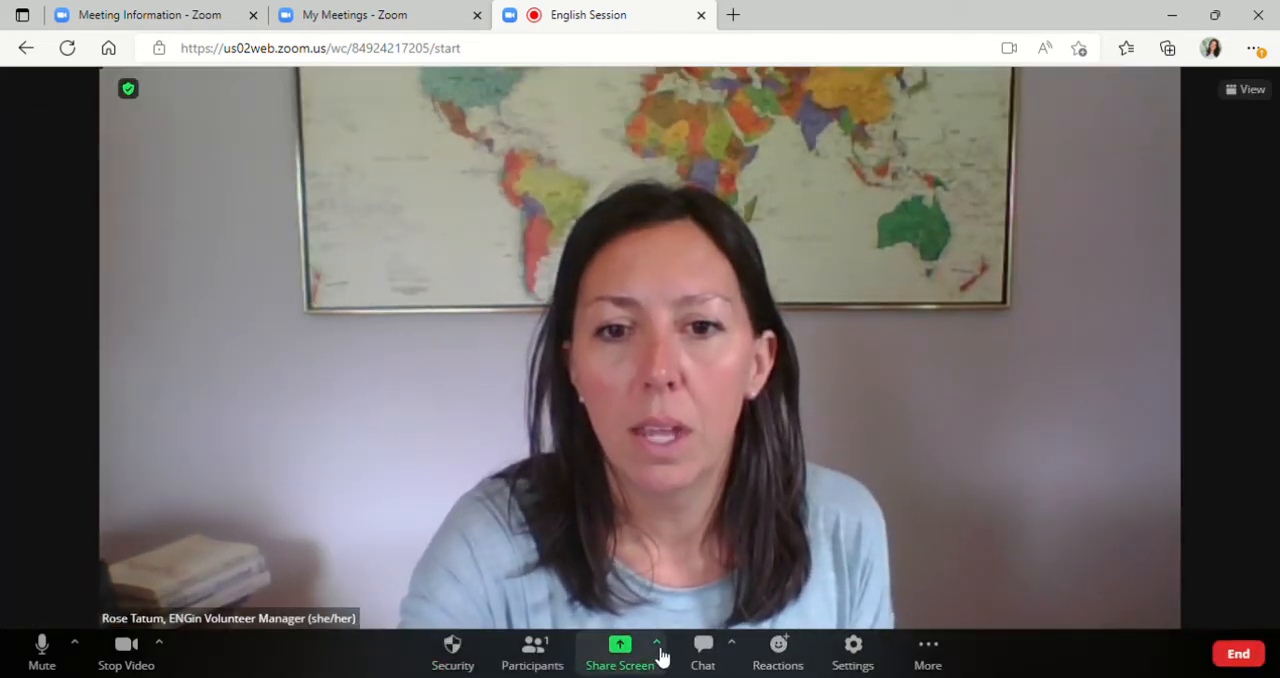
Step: Show the screen-sharing permissions with 'One participant can share at a time' kept checked
click(658, 644)
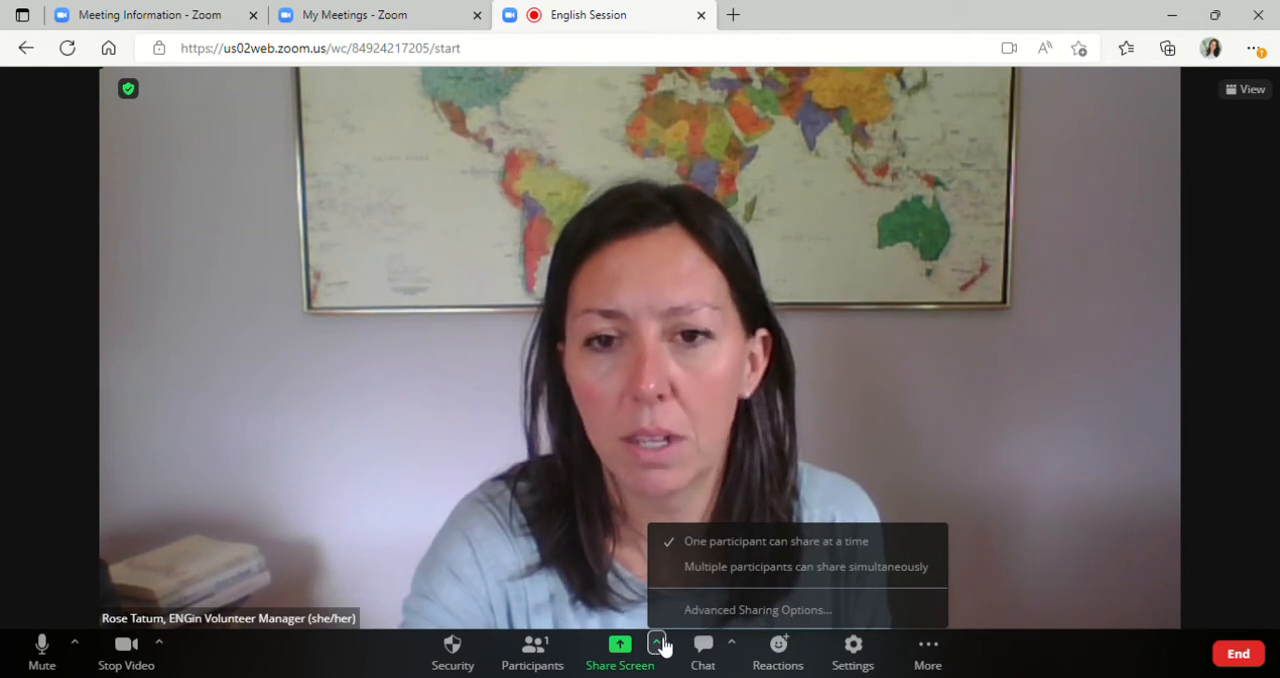
mouse_move(710, 552)
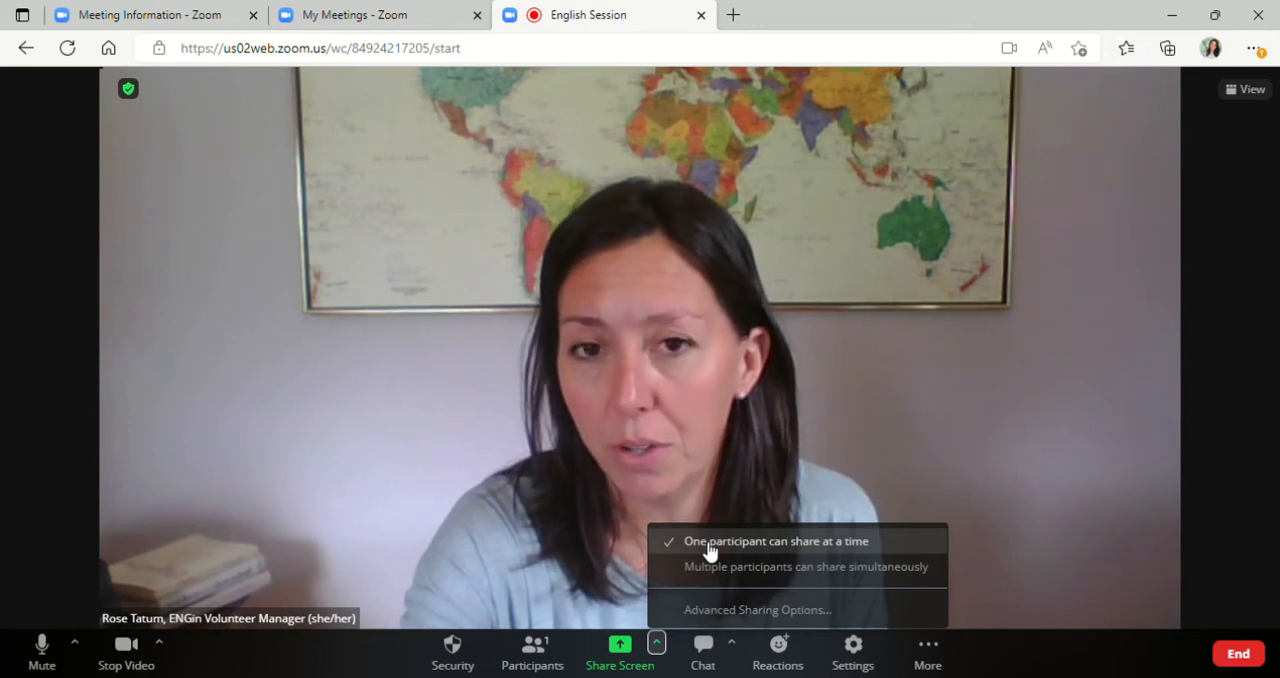
mouse_move(706, 570)
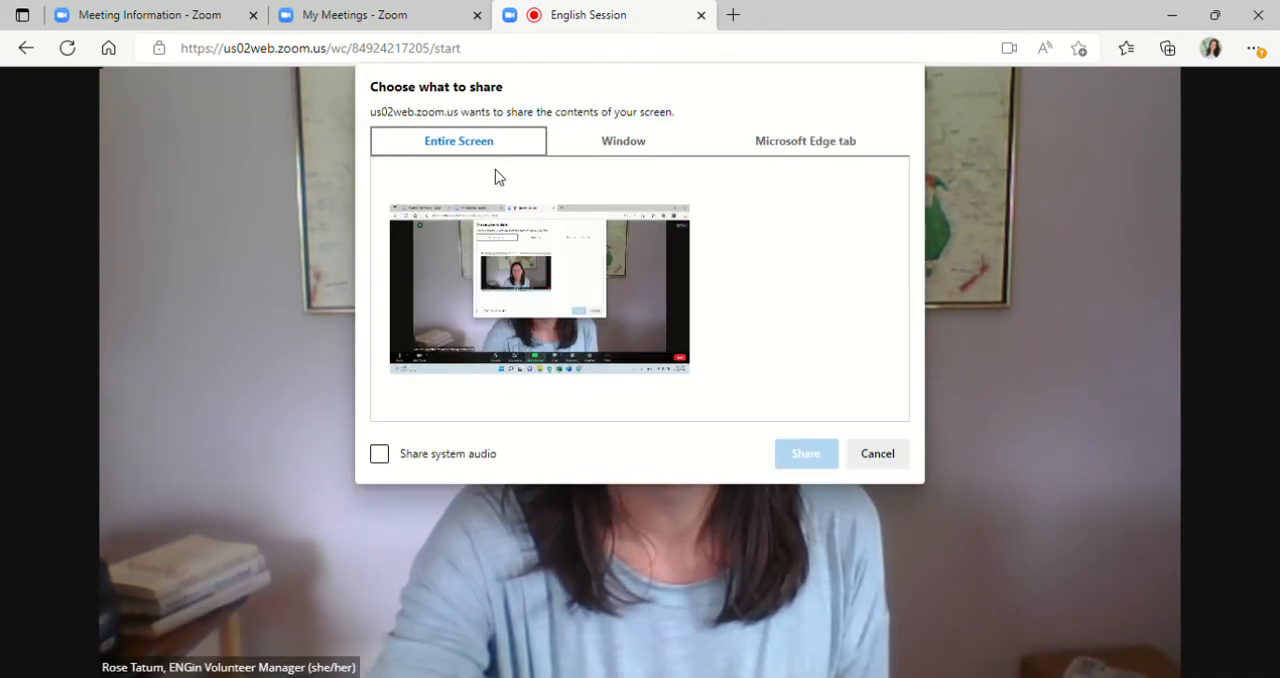
Step: Browse the Window and Tab share options, then share the Entire Screen with the meeting
click(624, 140)
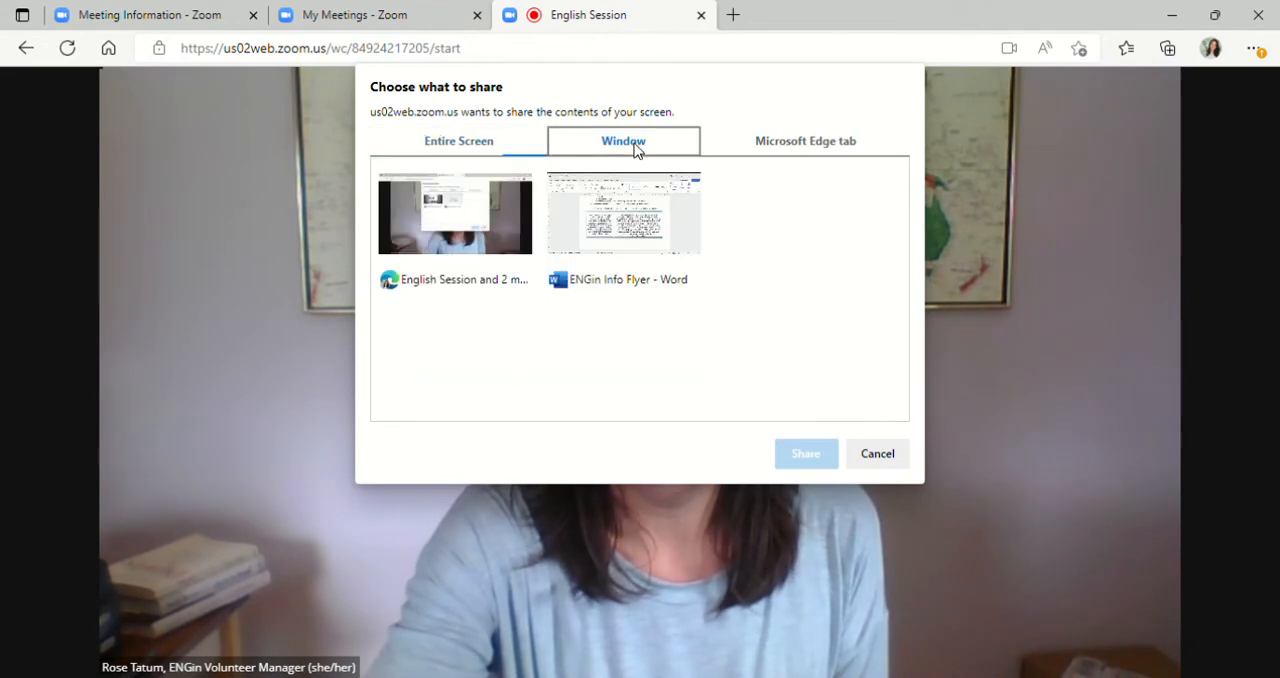
click(804, 140)
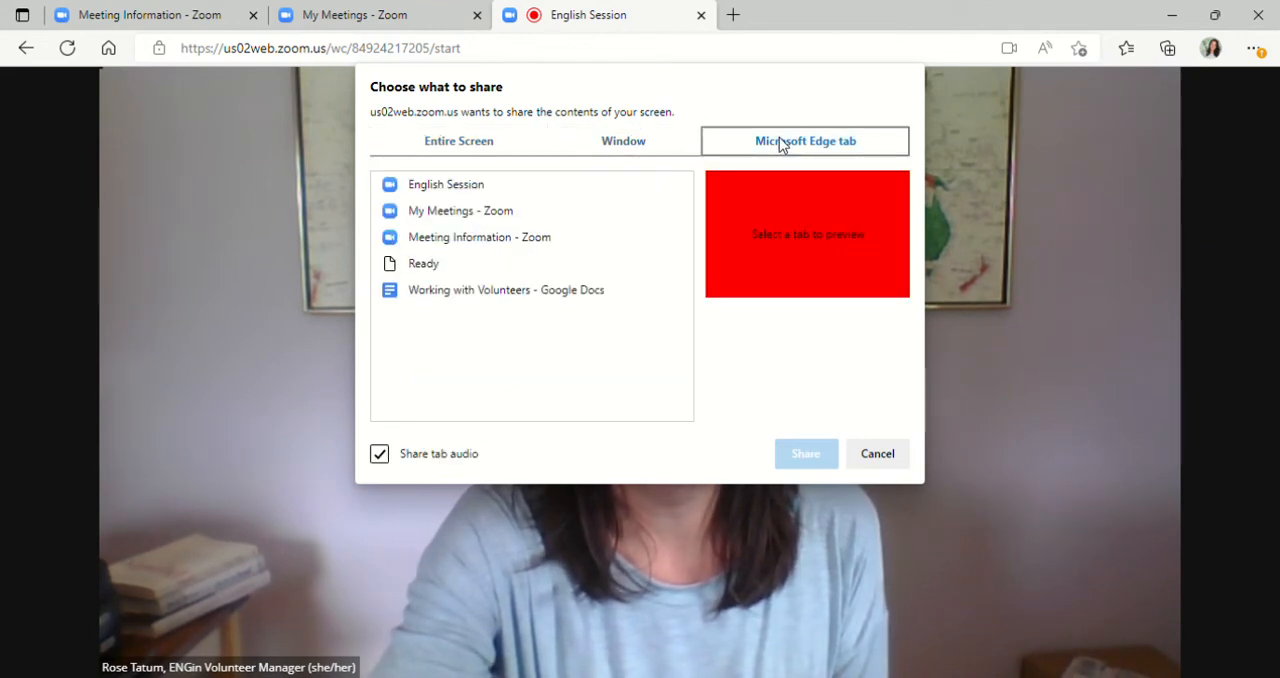
mouse_move(528, 232)
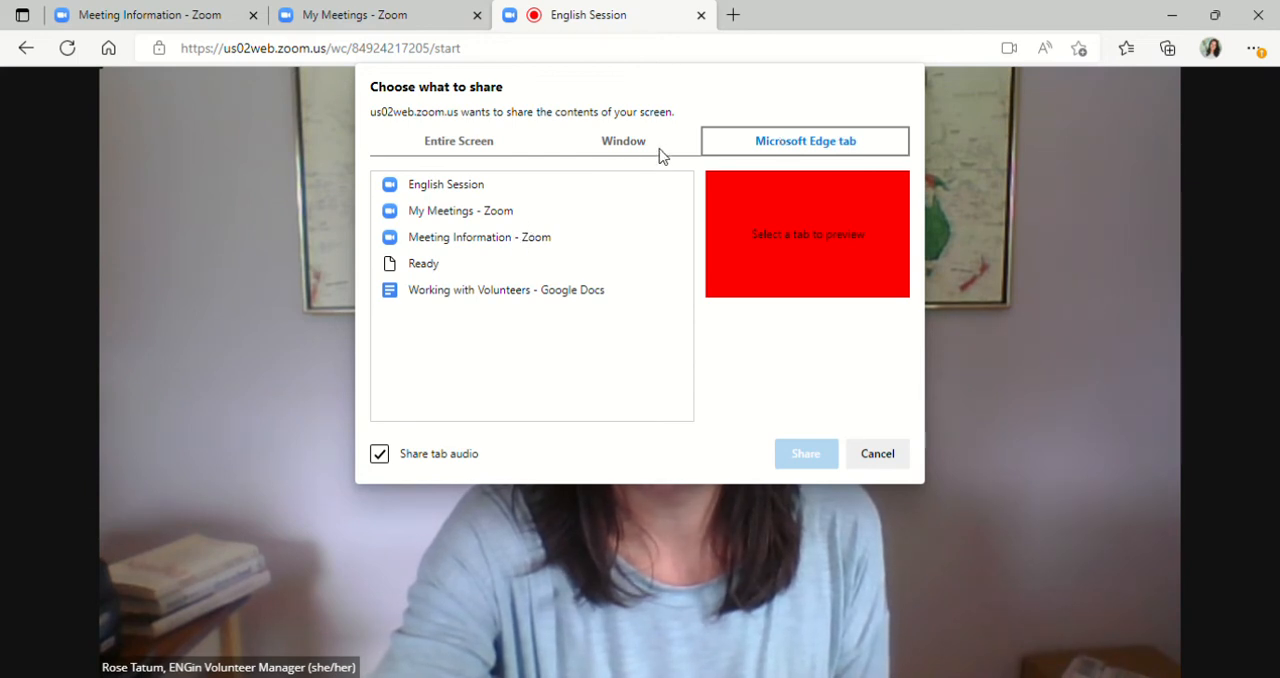
click(624, 140)
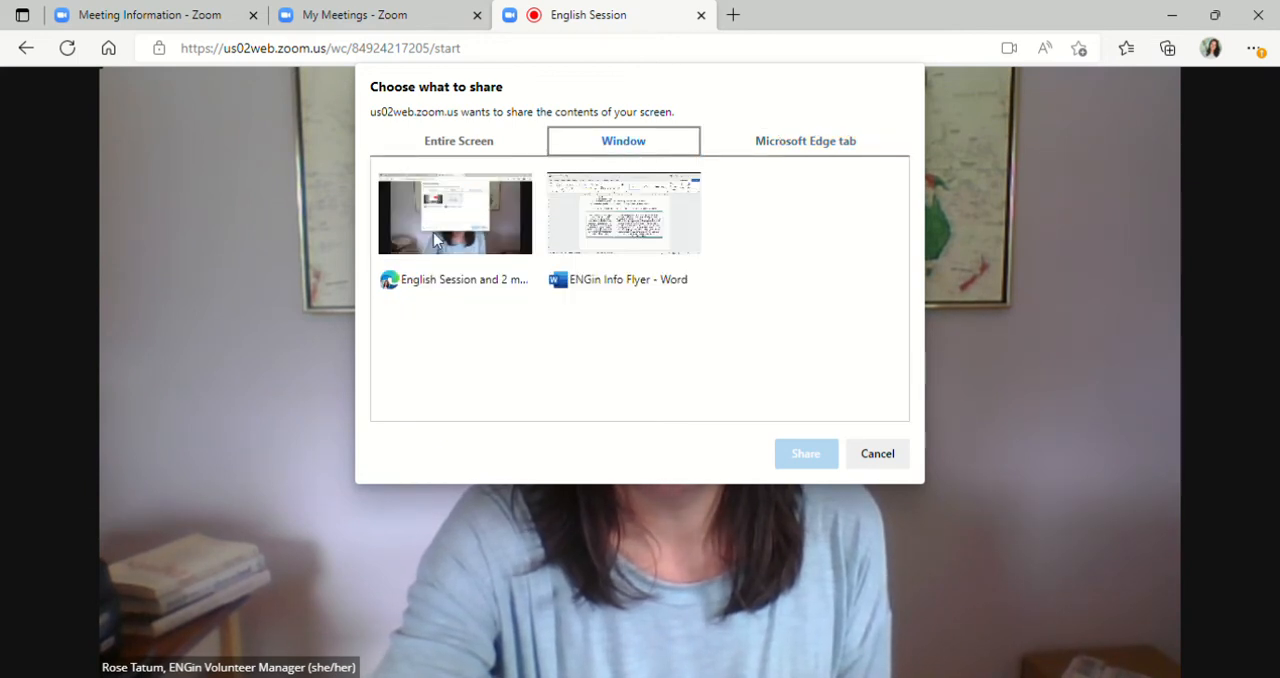
click(458, 140)
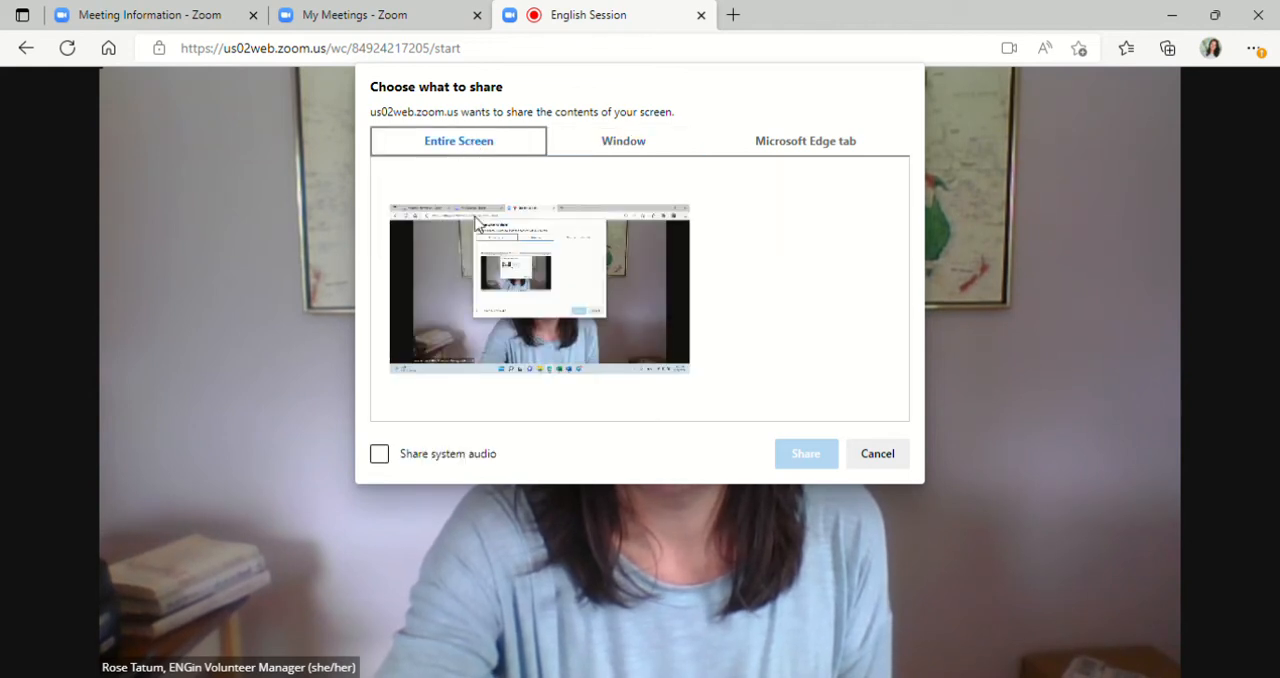
click(538, 290)
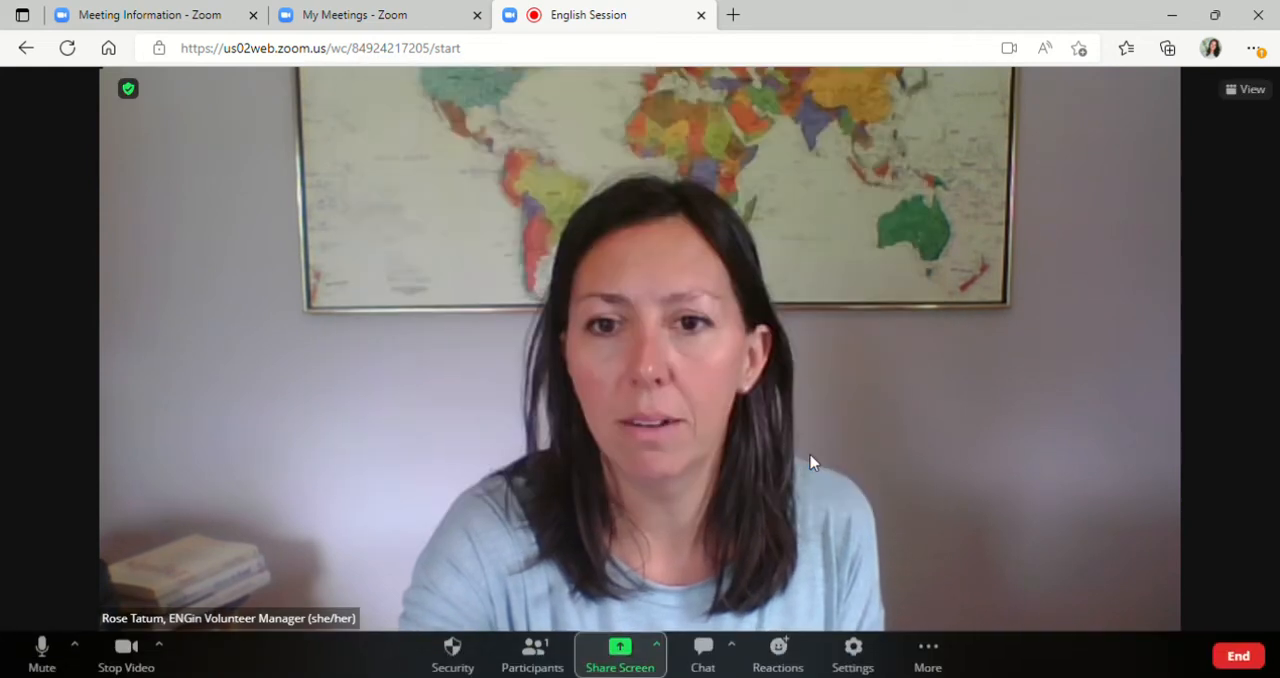
click(620, 650)
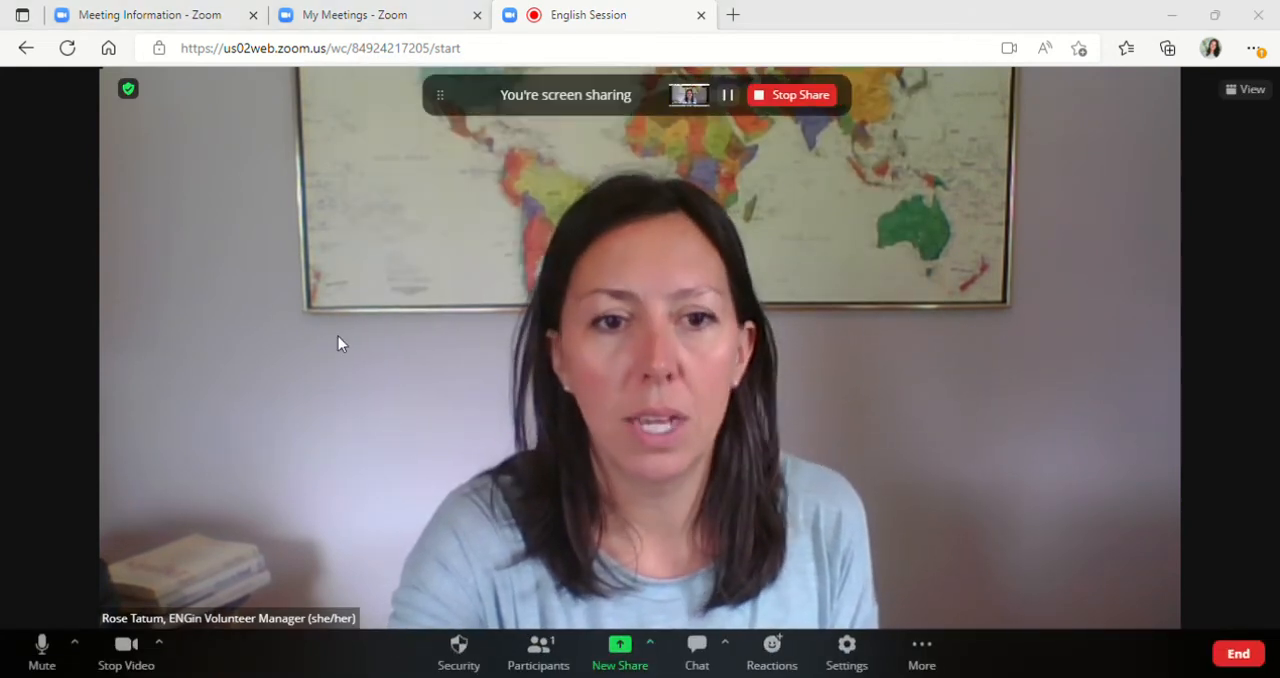
mouse_move(792, 94)
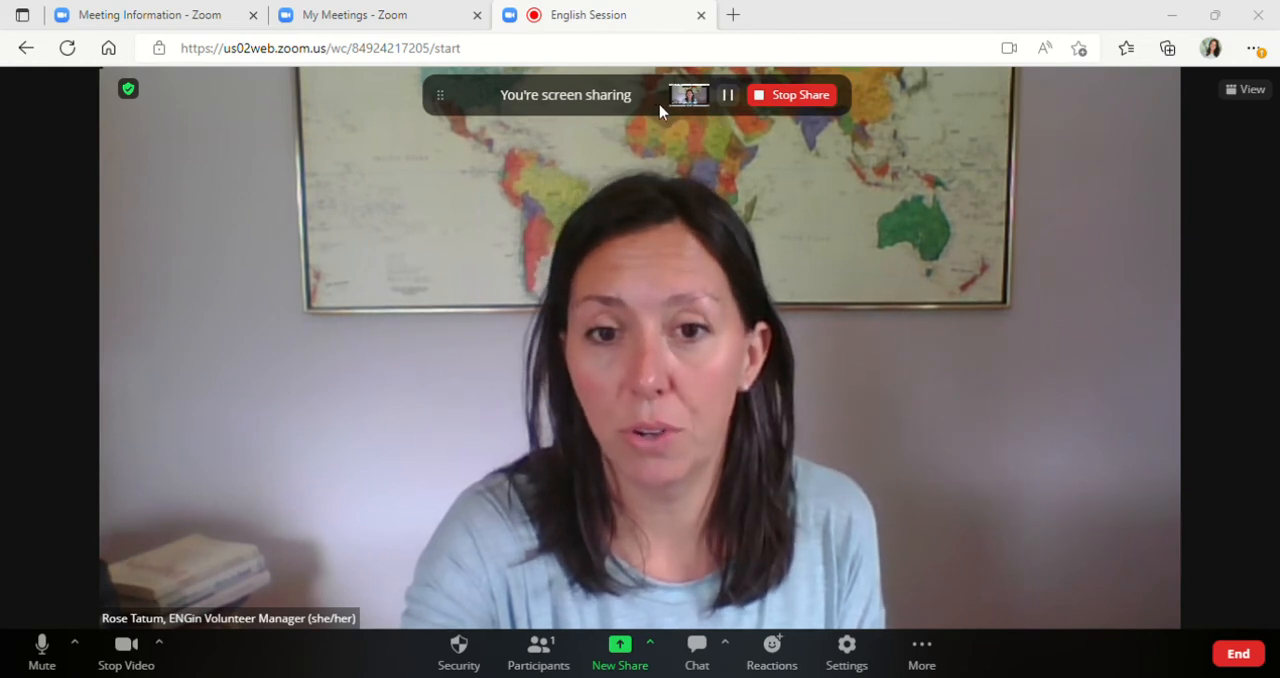
mouse_move(688, 94)
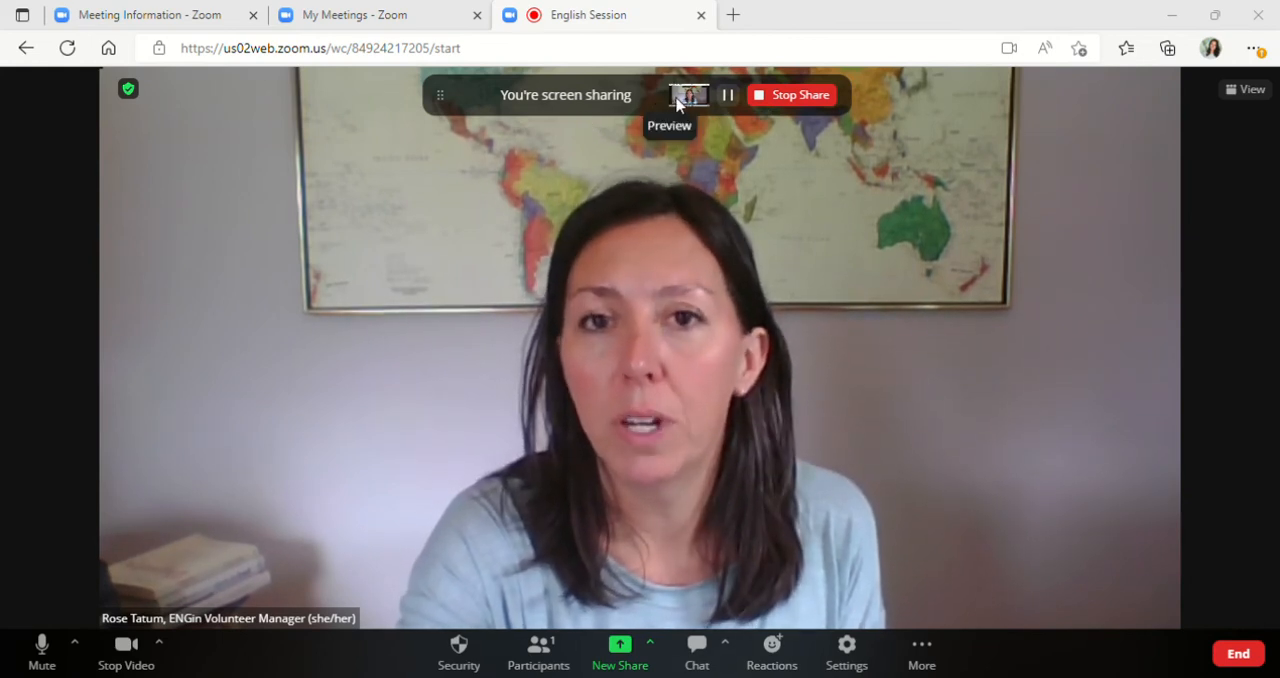
mouse_move(728, 94)
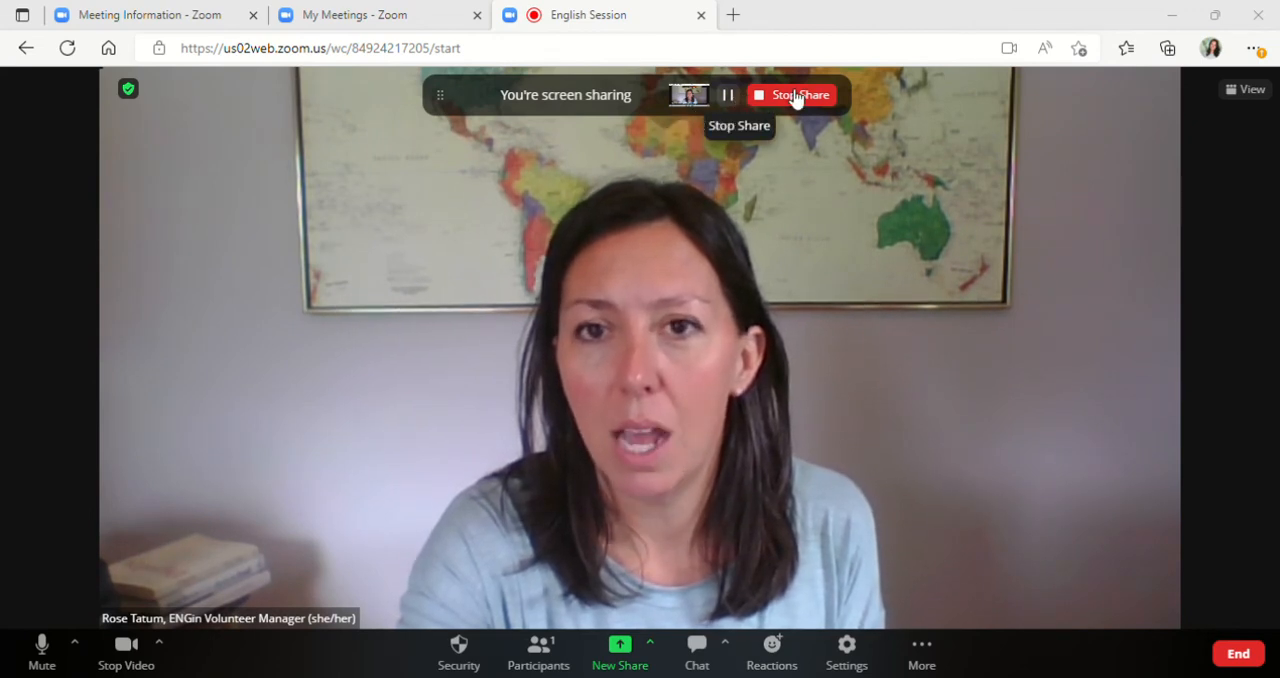
Step: Stop sharing the screen and return to the camera-only meeting view
click(792, 94)
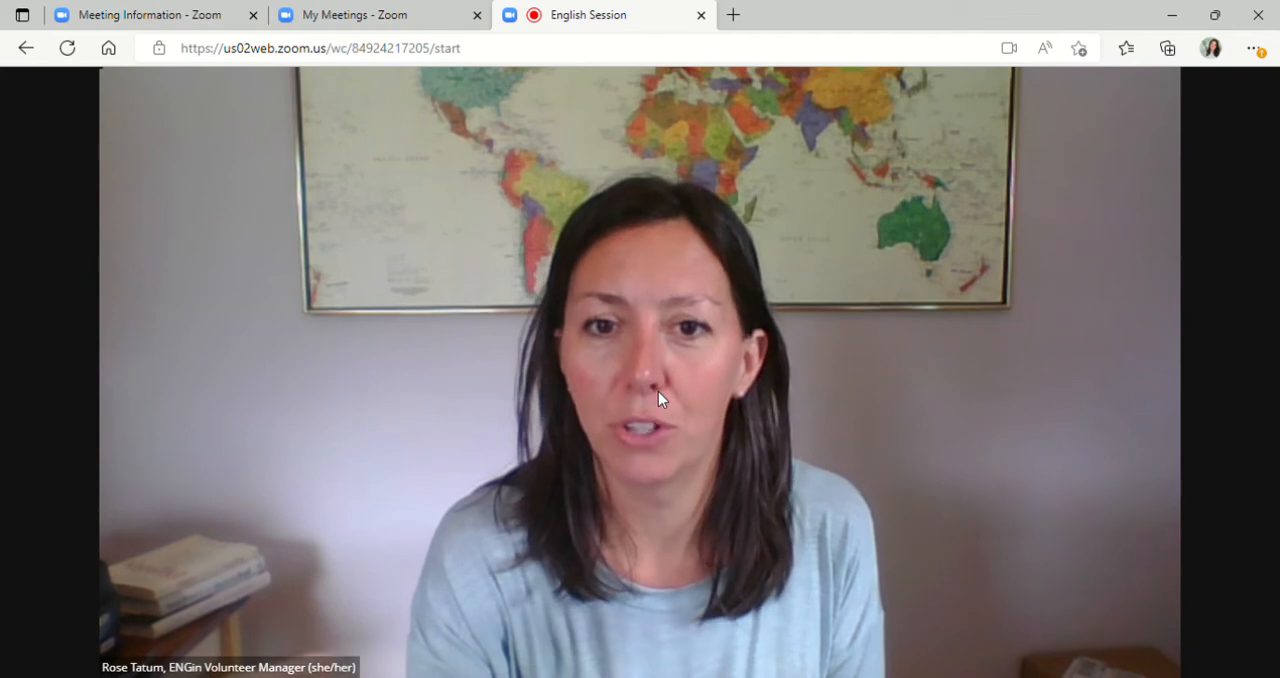
mouse_move(808, 584)
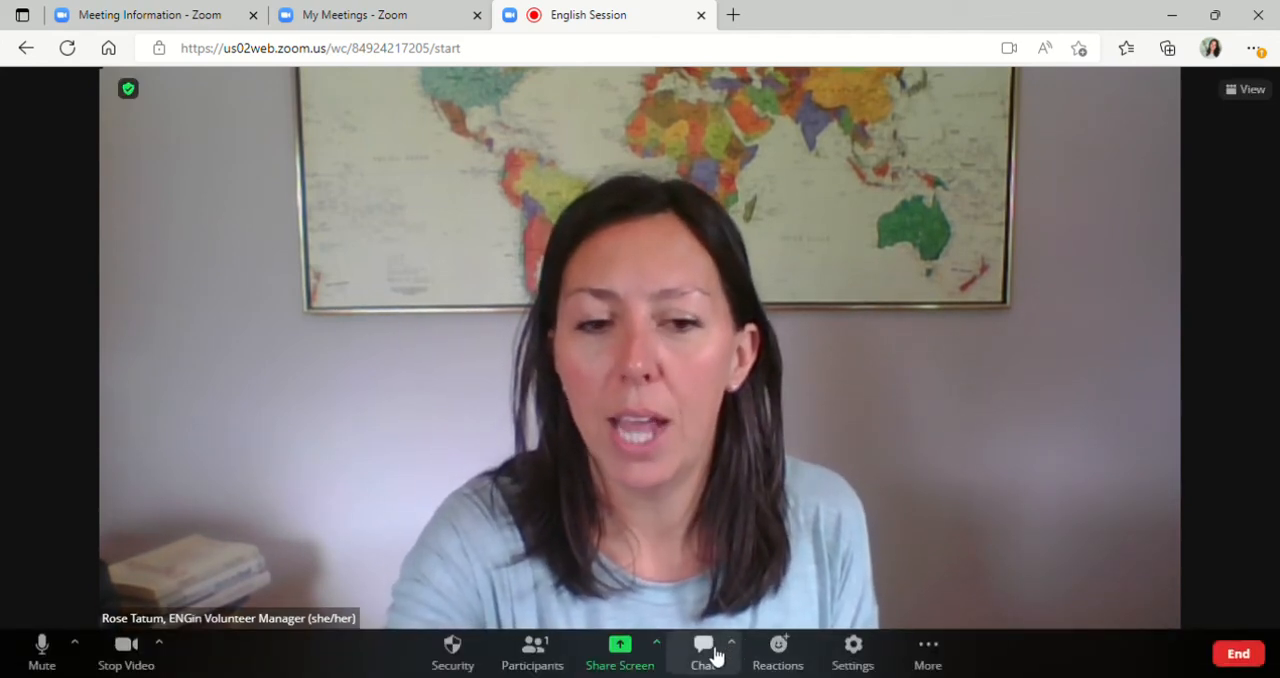
Step: Send 'hi' to everyone in the meeting chat, then close the chat panel from its menu
click(704, 652)
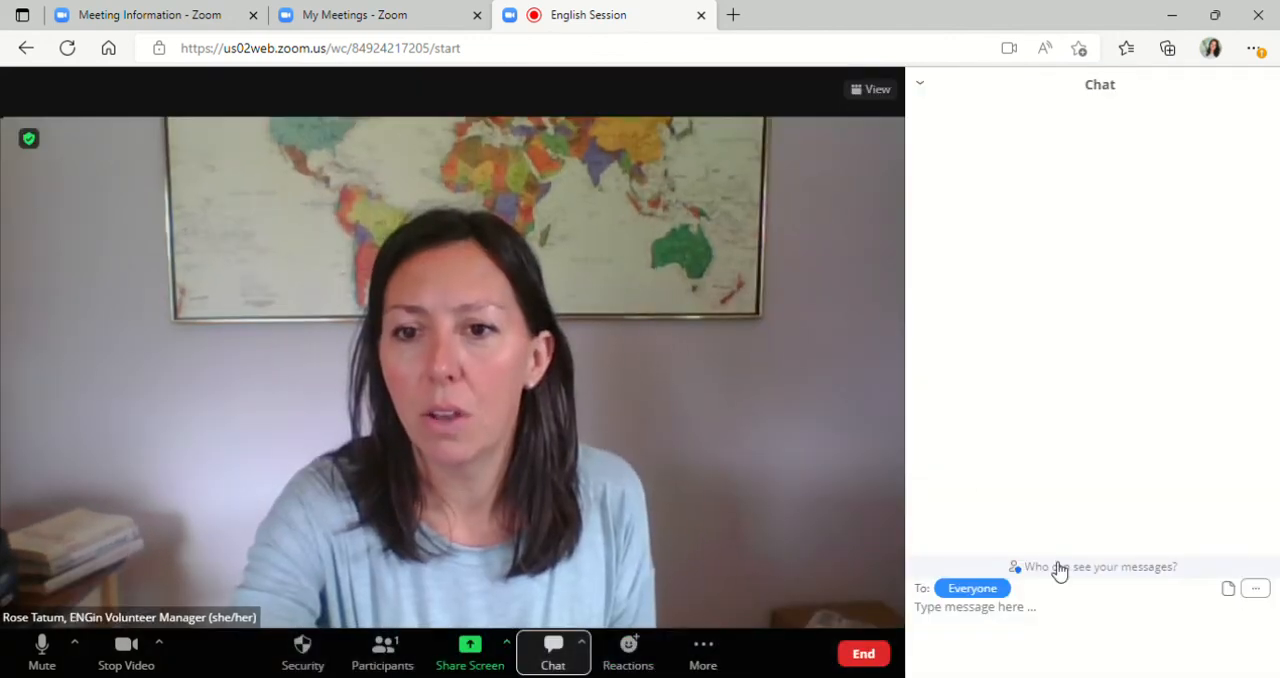
click(1000, 608)
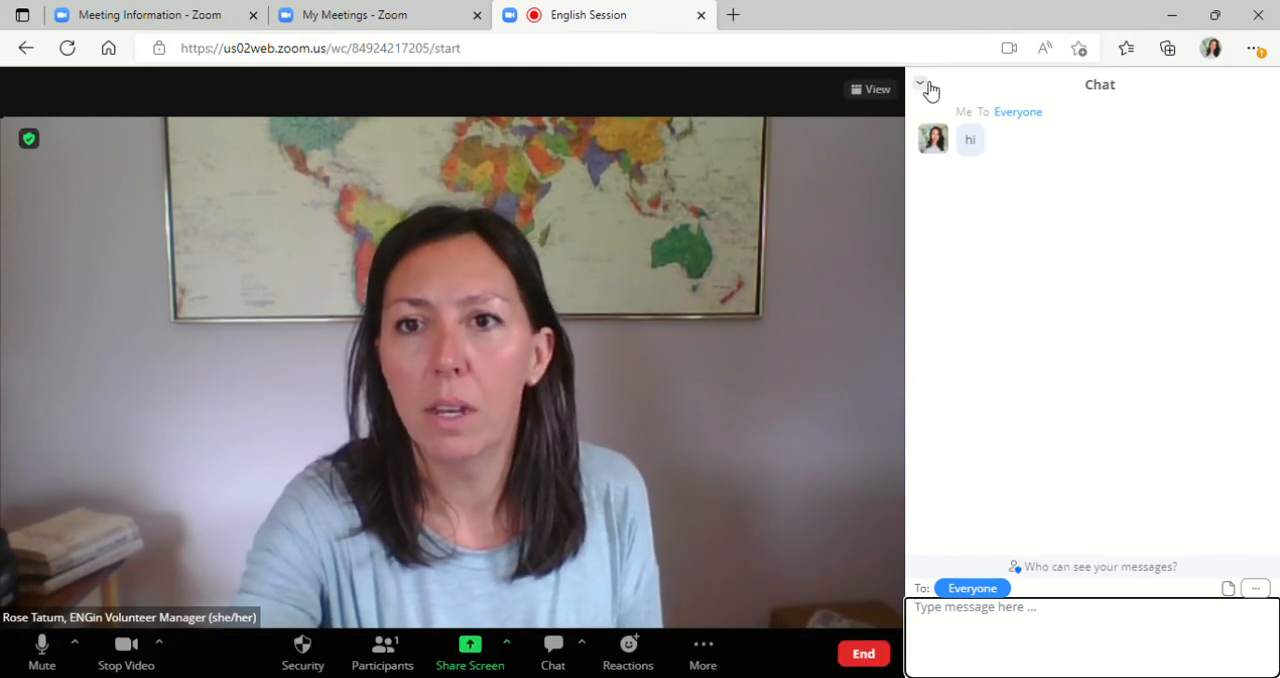
click(918, 84)
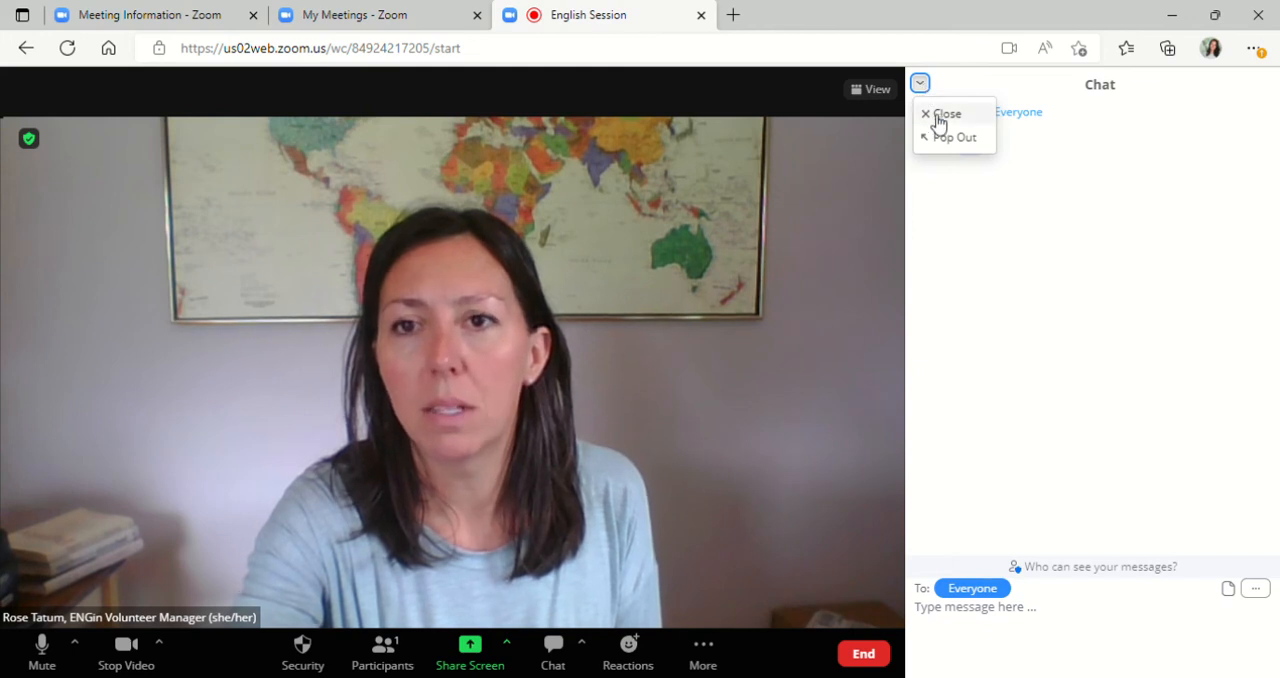
click(944, 112)
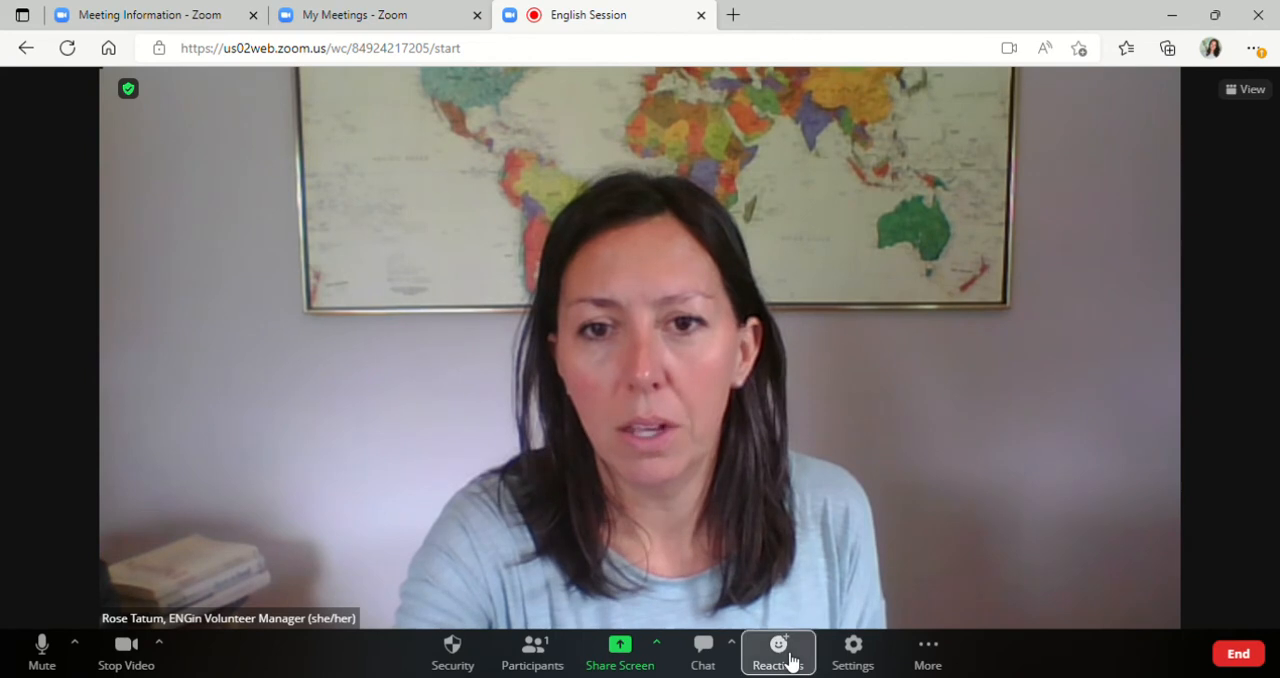
Step: Send a clap reaction followed by a celebration (party popper) reaction
click(778, 652)
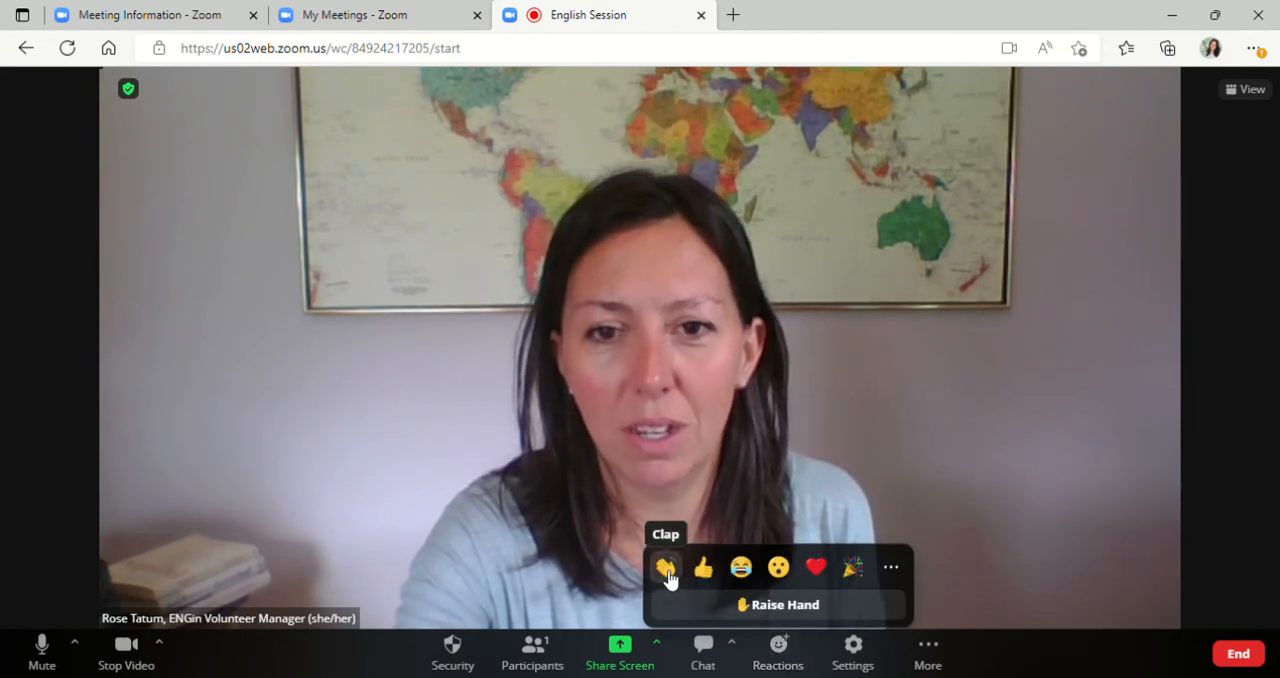
click(666, 568)
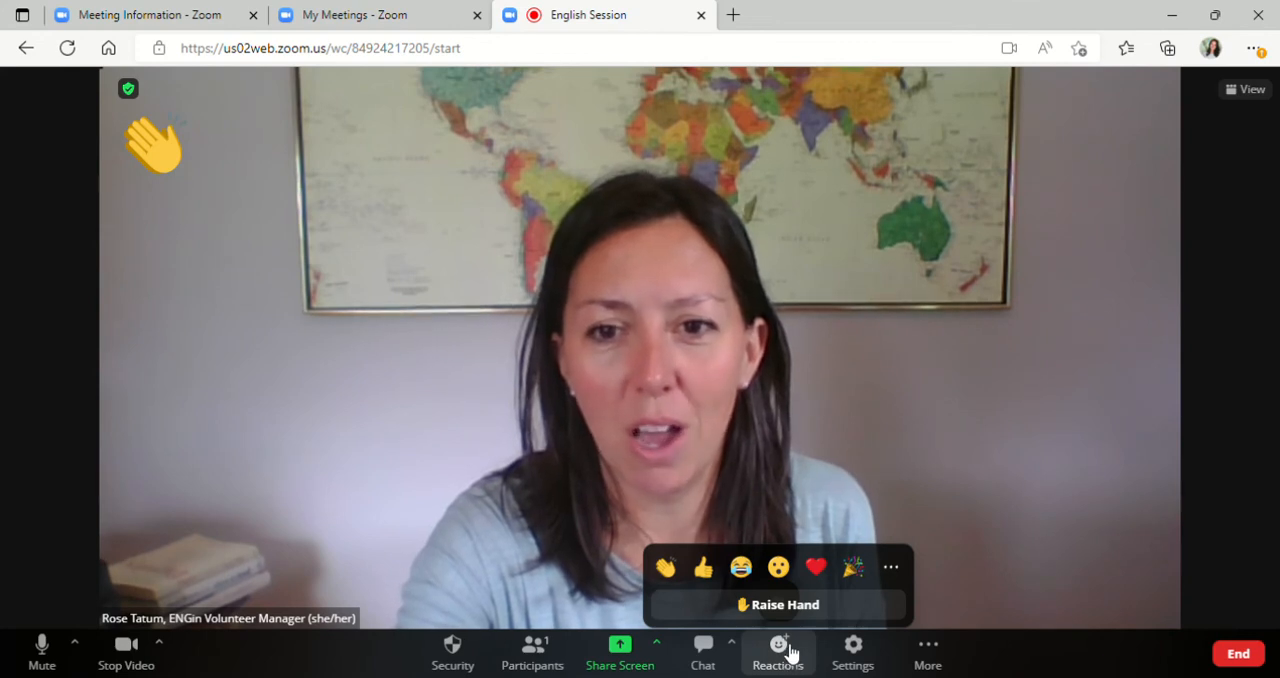
click(854, 568)
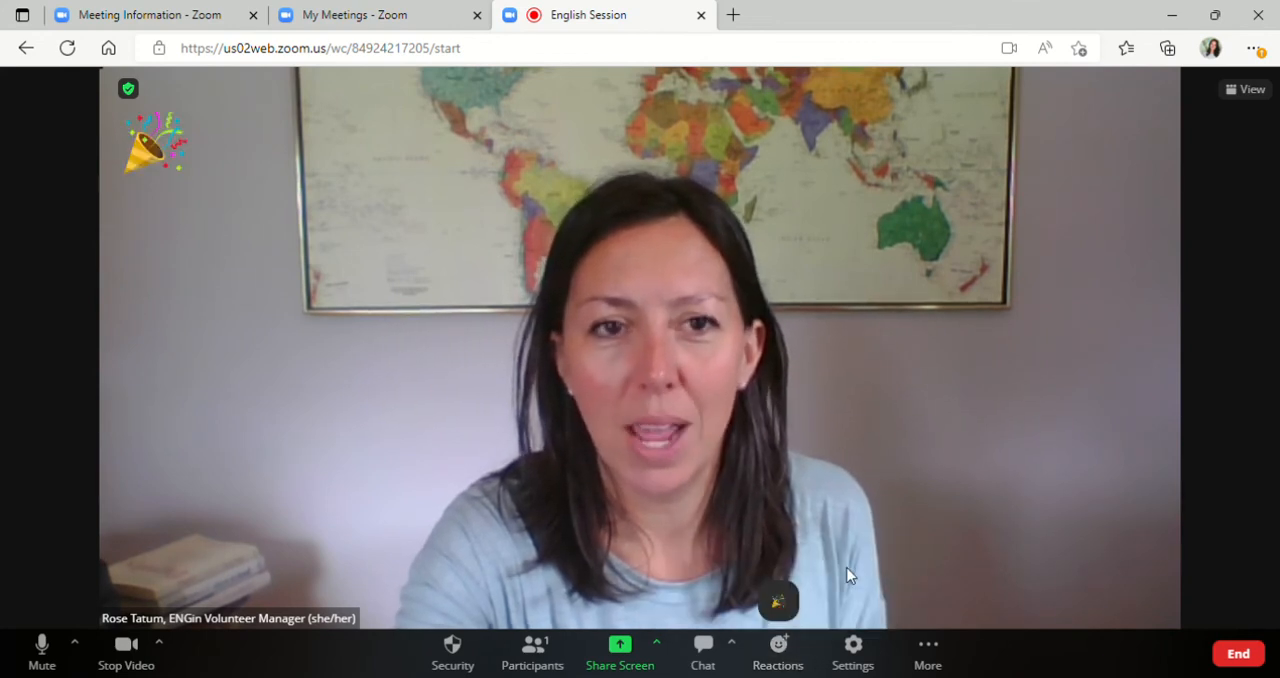
Step: Raise a hand in the meeting and then lower it again
click(776, 652)
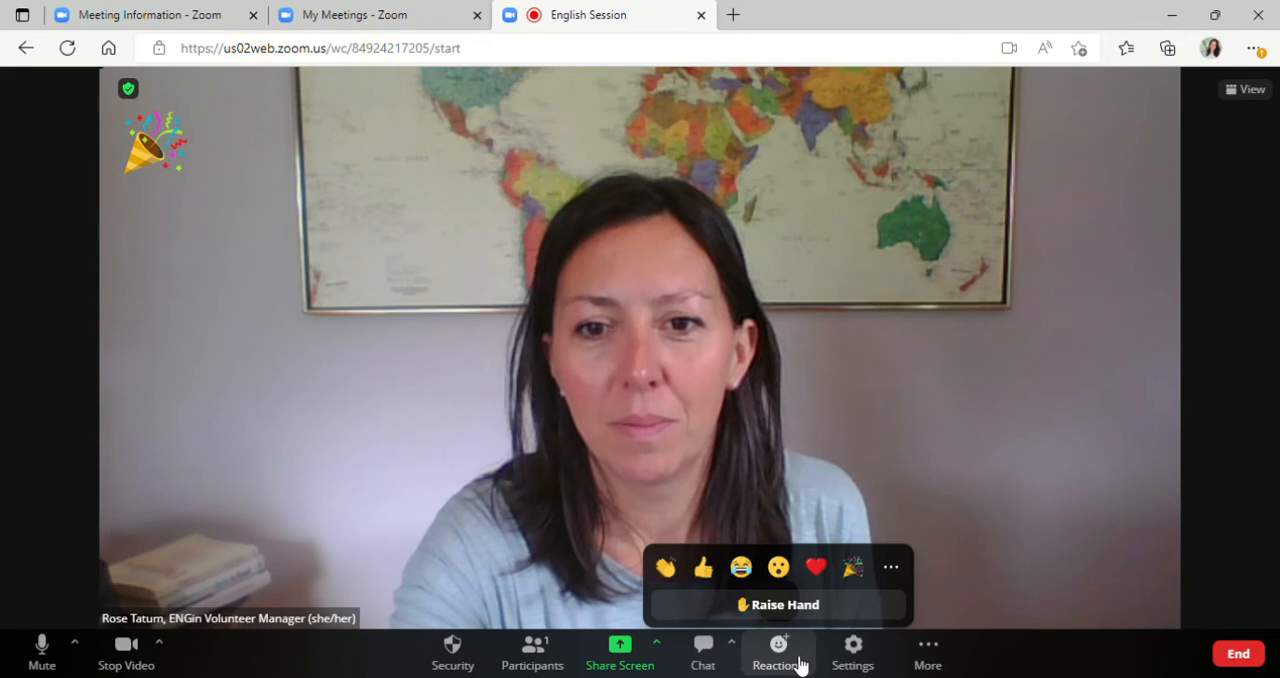
click(776, 604)
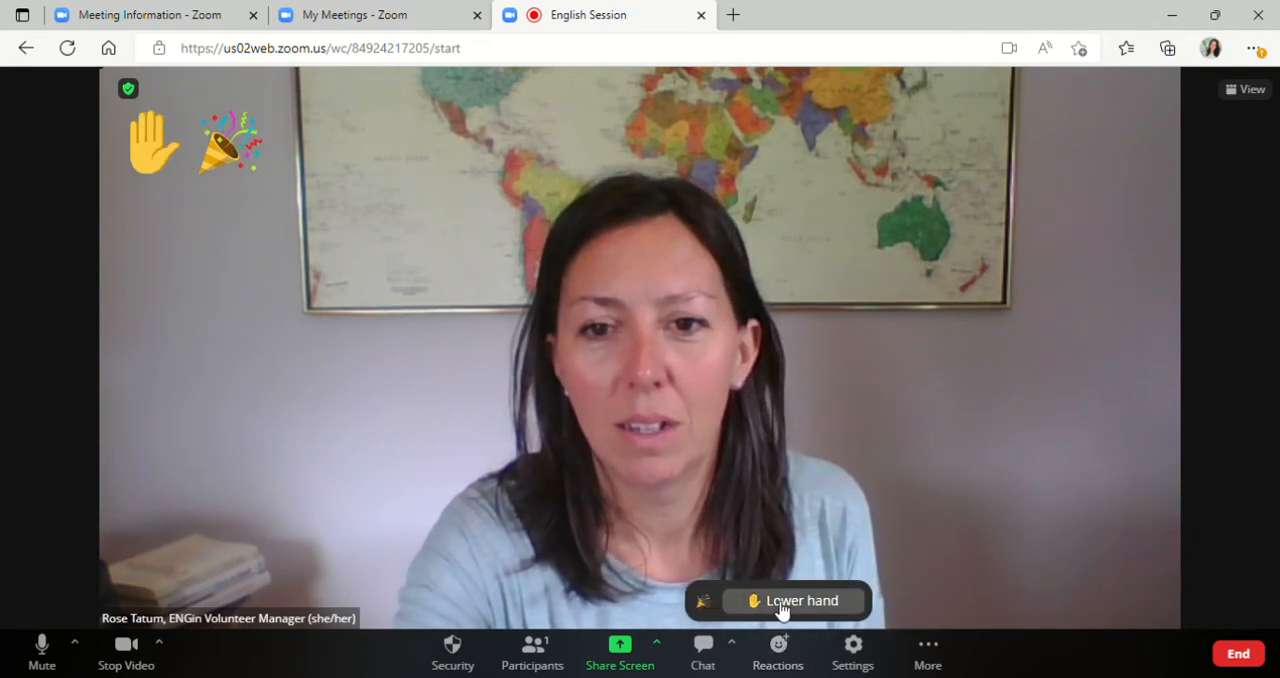
click(790, 600)
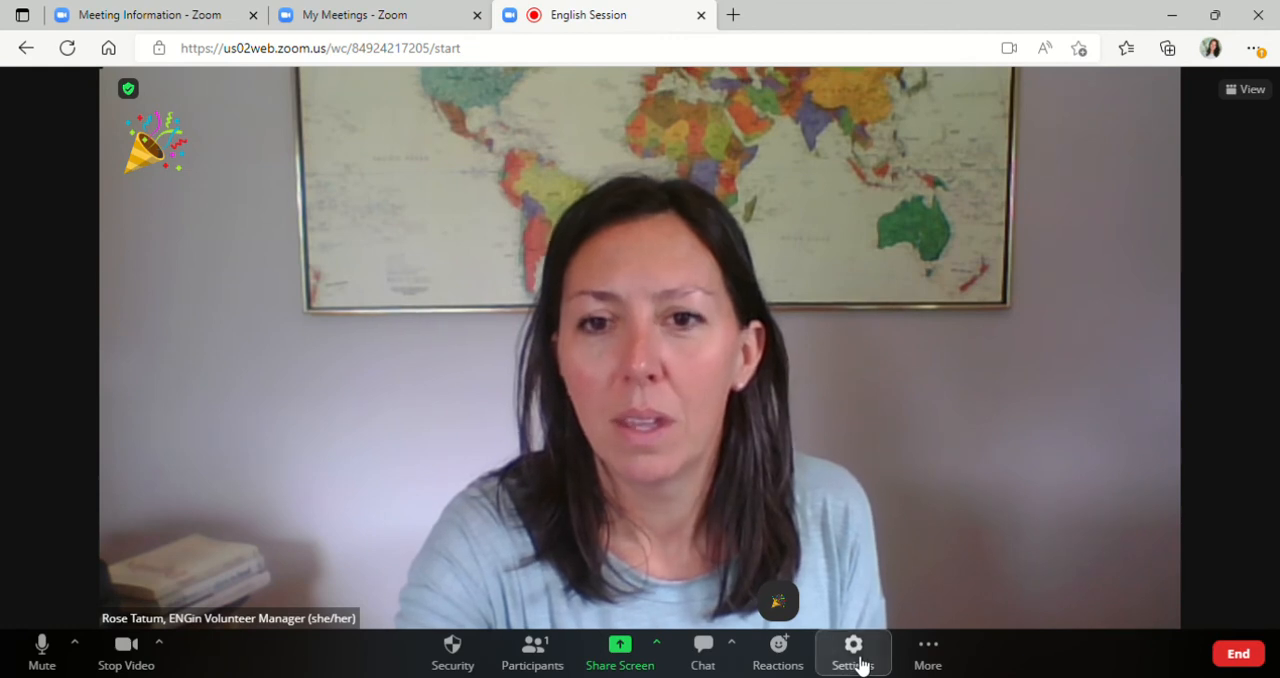
Step: In Settings > Background, try the bridge, grass and earth-from-space virtual backgrounds
click(852, 648)
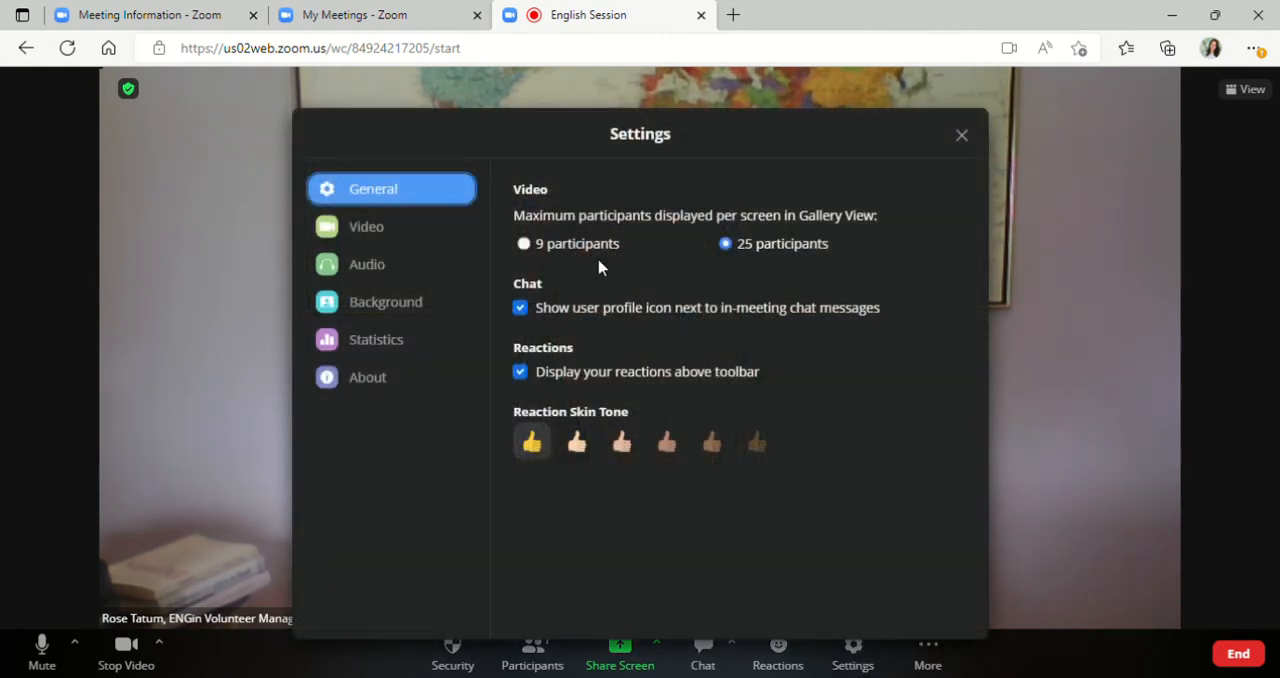
mouse_move(562, 340)
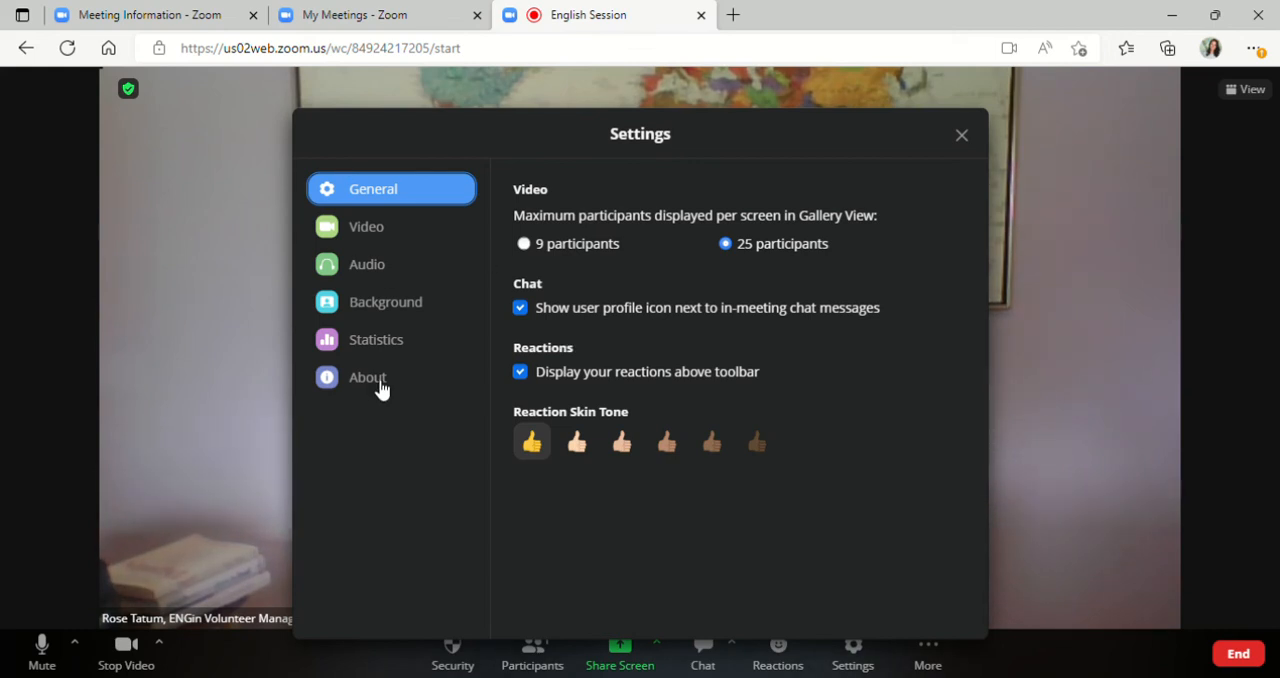
click(384, 300)
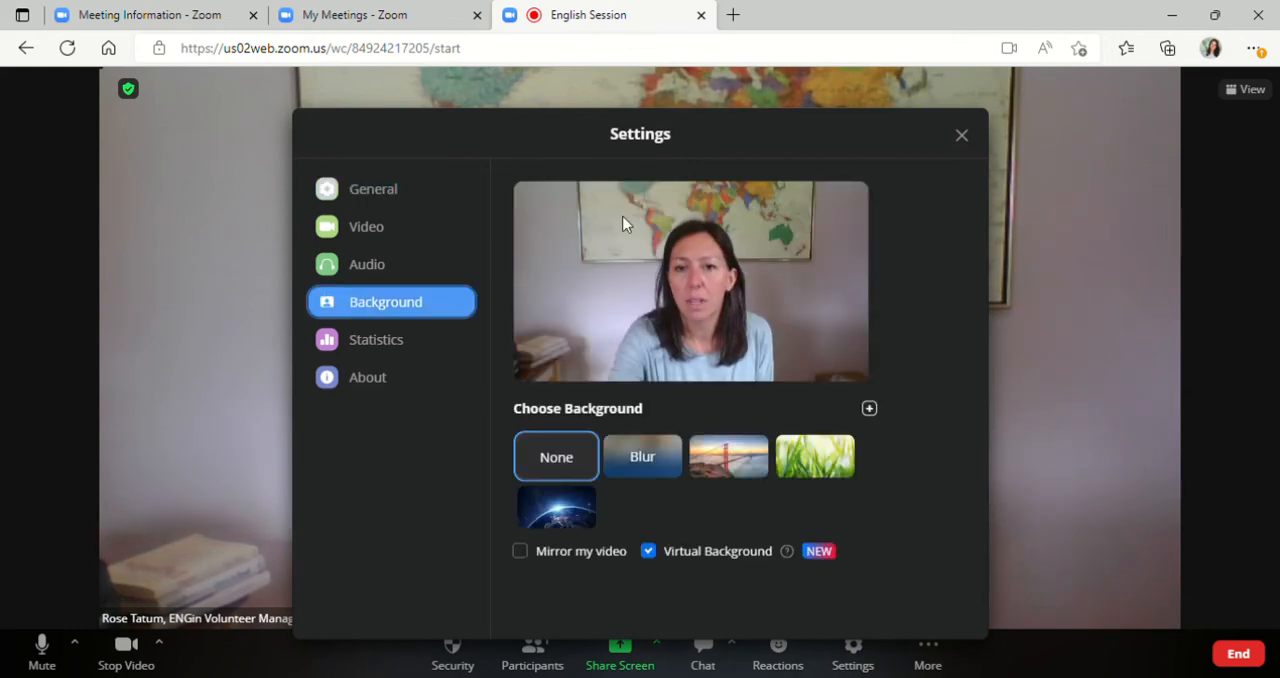
click(642, 456)
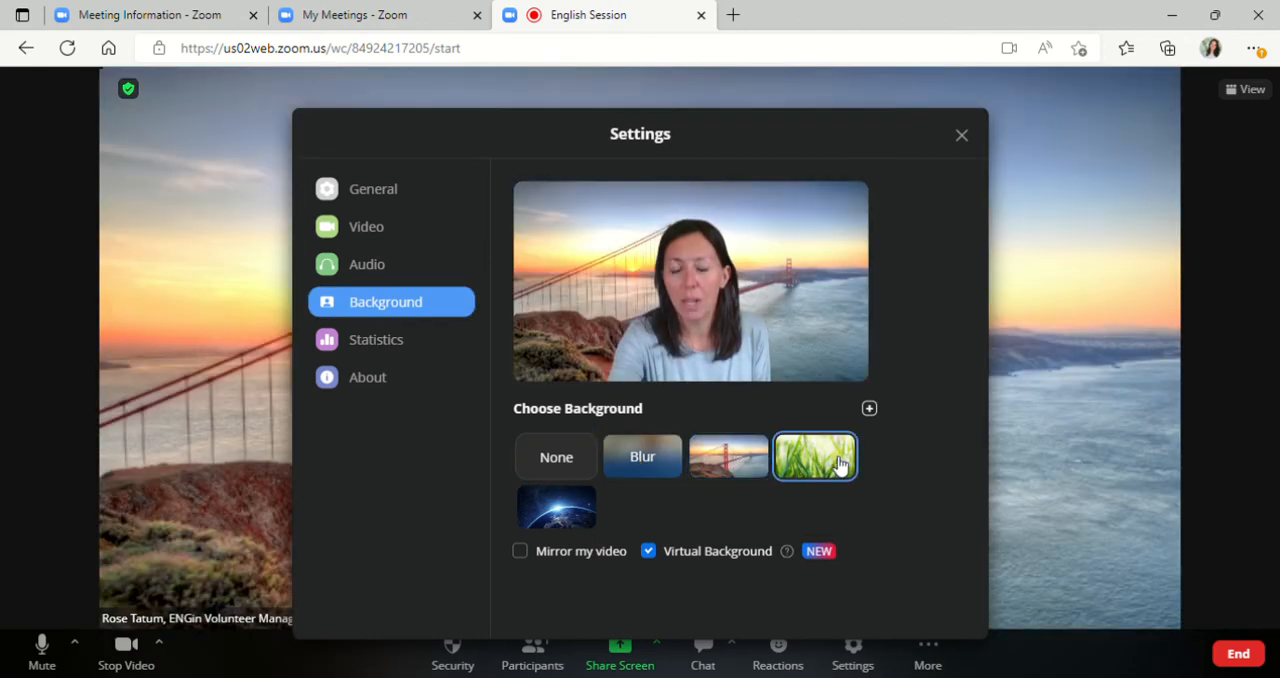
click(814, 456)
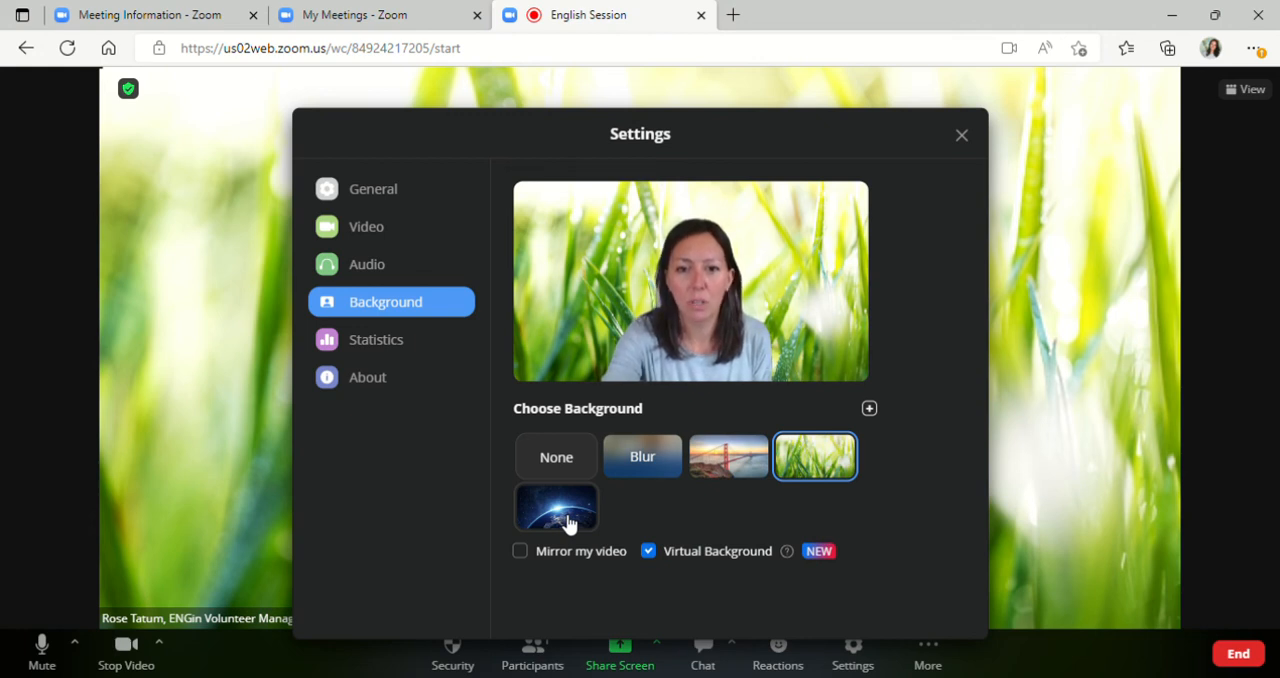
click(556, 508)
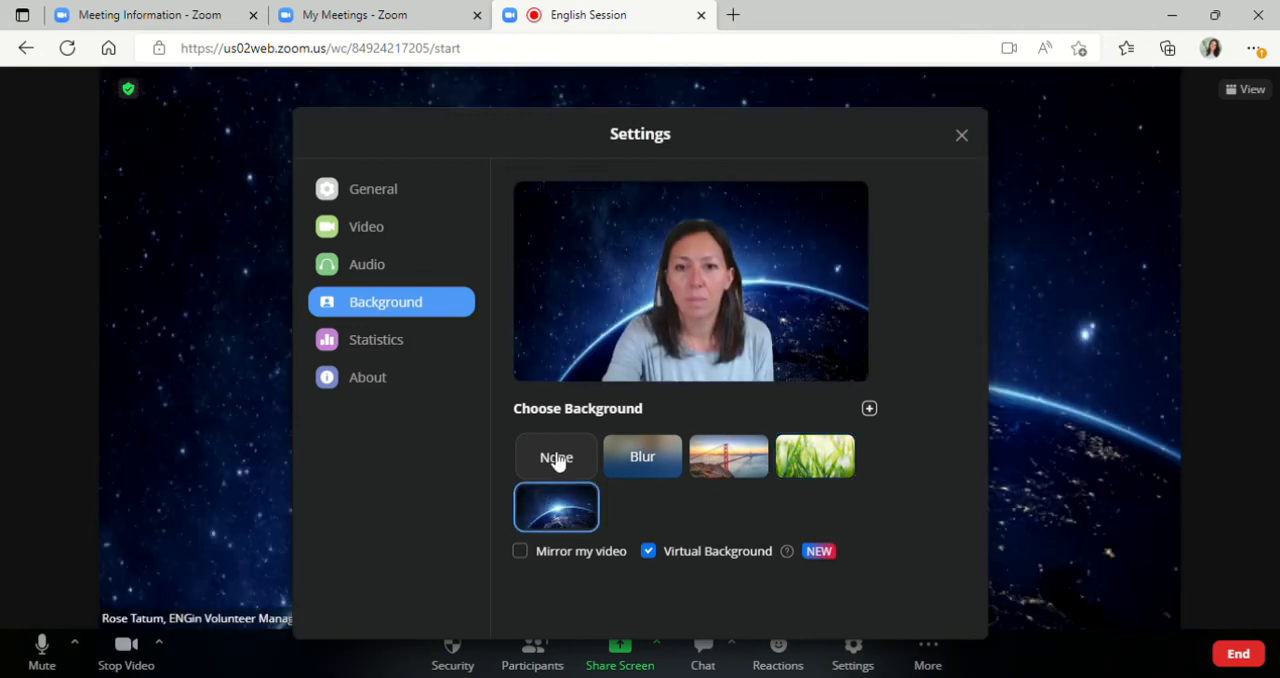
mouse_move(868, 408)
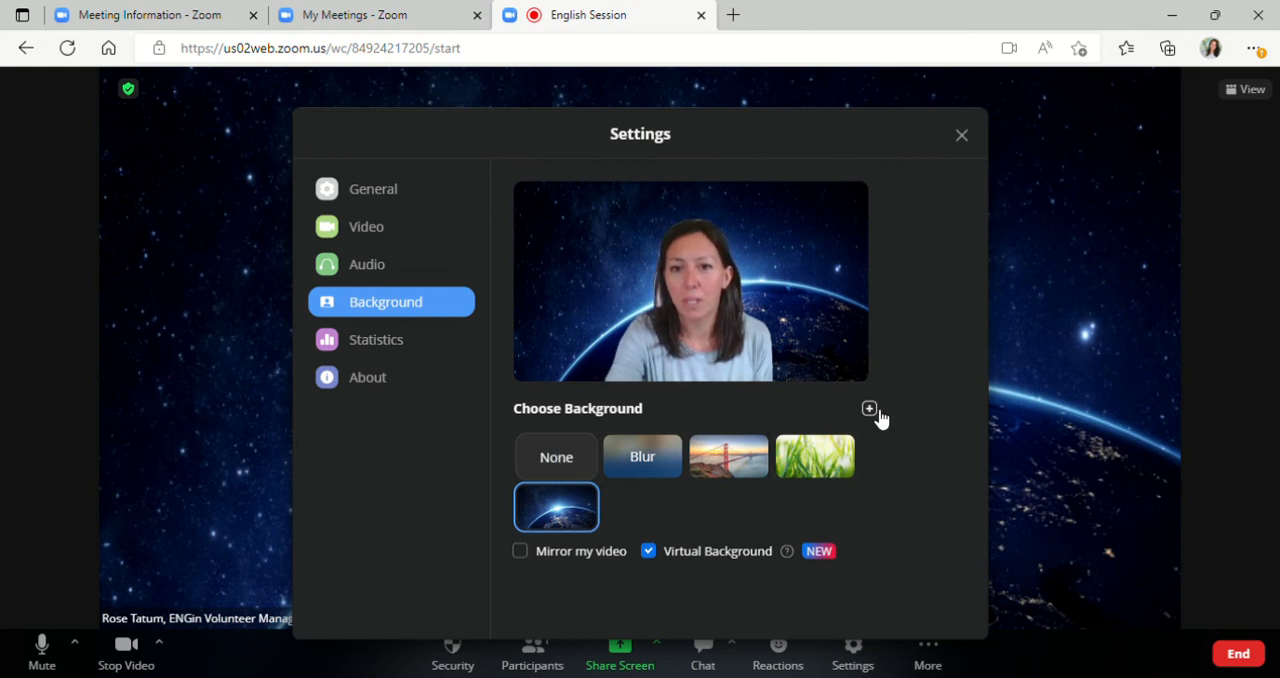
mouse_move(1158, 204)
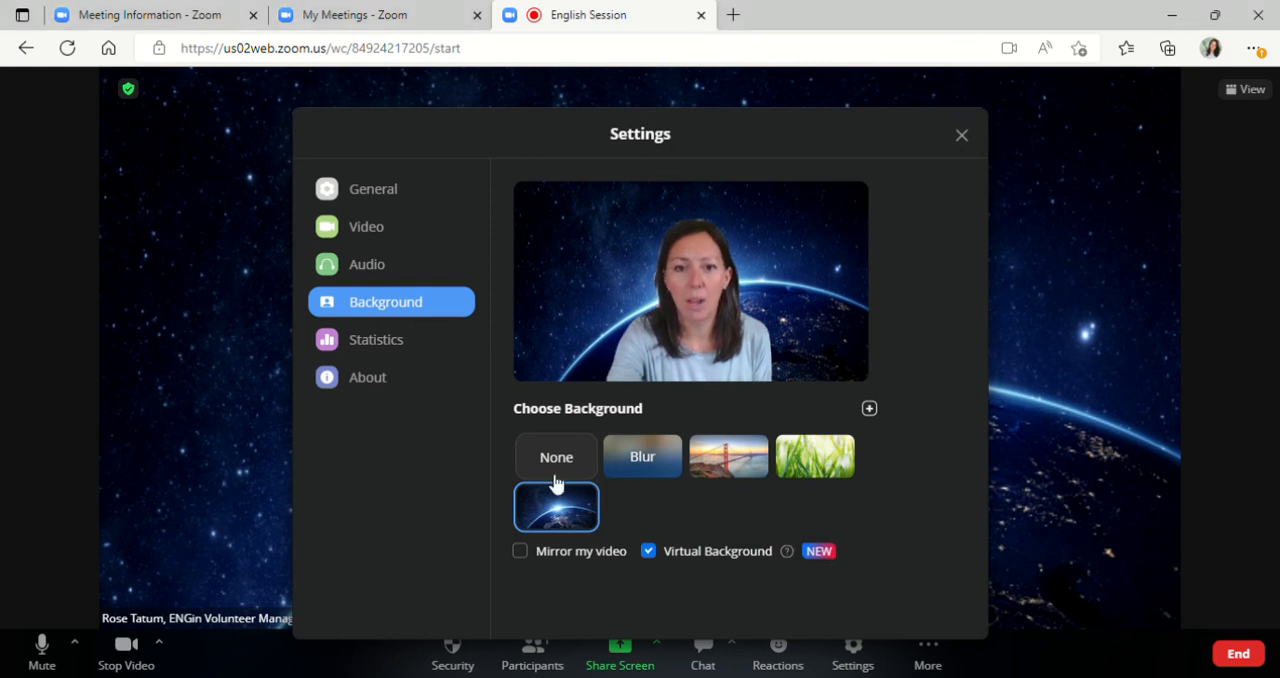
Step: Mirror the video, remove the virtual background (None), and close the settings dialog
click(520, 552)
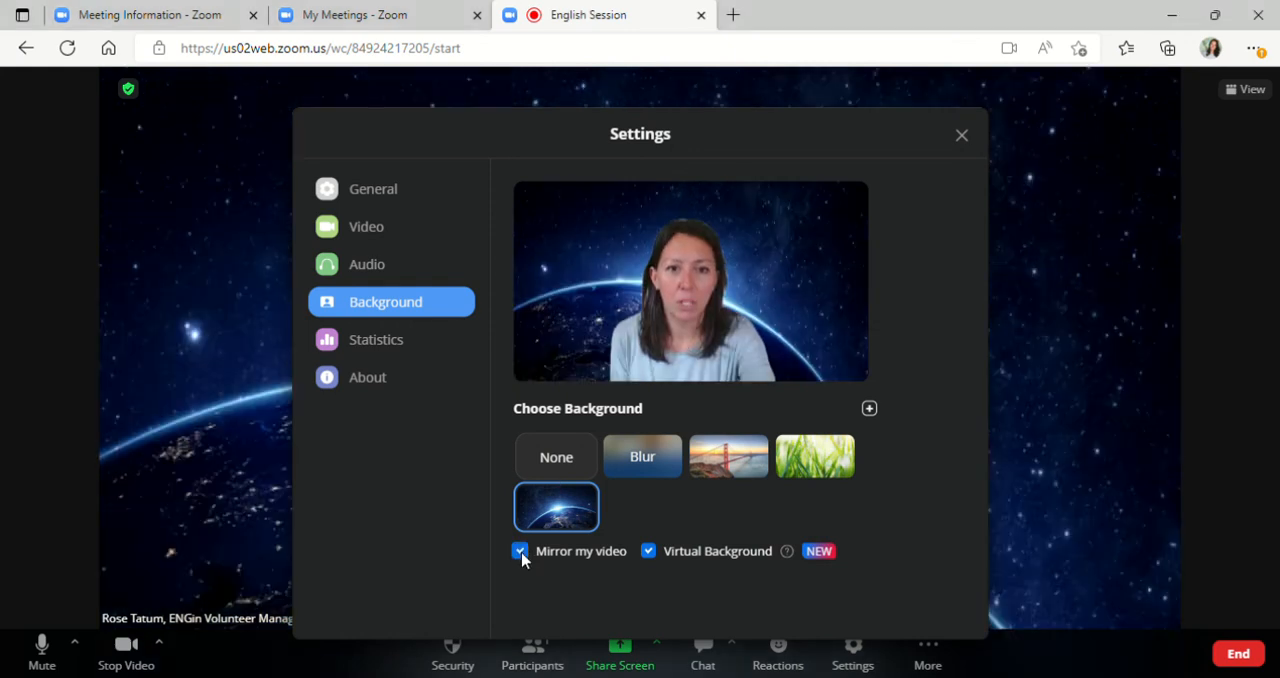
click(556, 456)
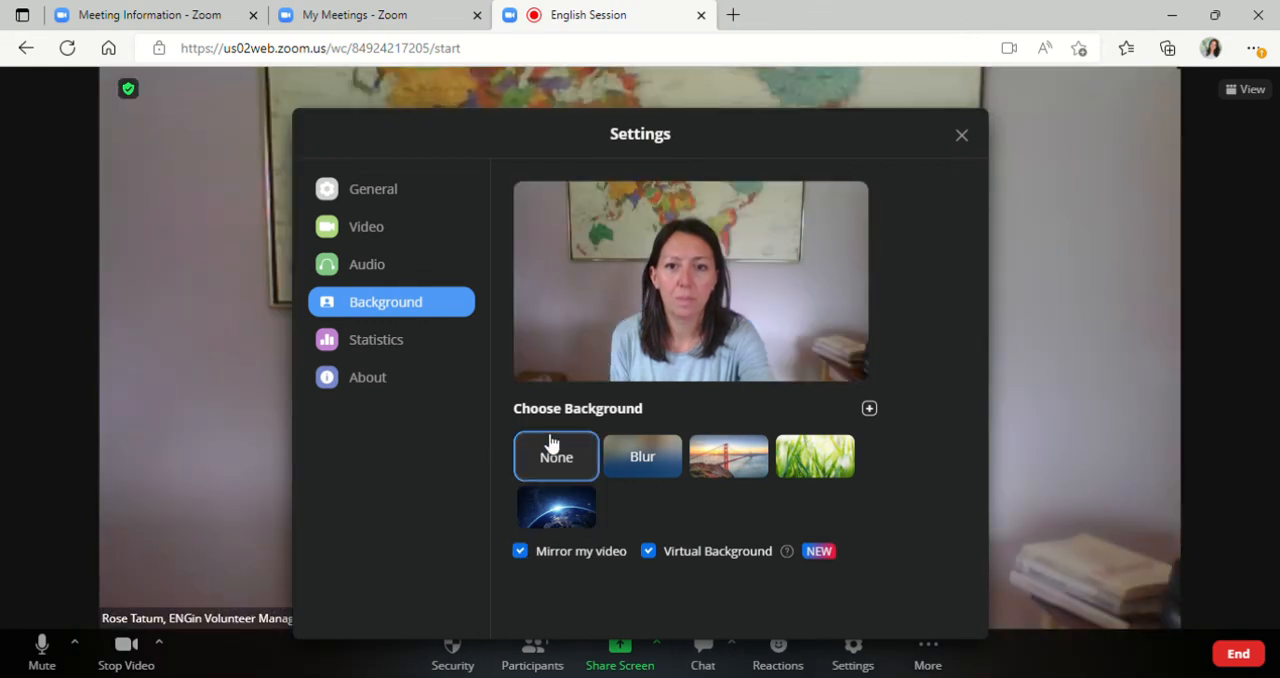
click(960, 136)
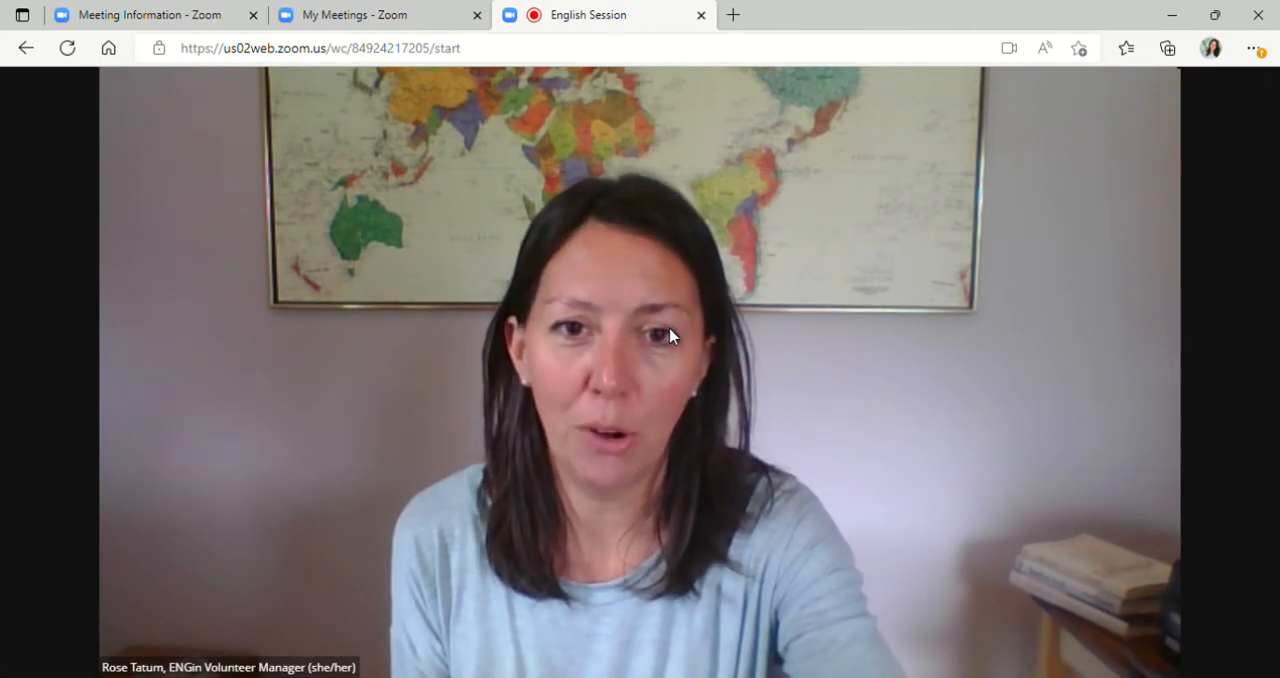
mouse_move(1256, 504)
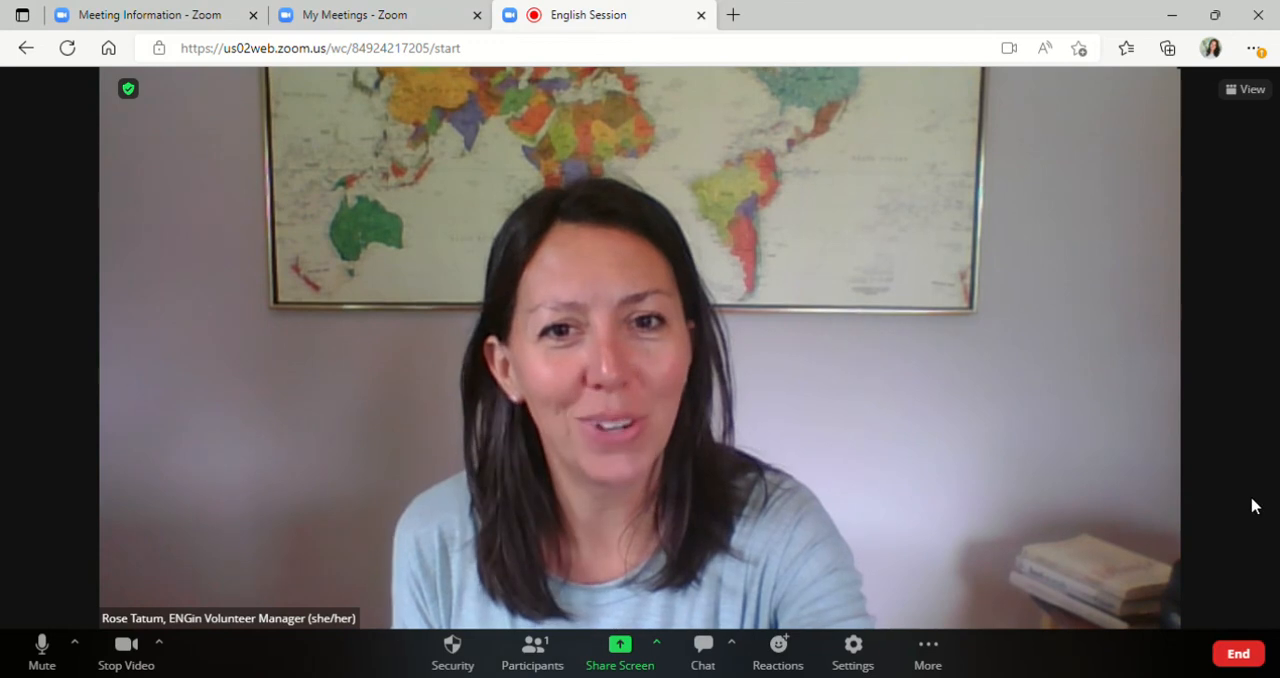